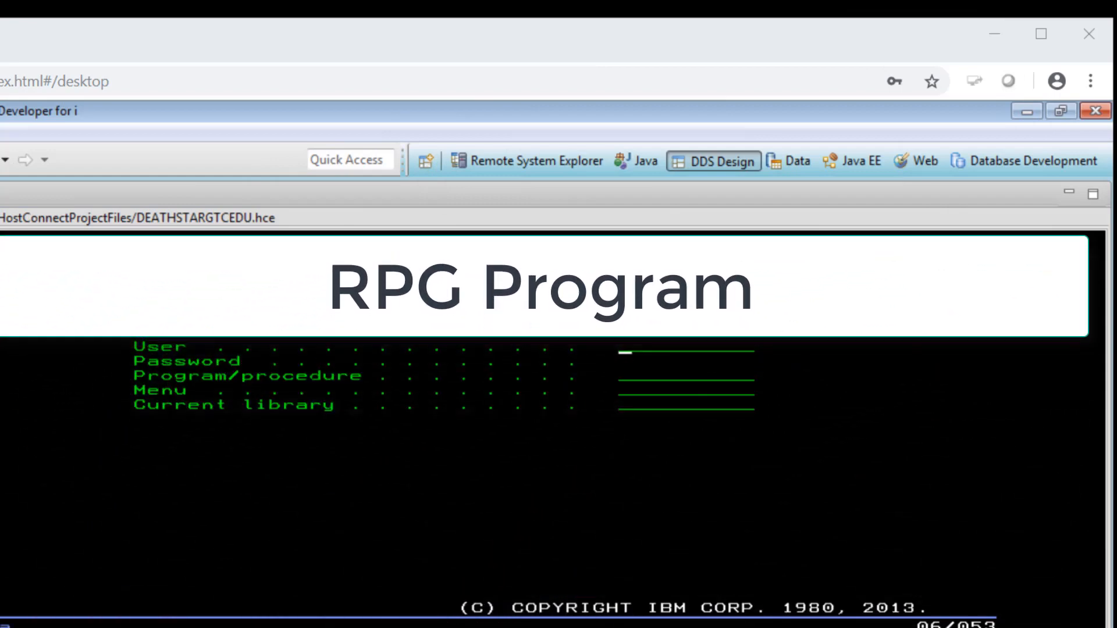
# Create source physical file FA18RPGSY3, record length 112, under the YOUSUFS library
pyautogui.rightClick(221, 71)
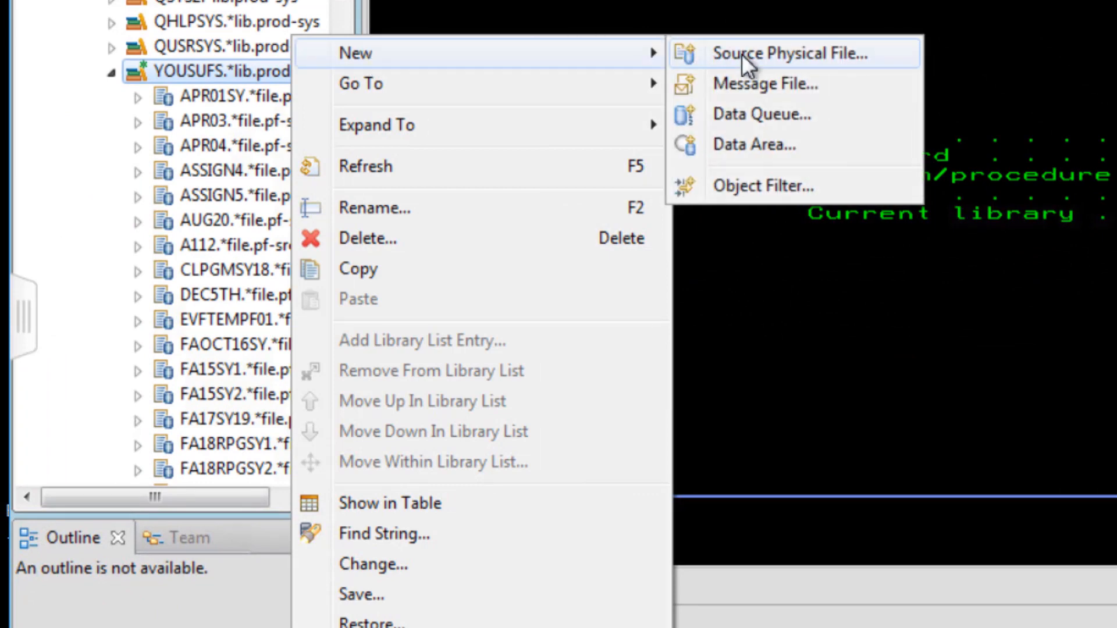
pyautogui.click(788, 52)
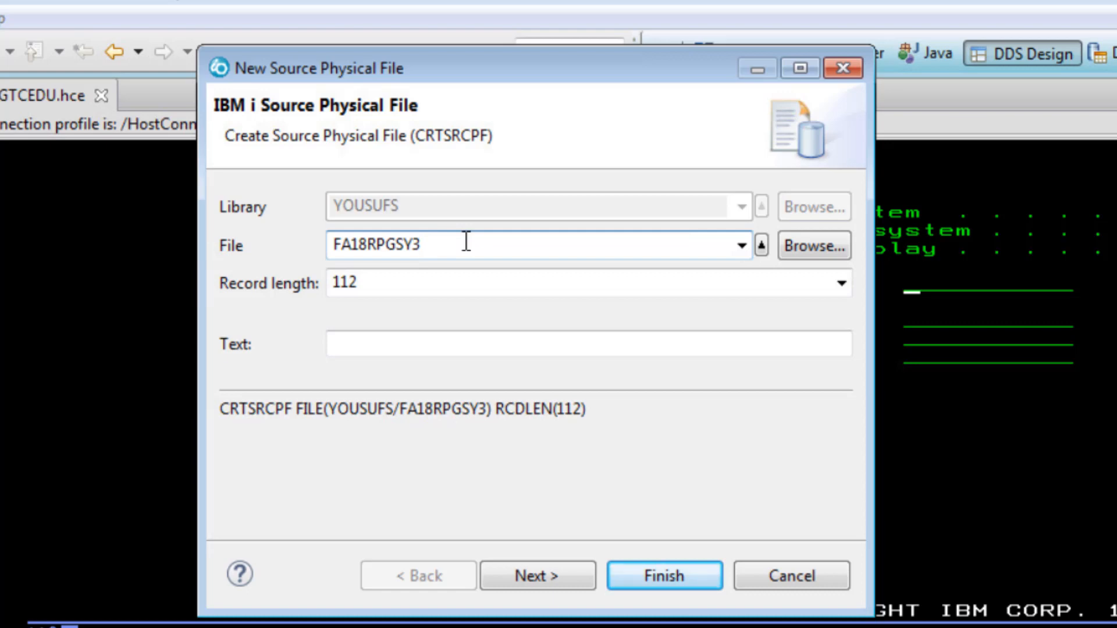
pyautogui.moveTo(556, 554)
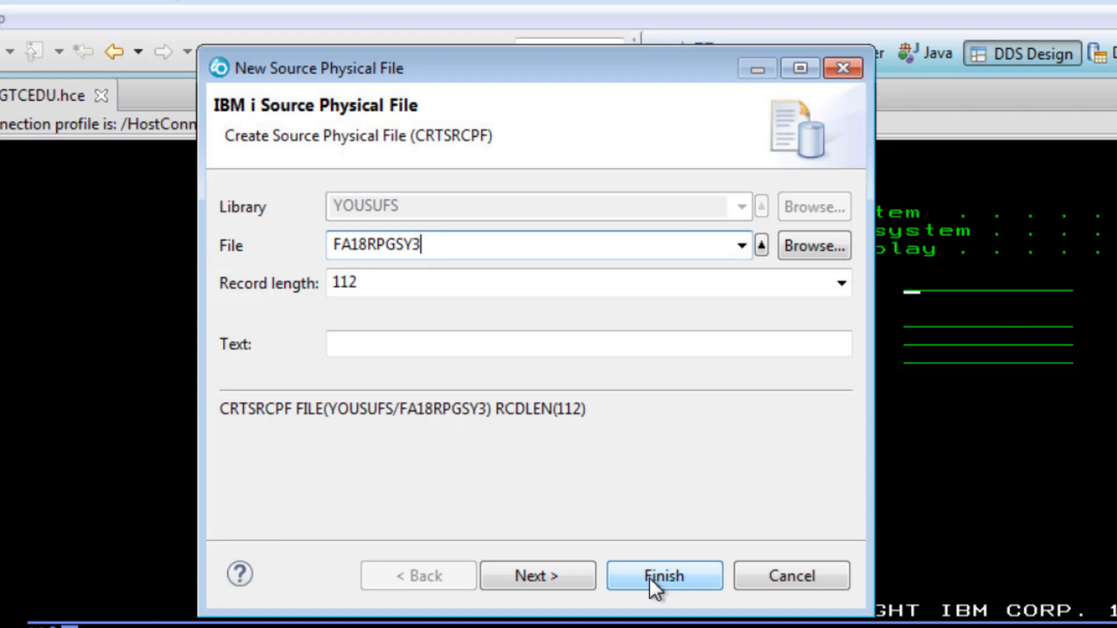
pyautogui.click(663, 576)
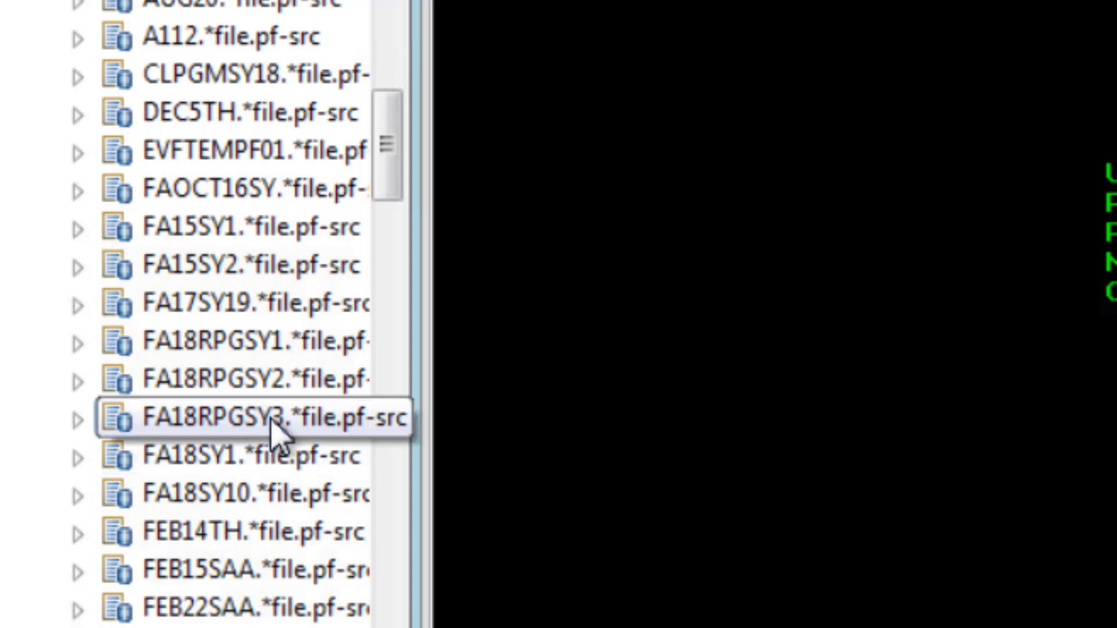
# Add member HRPT2 of type PRTF to the FA18RPGSY3 source file
pyautogui.rightClick(273, 416)
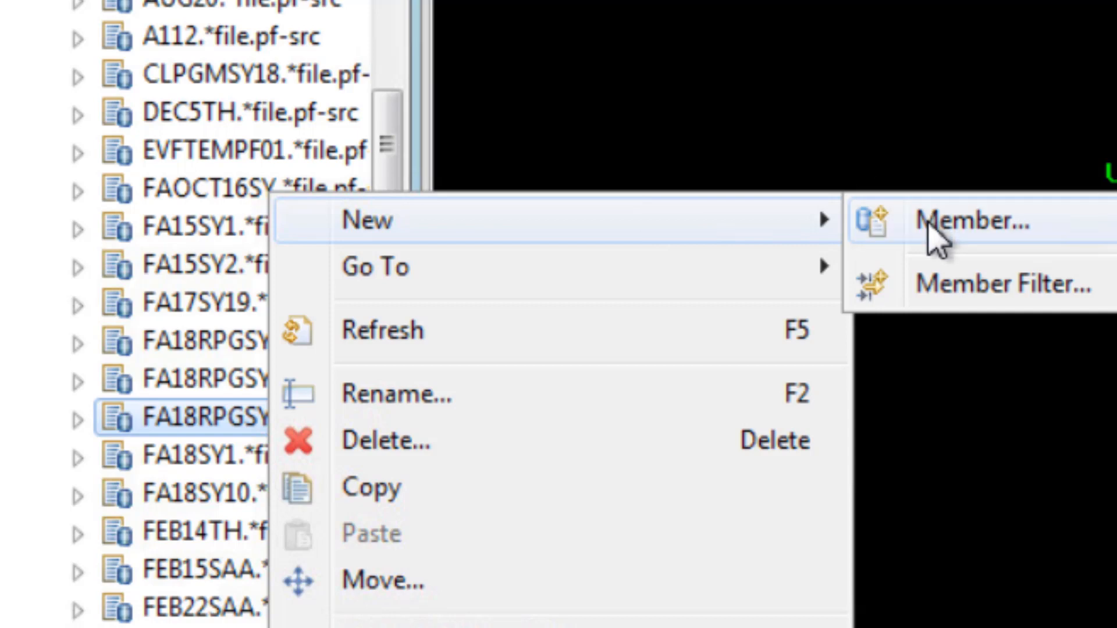
pyautogui.click(975, 221)
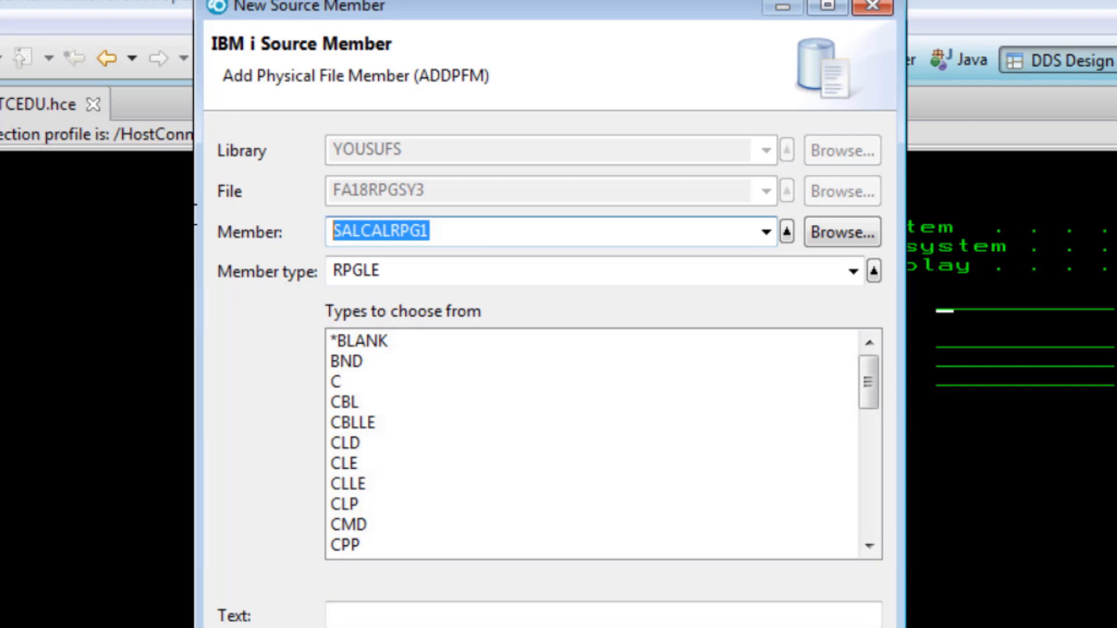
pyautogui.write('HR')
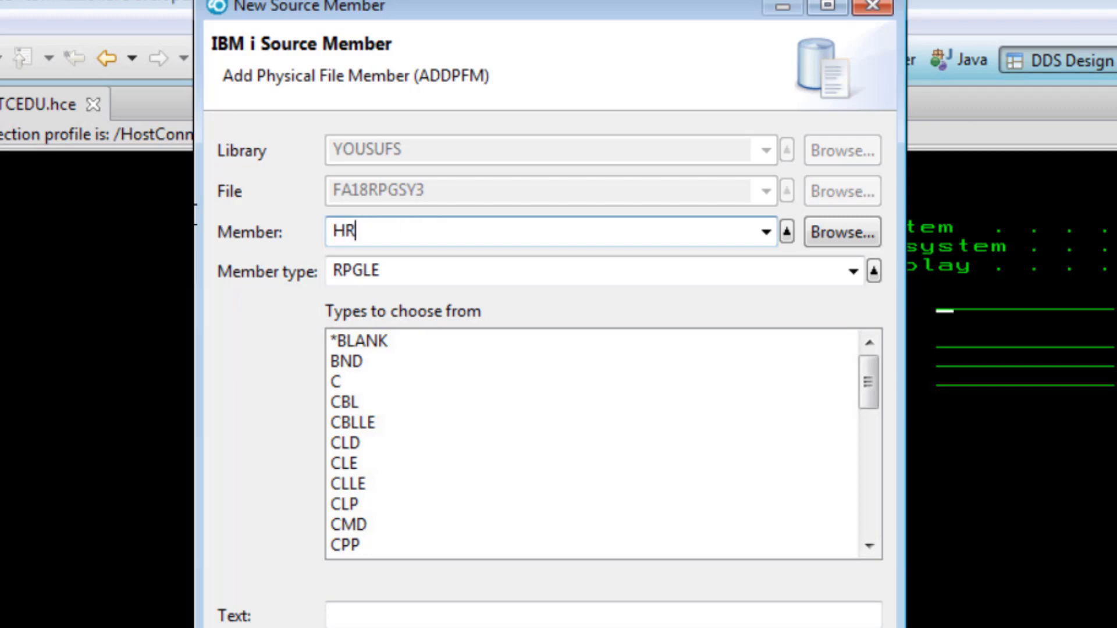
pyautogui.write('PT2')
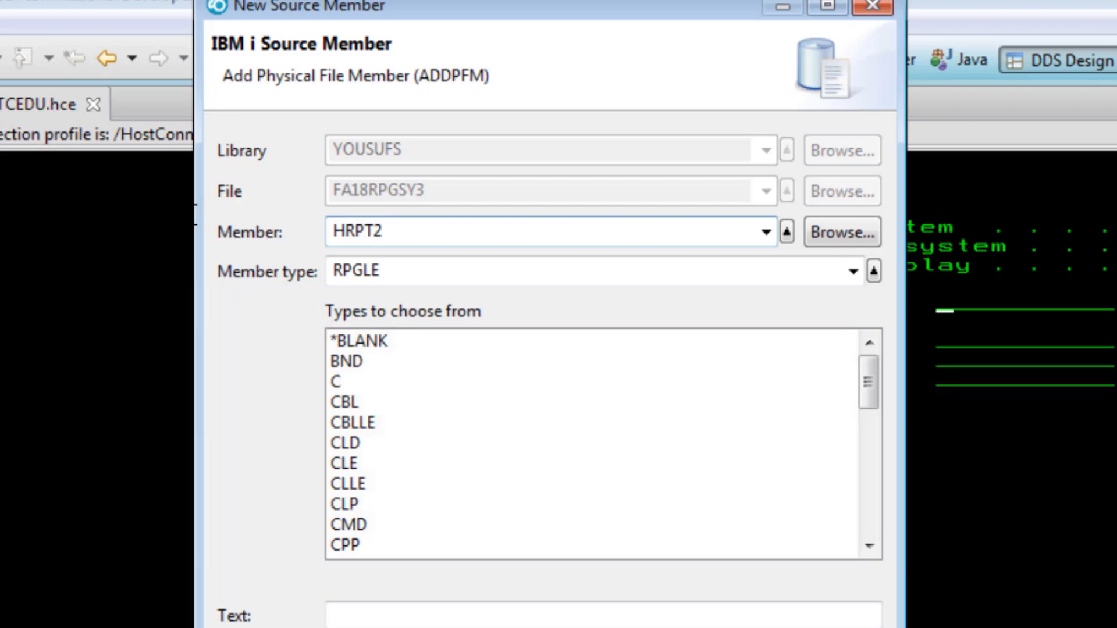
pyautogui.moveTo(439, 370)
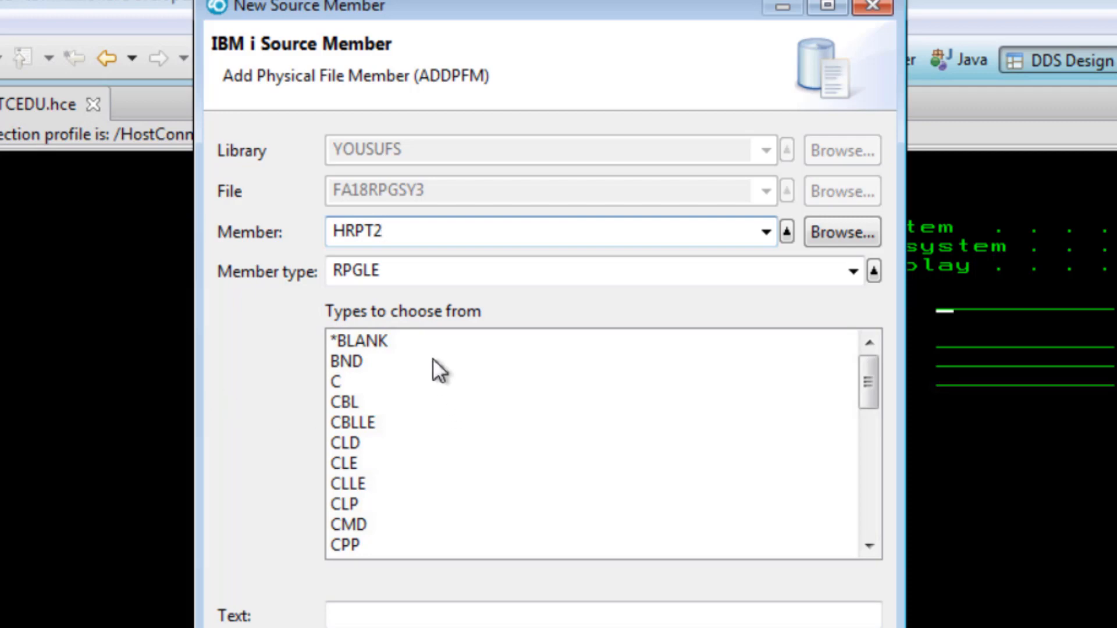
pyautogui.moveTo(442, 416)
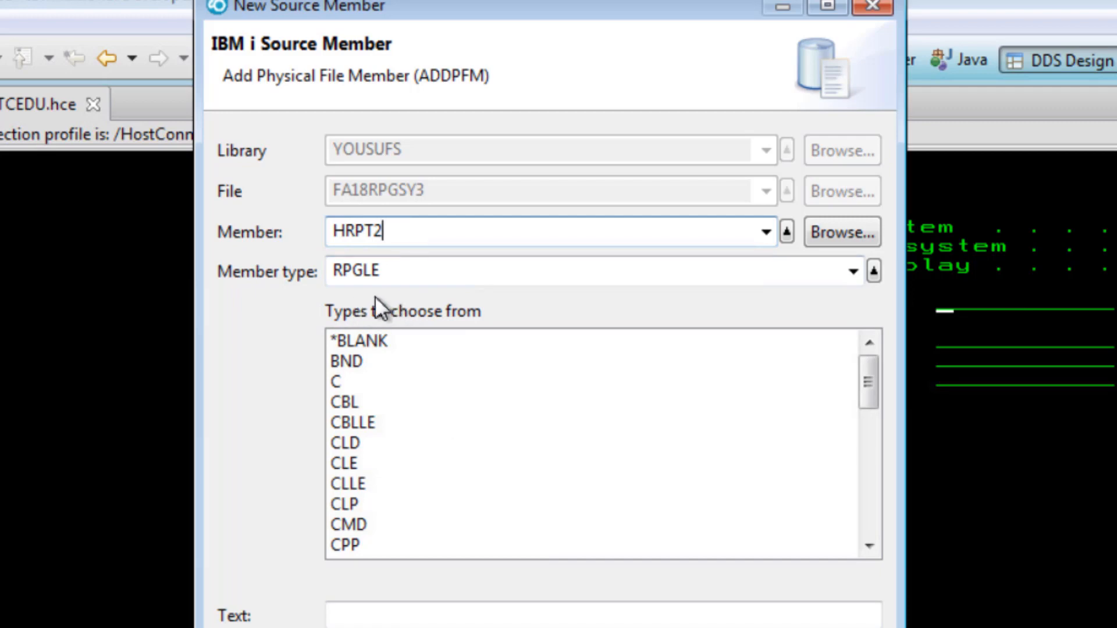
pyautogui.click(360, 341)
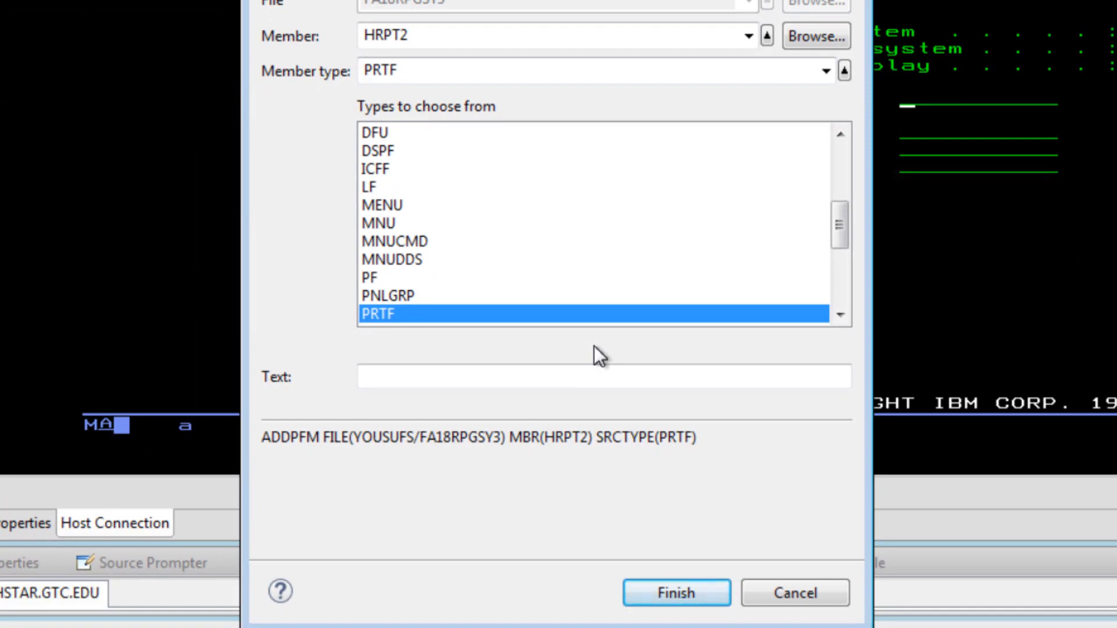
pyautogui.moveTo(408, 111)
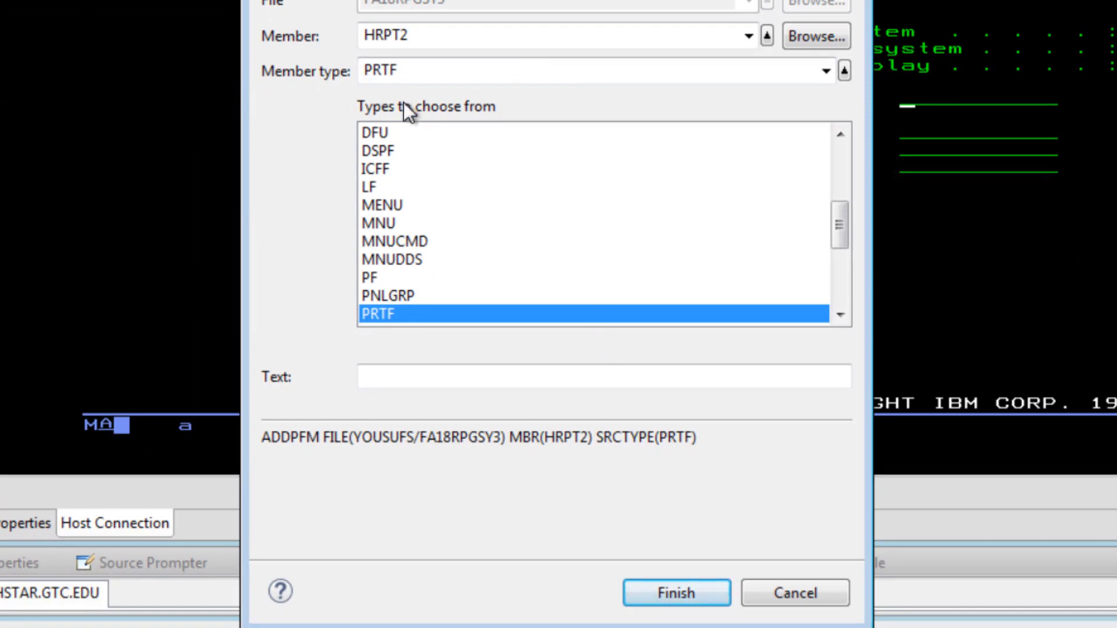
pyautogui.moveTo(376, 201)
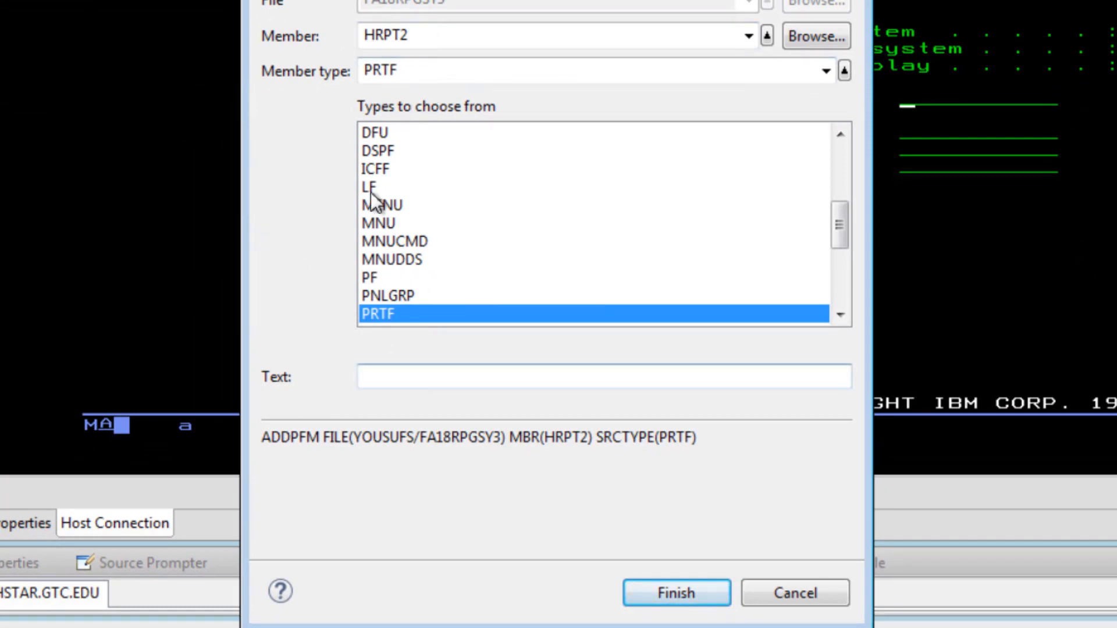
pyautogui.moveTo(664, 577)
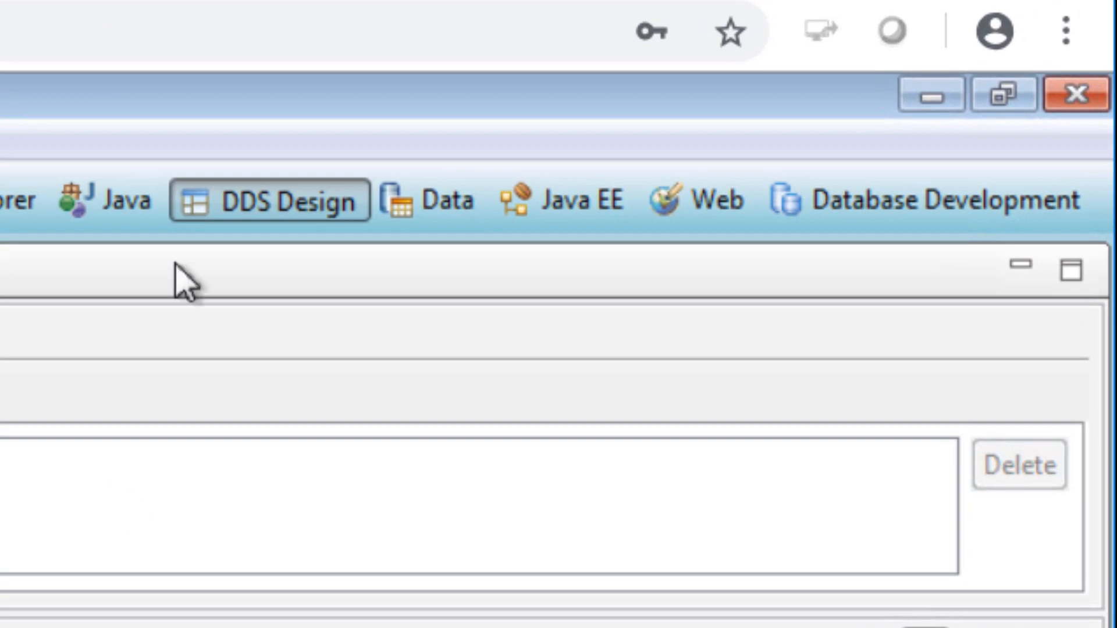
pyautogui.moveTo(275, 367)
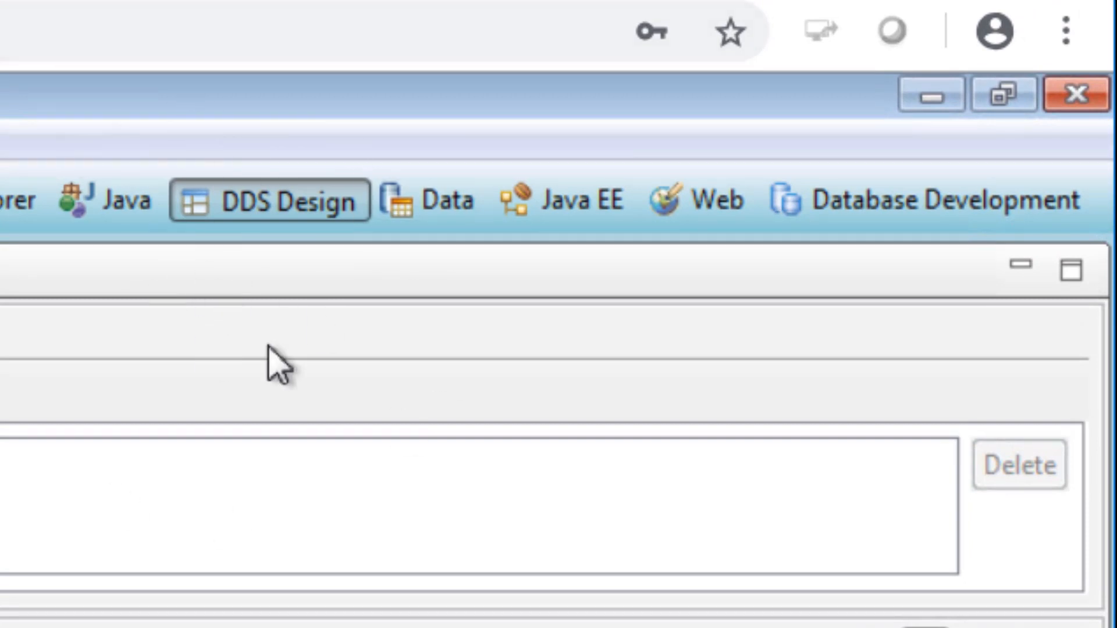
pyautogui.moveTo(93, 150)
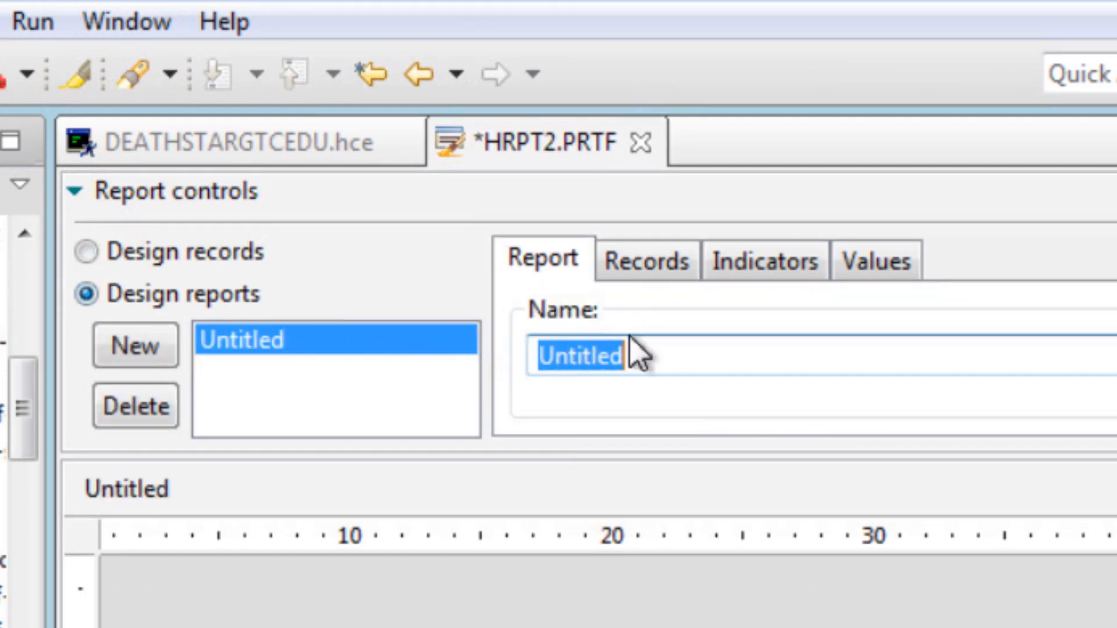
pyautogui.moveTo(634, 356)
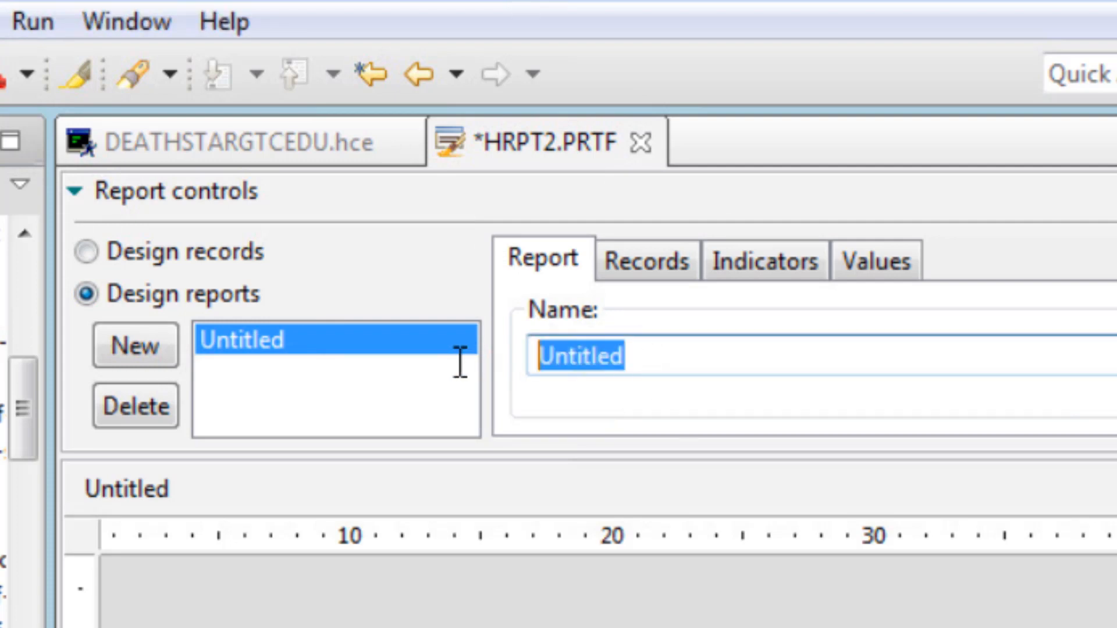
# Rename the first report in HRPT2.PRTF from Untitled to INTRO
pyautogui.write('1')
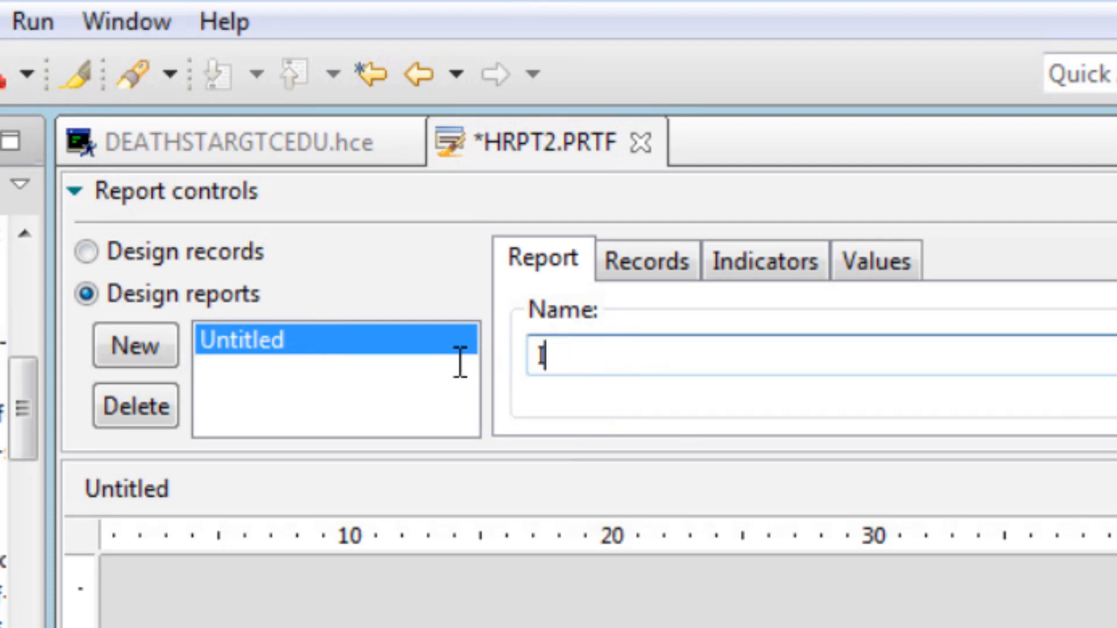
pyautogui.write('INTRO')
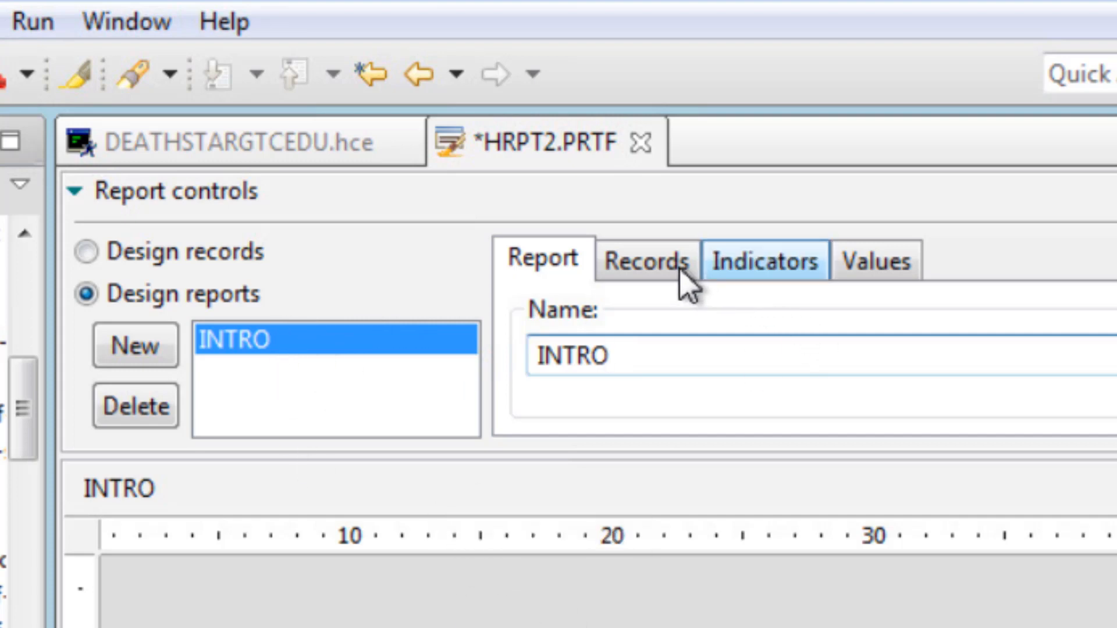
# Add a record to the INTRO report and rename RECORD1 to HEADING in Properties
pyautogui.click(644, 259)
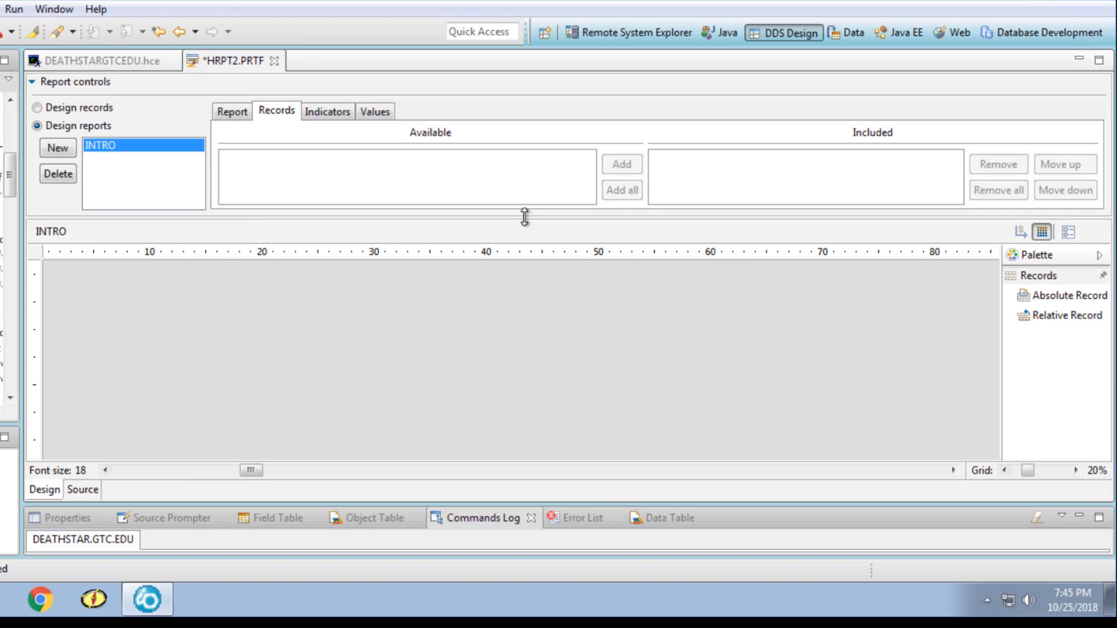
pyautogui.moveTo(743, 268)
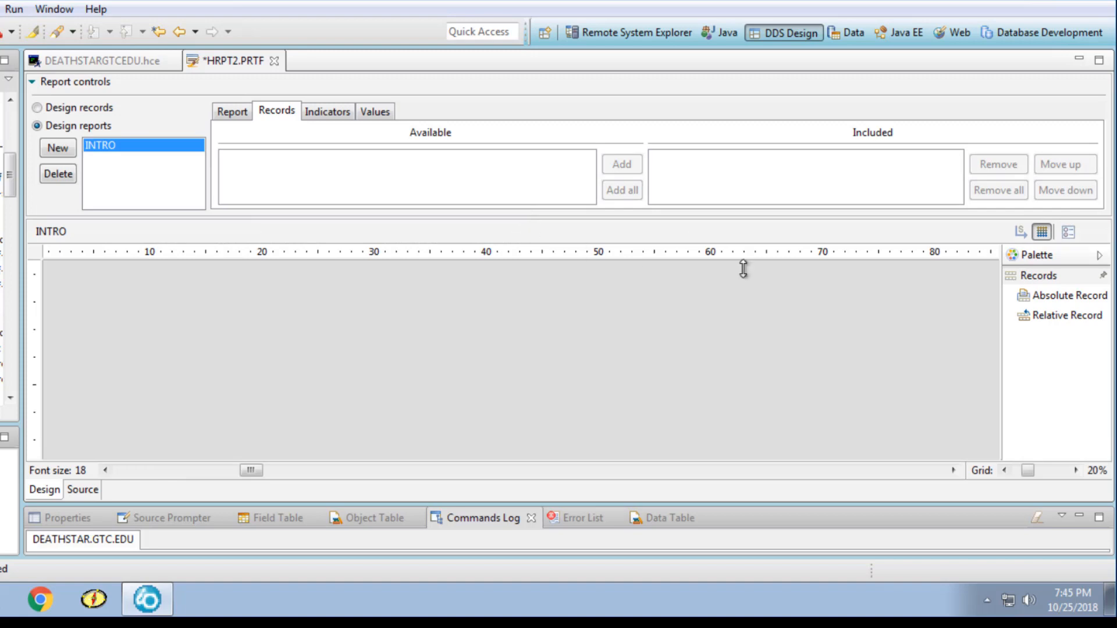
pyautogui.moveTo(1067, 315)
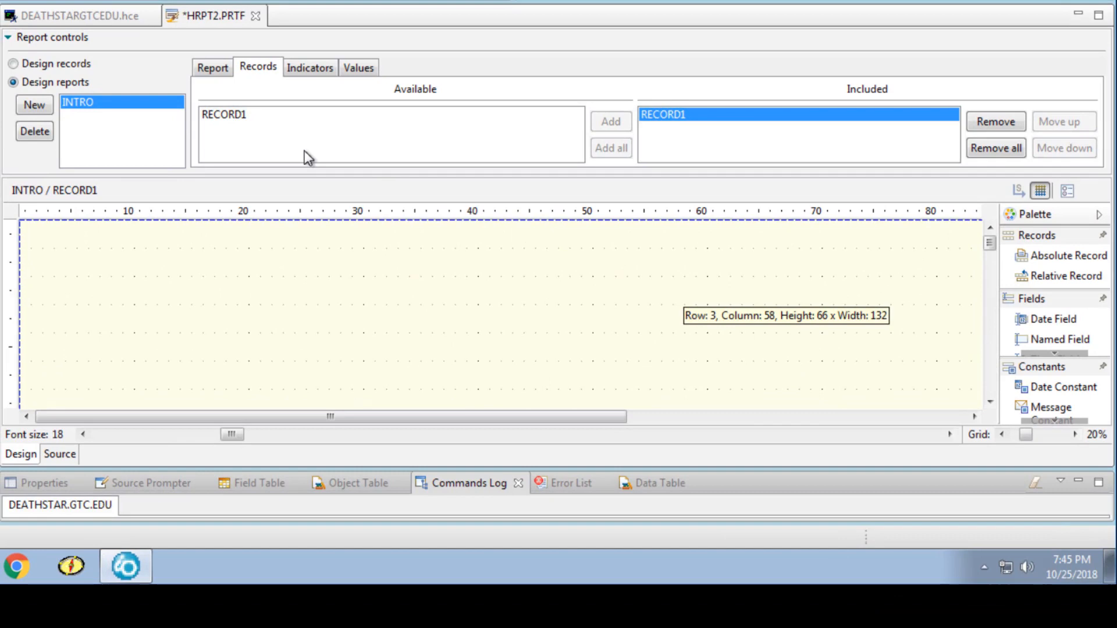
pyautogui.click(224, 114)
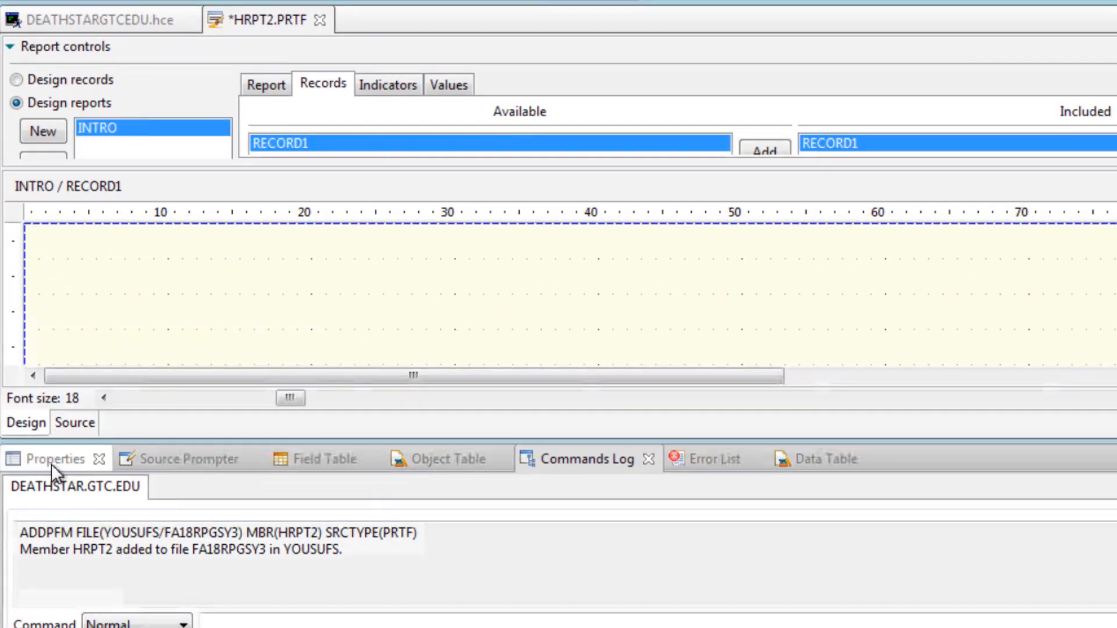
pyautogui.click(53, 458)
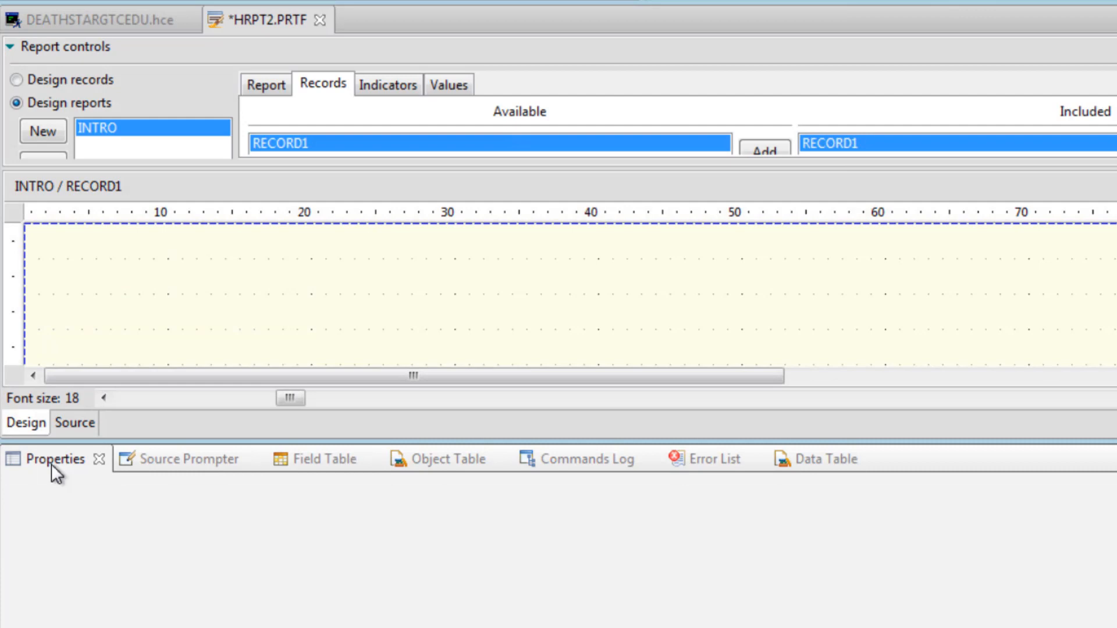
pyautogui.moveTo(523, 147)
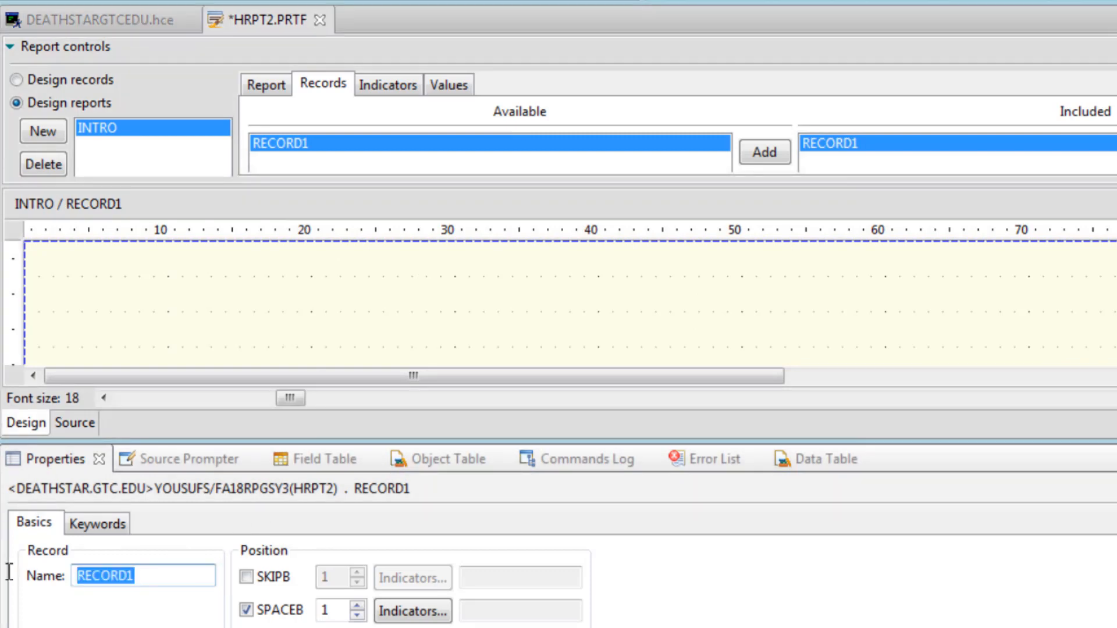
pyautogui.write('HEADING')
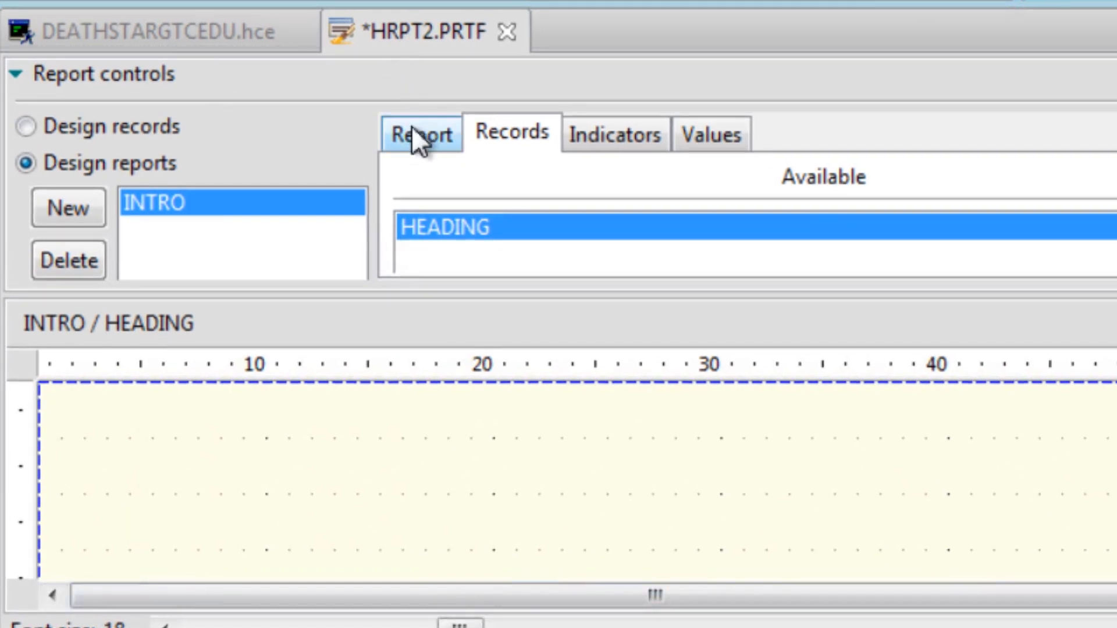
# Review INTRO's HEADING record and show the printer file's generated DDS source
pyautogui.click(420, 133)
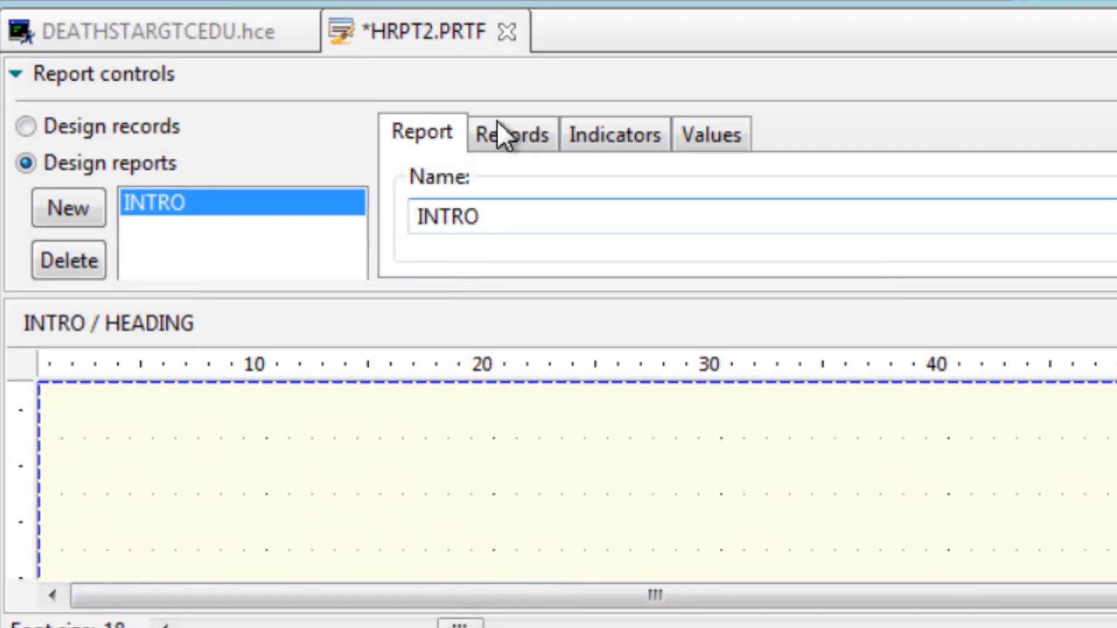
pyautogui.click(509, 134)
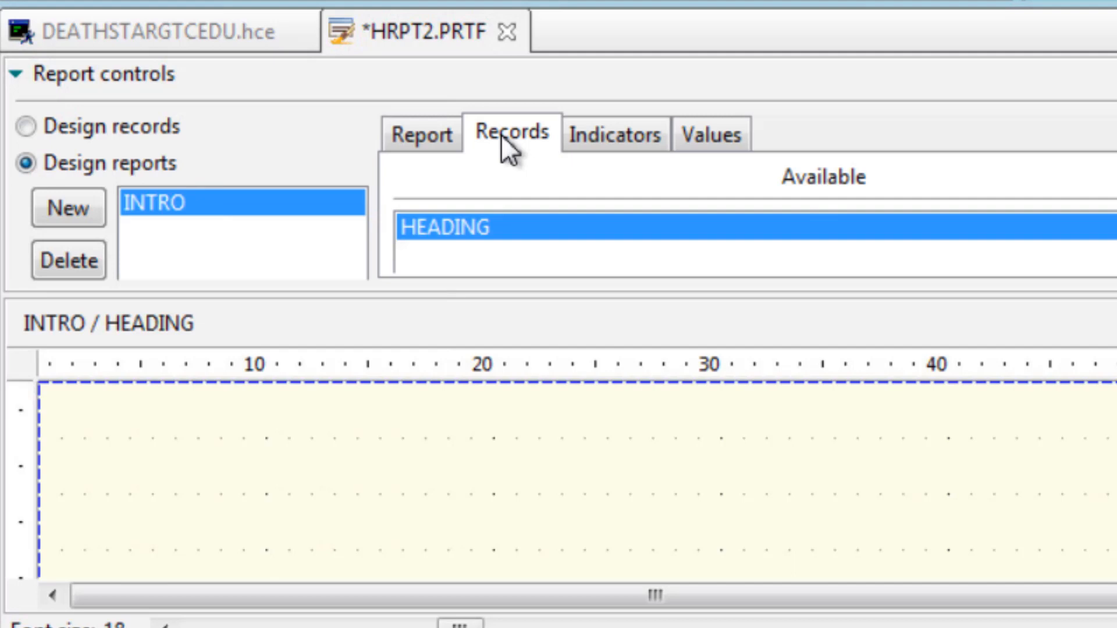
pyautogui.scroll(-3)
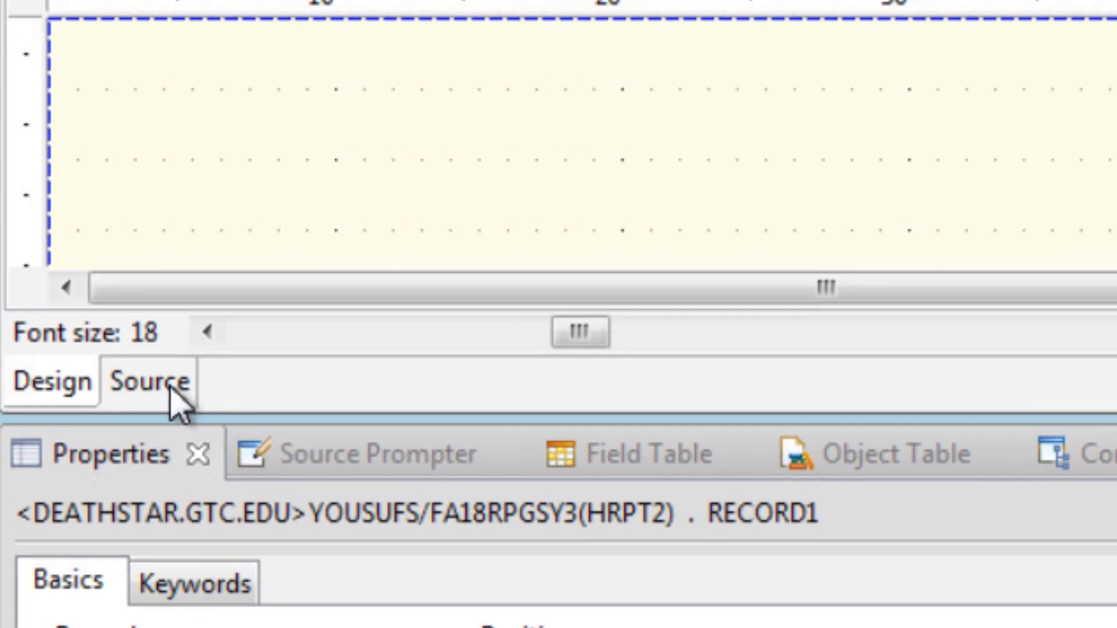
pyautogui.moveTo(149, 383)
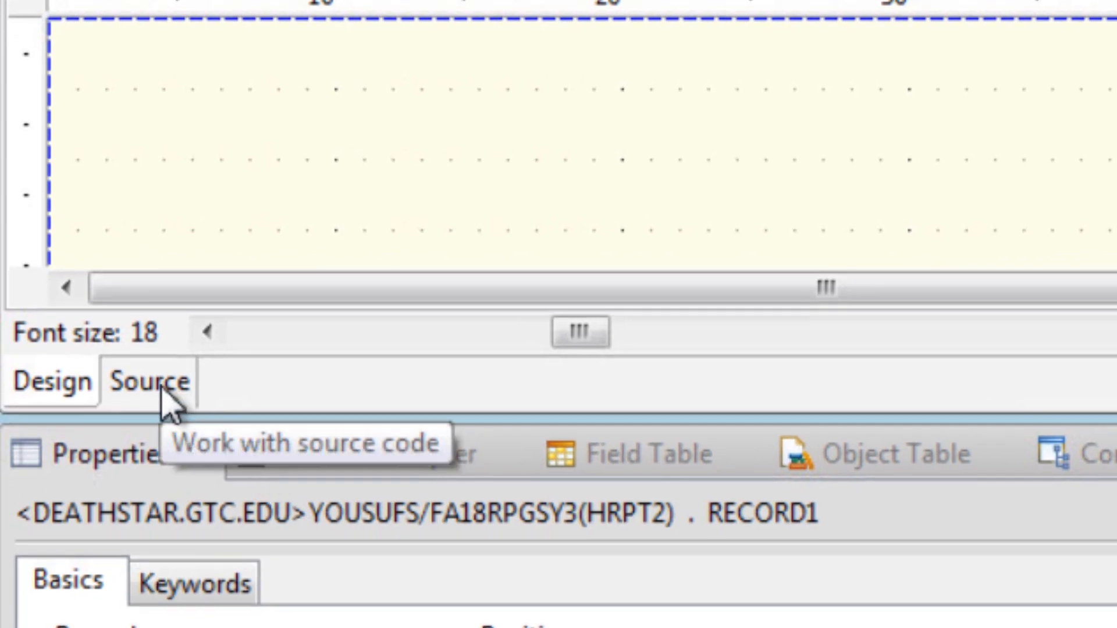
pyautogui.click(149, 383)
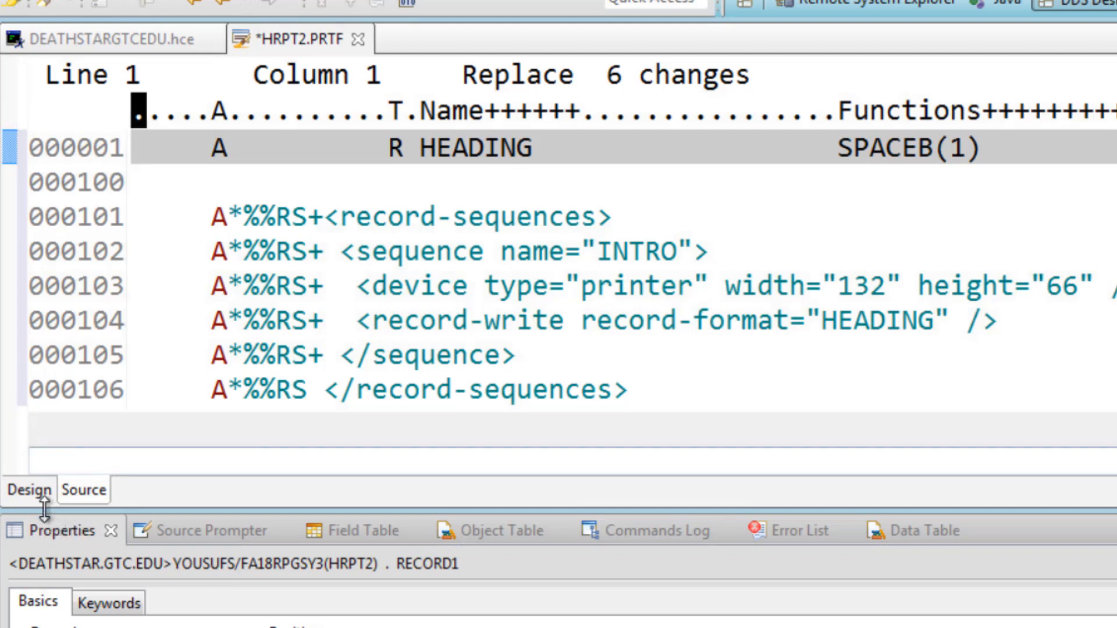
# Place a text constant reading GATEWAY APP at column 34 in the HEADING record
pyautogui.click(28, 490)
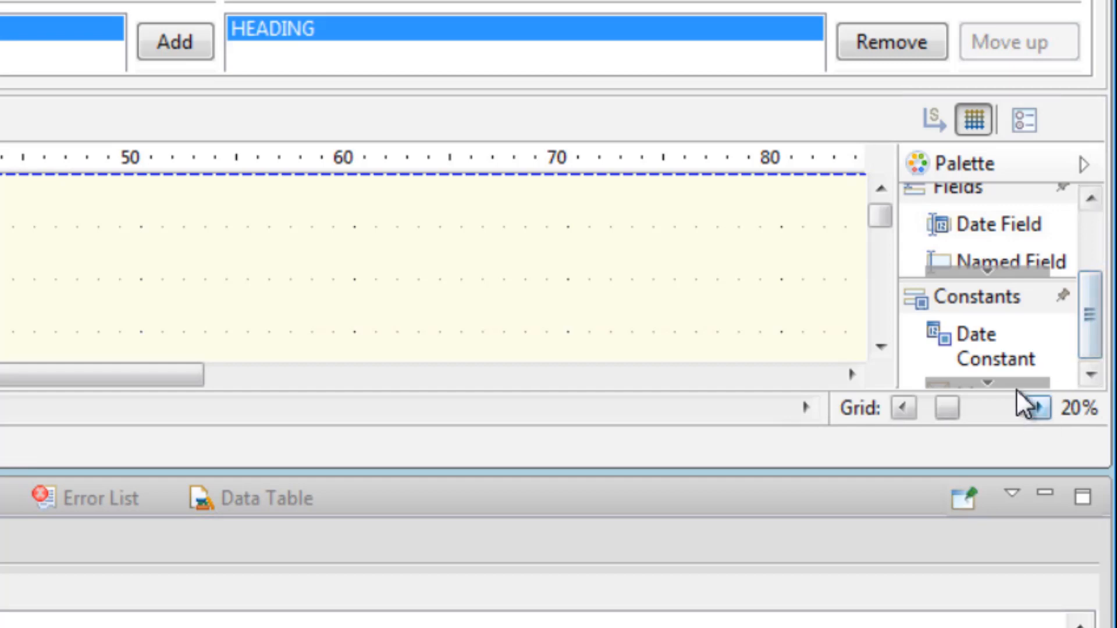
pyautogui.moveTo(1011, 504)
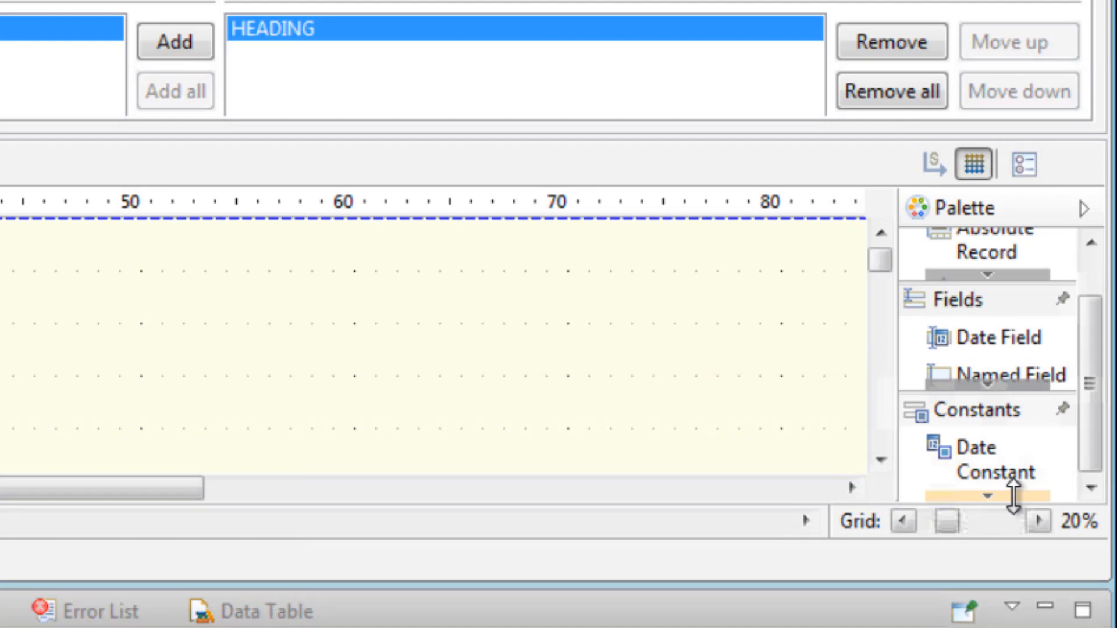
pyautogui.scroll(-3)
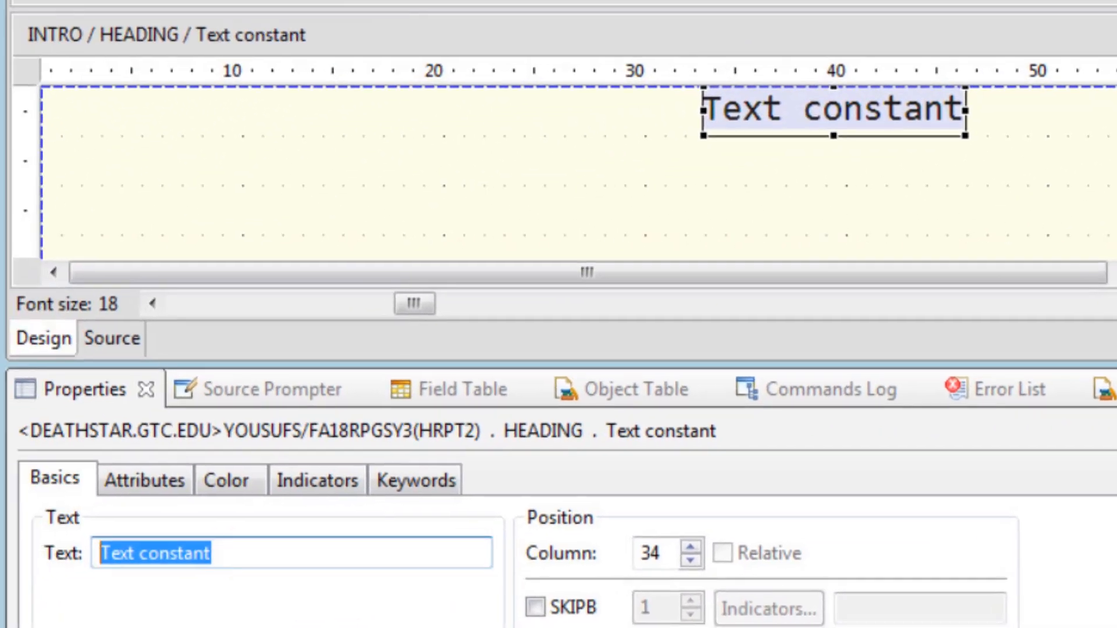
pyautogui.write('GATEWAW')
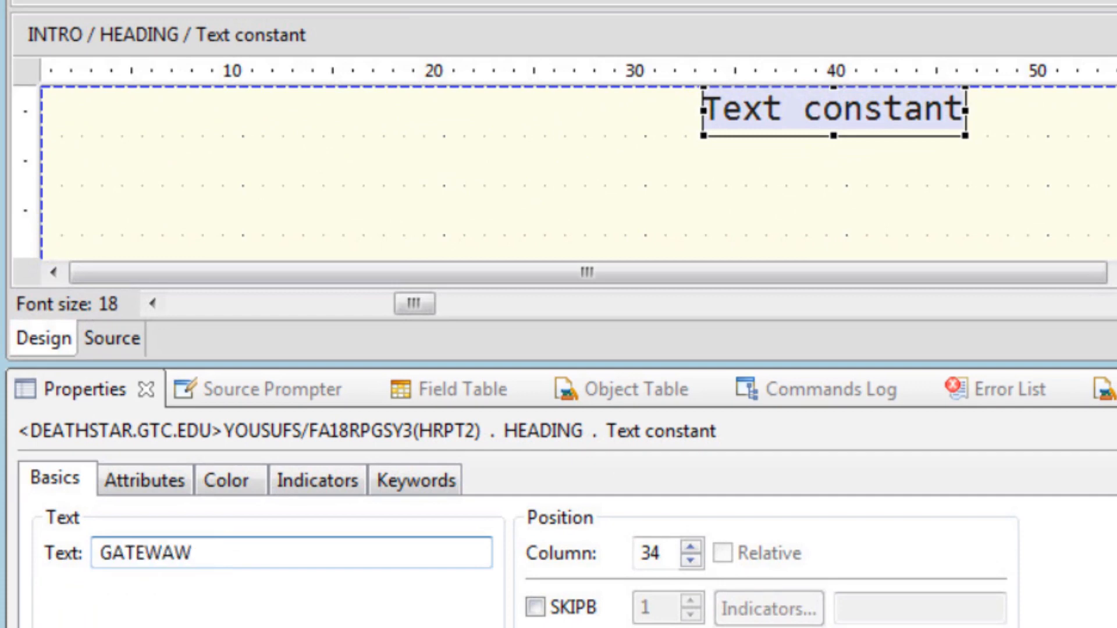
pyautogui.press('Backspace')
pyautogui.write('Y APP')
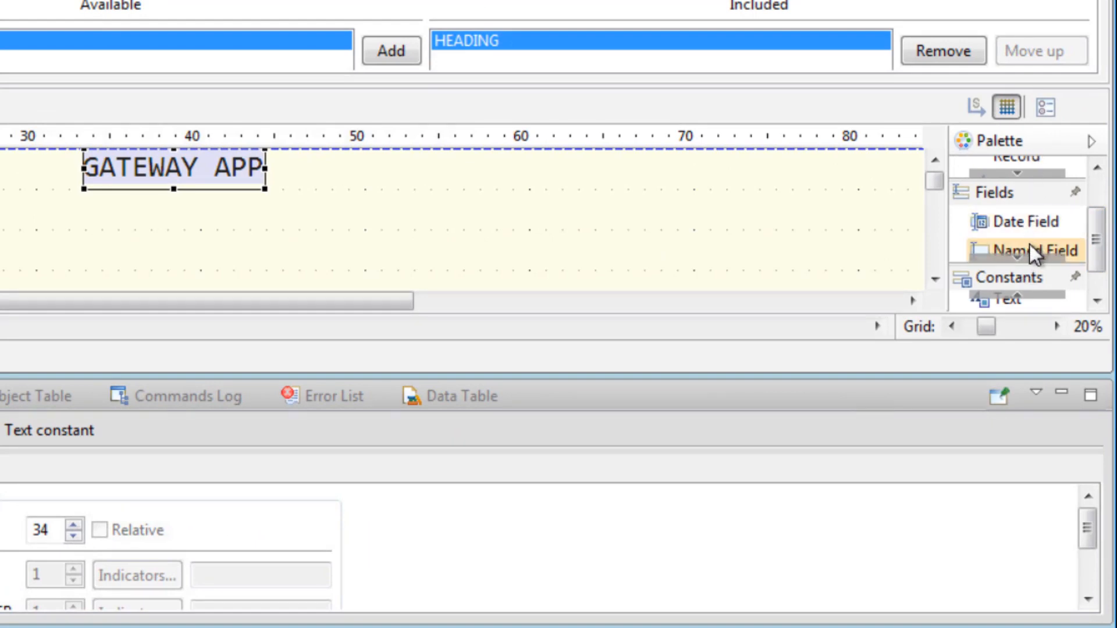
pyautogui.moveTo(1031, 237)
pyautogui.write('MESSAGE')
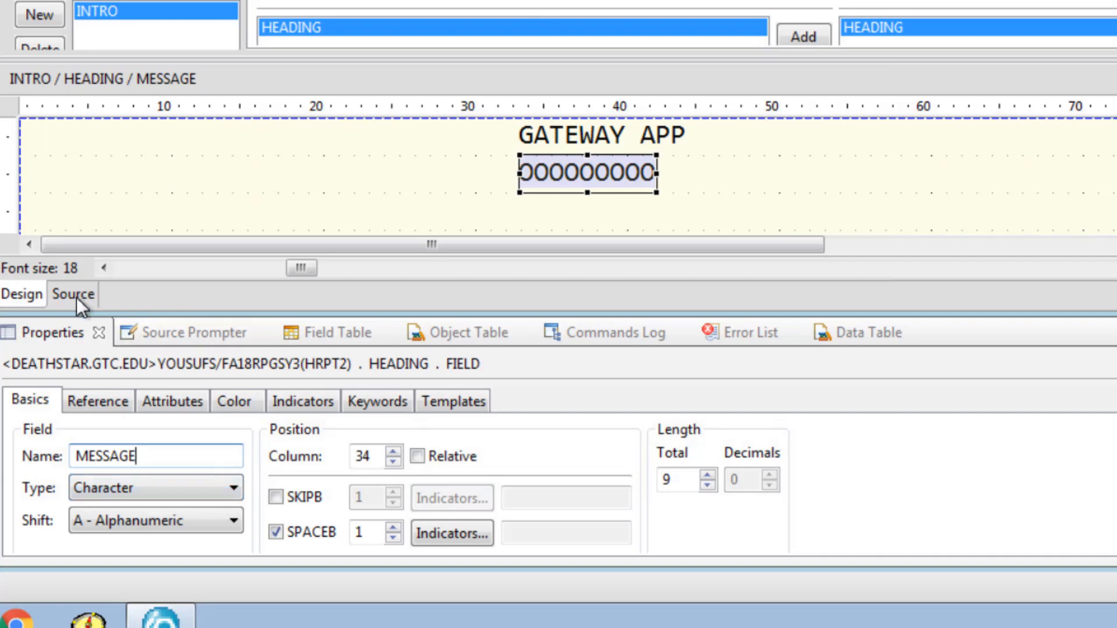
# Widen the MESSAGE field to 50 characters at column 16 and verify in the source
pyautogui.click(72, 295)
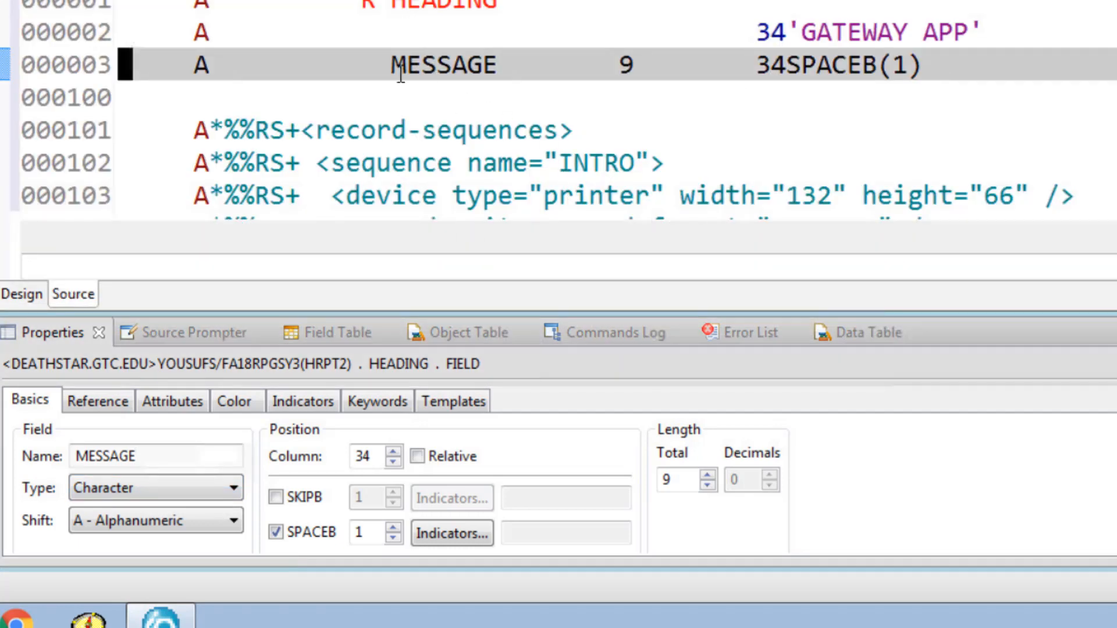
pyautogui.moveTo(627, 67)
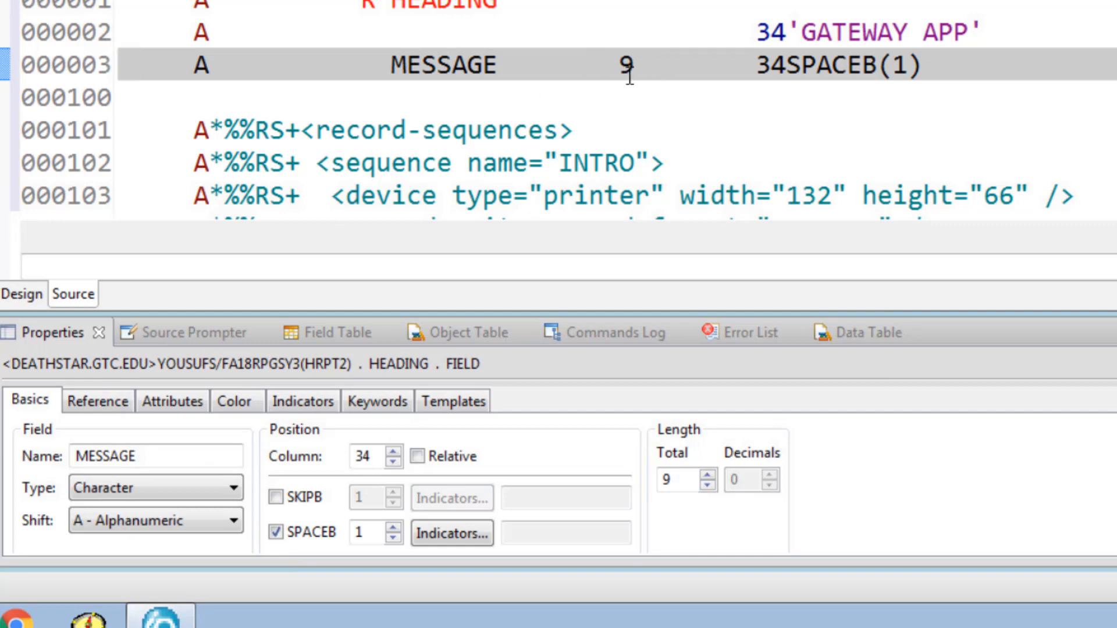
pyautogui.moveTo(541, 59)
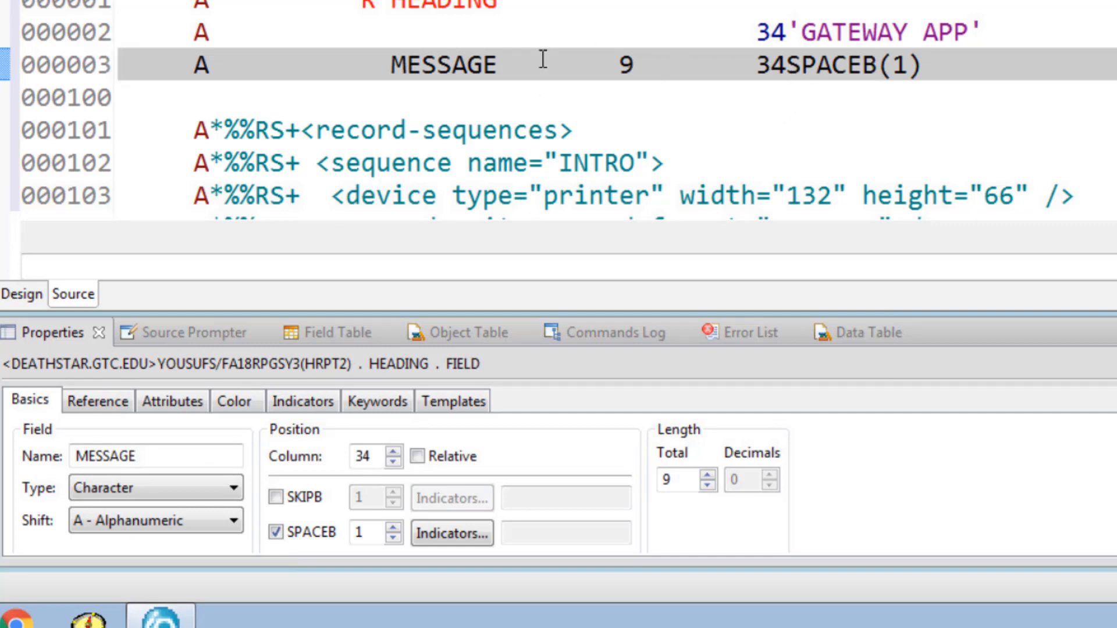
pyautogui.click(22, 294)
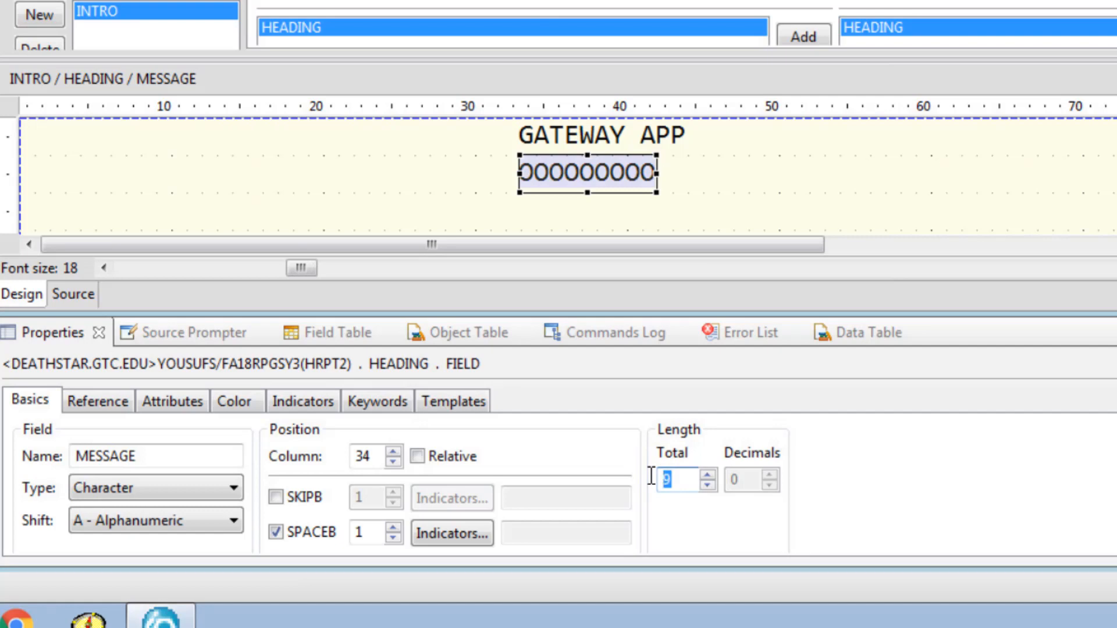
pyautogui.write('50')
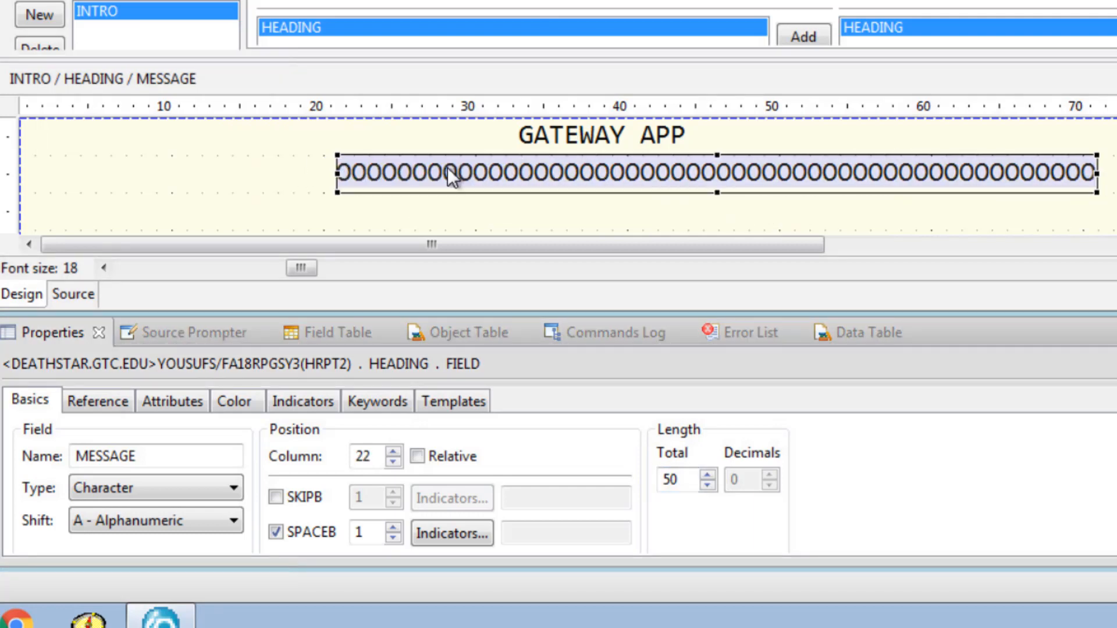
pyautogui.moveTo(452, 177)
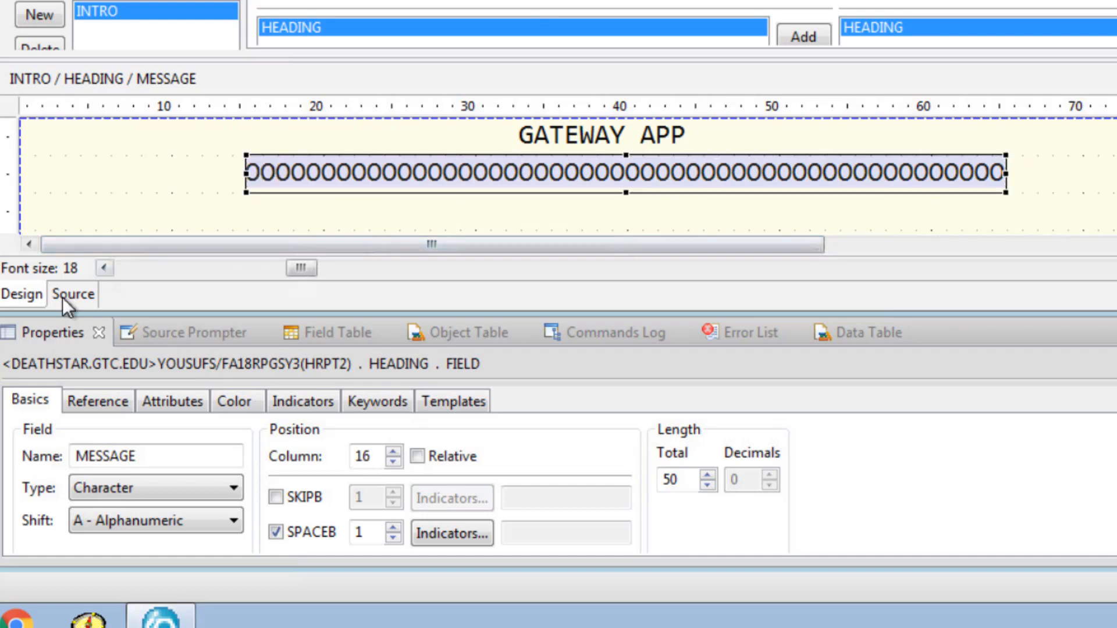
pyautogui.click(72, 294)
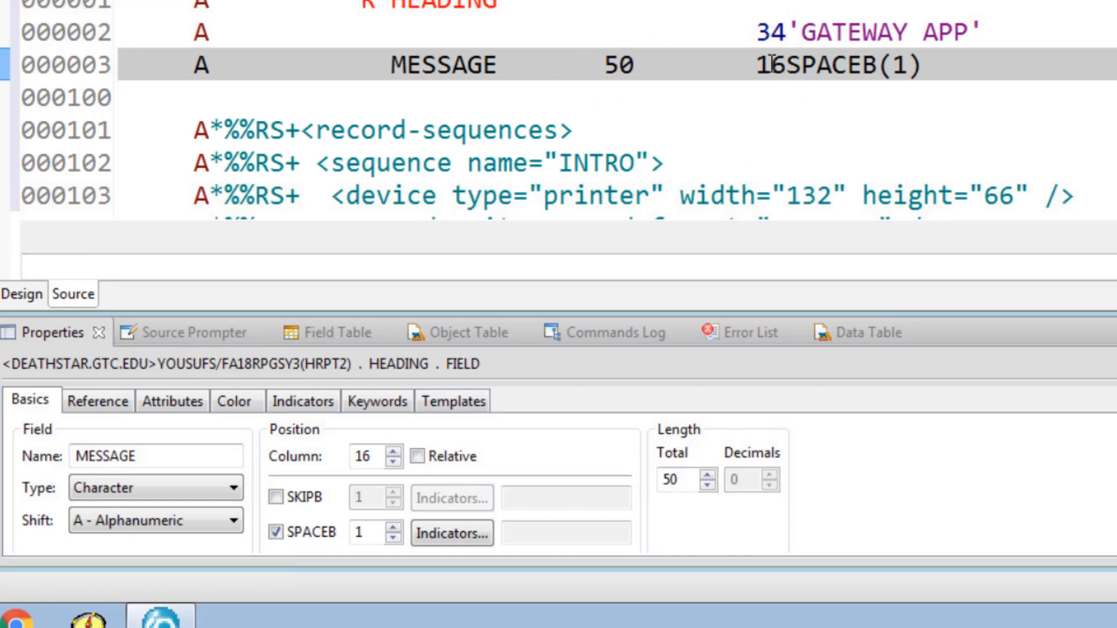
pyautogui.click(22, 294)
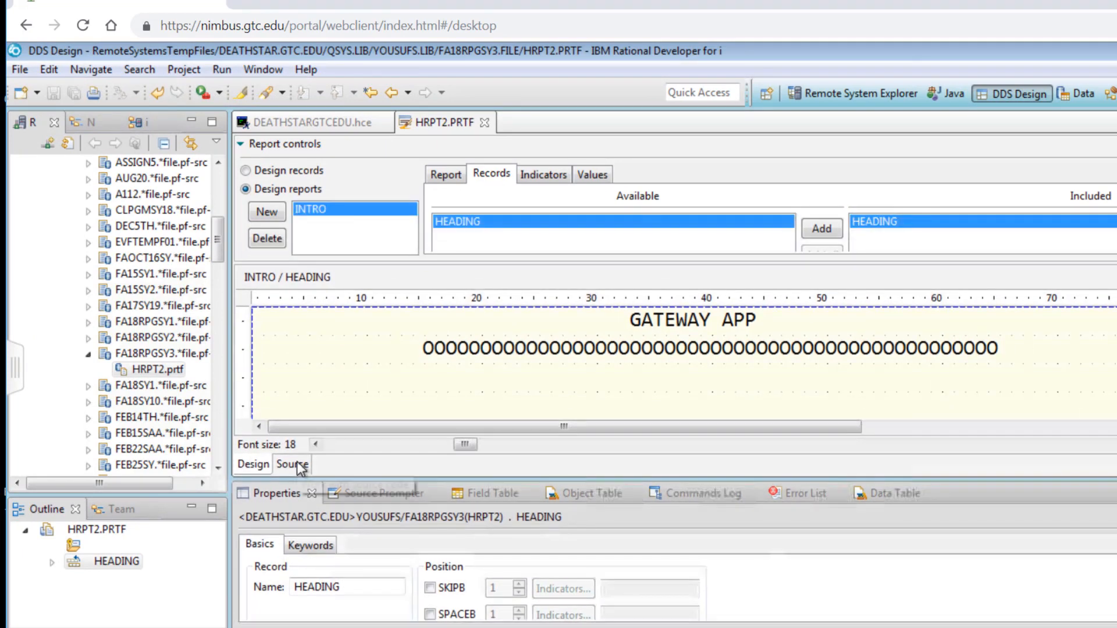
pyautogui.moveTo(291, 464)
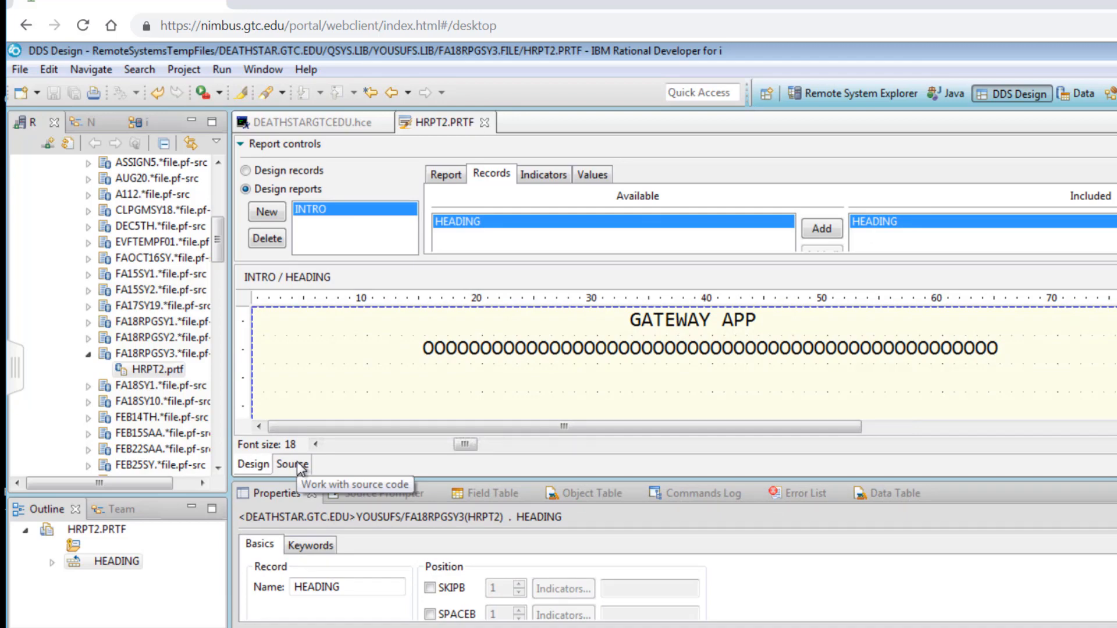
# Compile HRPT2.PRTF from the Source view and check the Commands Log for messages
pyautogui.click(292, 464)
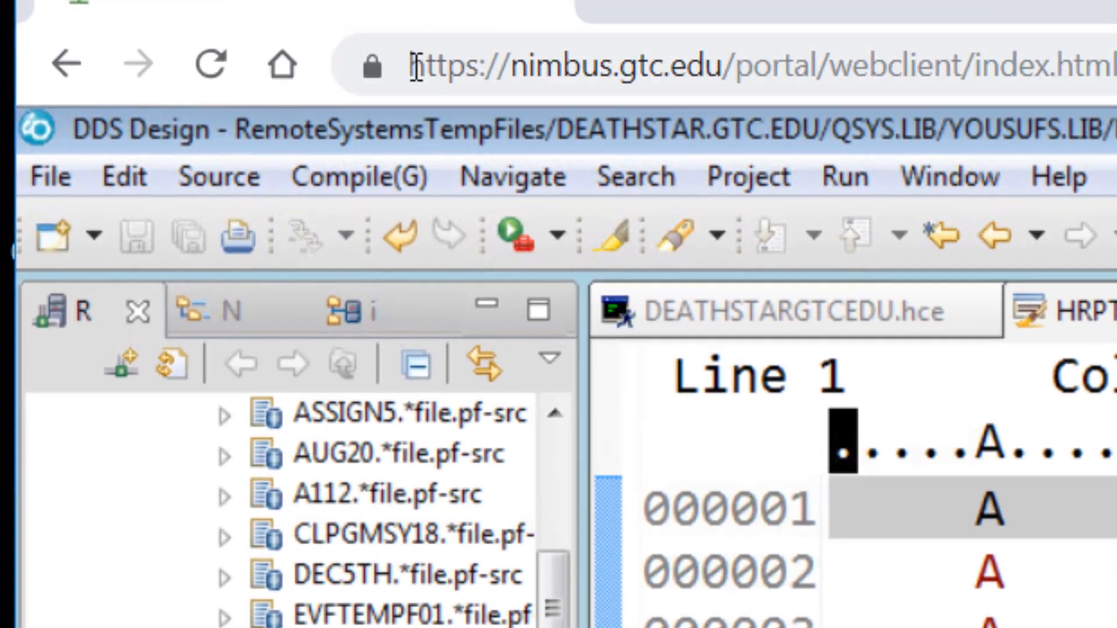
pyautogui.click(357, 177)
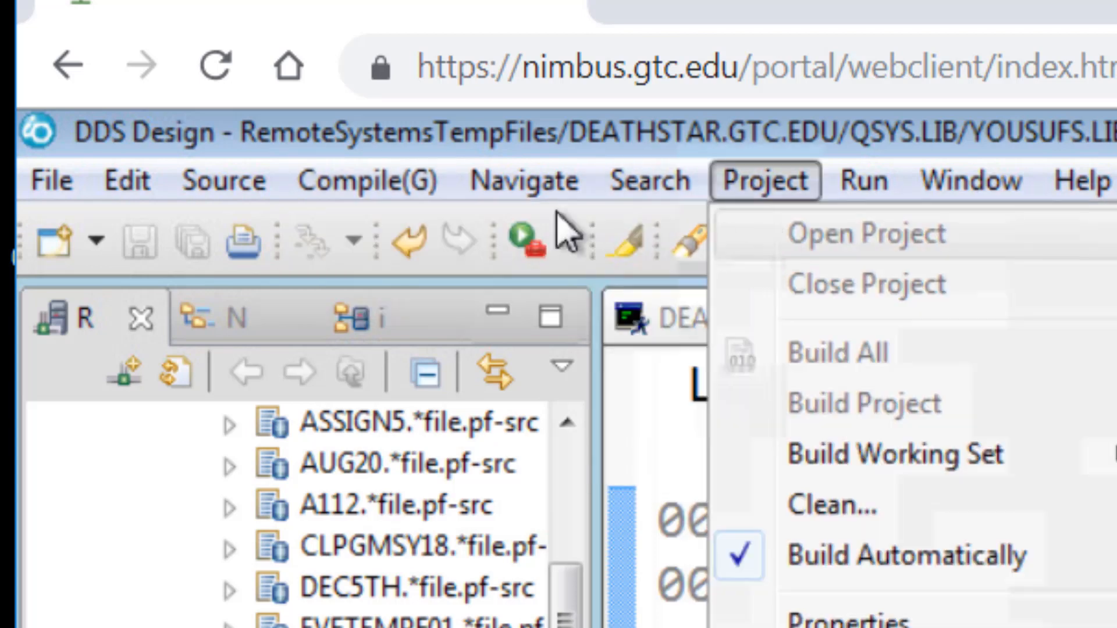
pyautogui.click(367, 179)
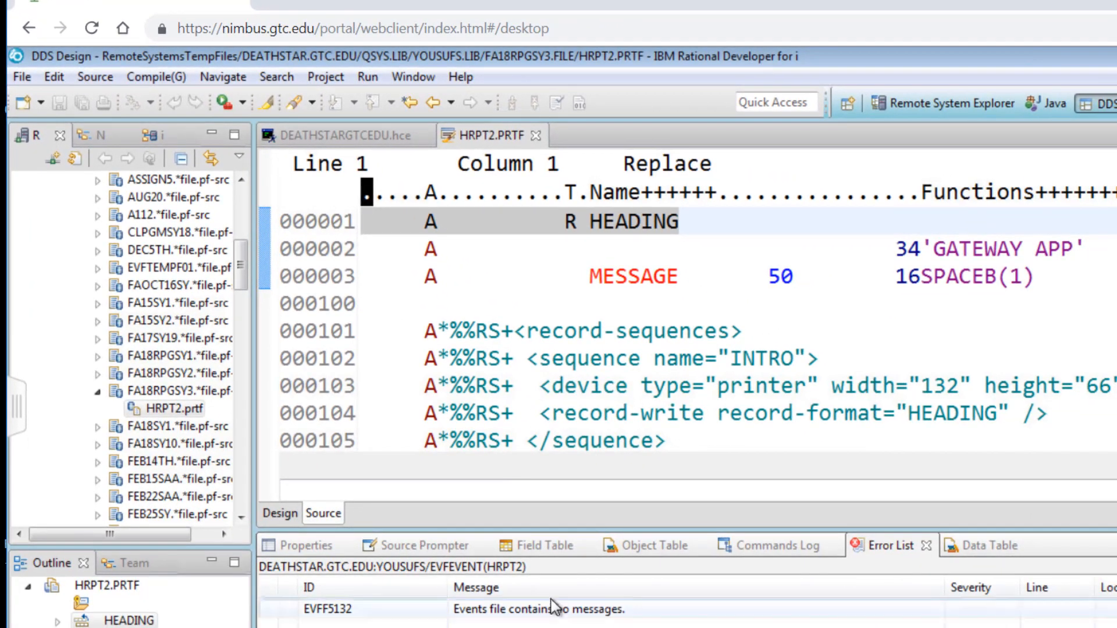
pyautogui.moveTo(758, 556)
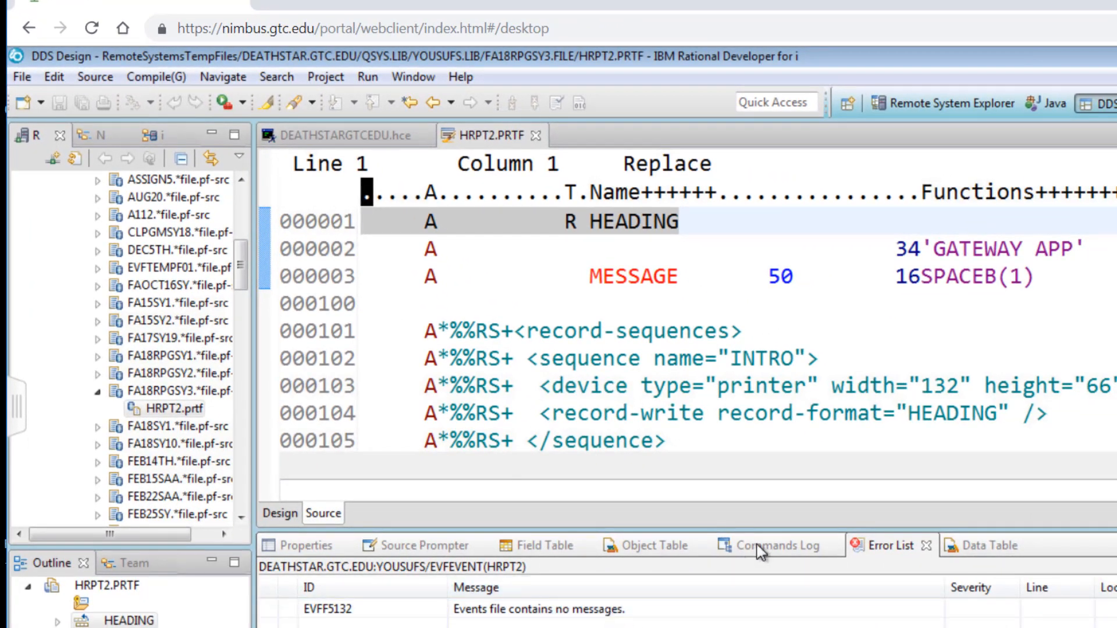
pyautogui.click(768, 545)
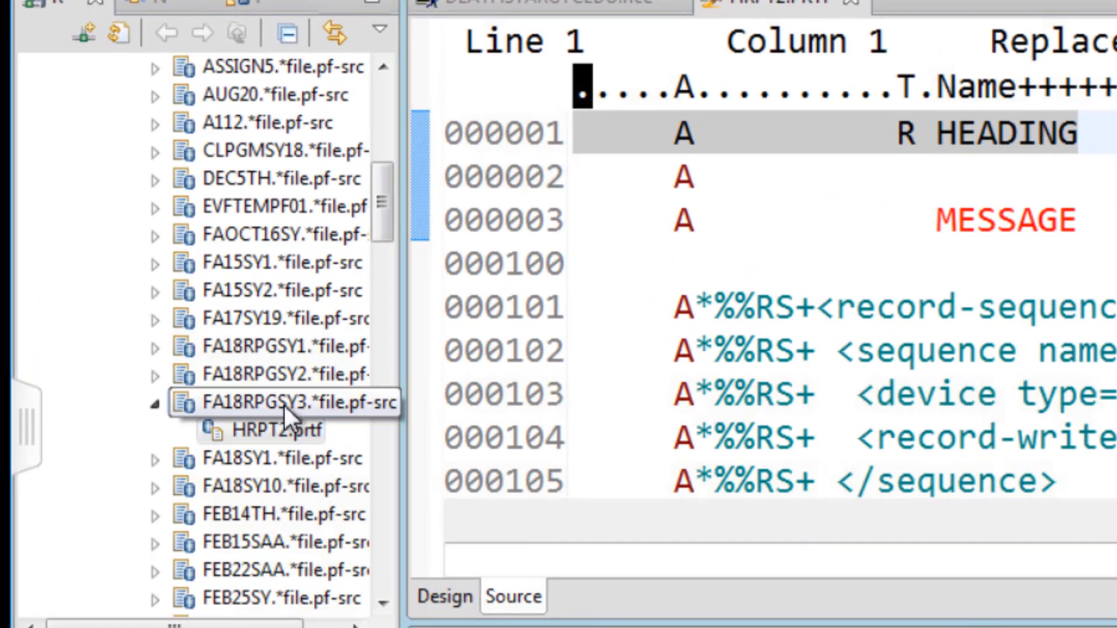
# Add RPGLE source member RPGHRPT2 to FA18RPGSY3 in library YOUSUFS
pyautogui.rightClick(278, 401)
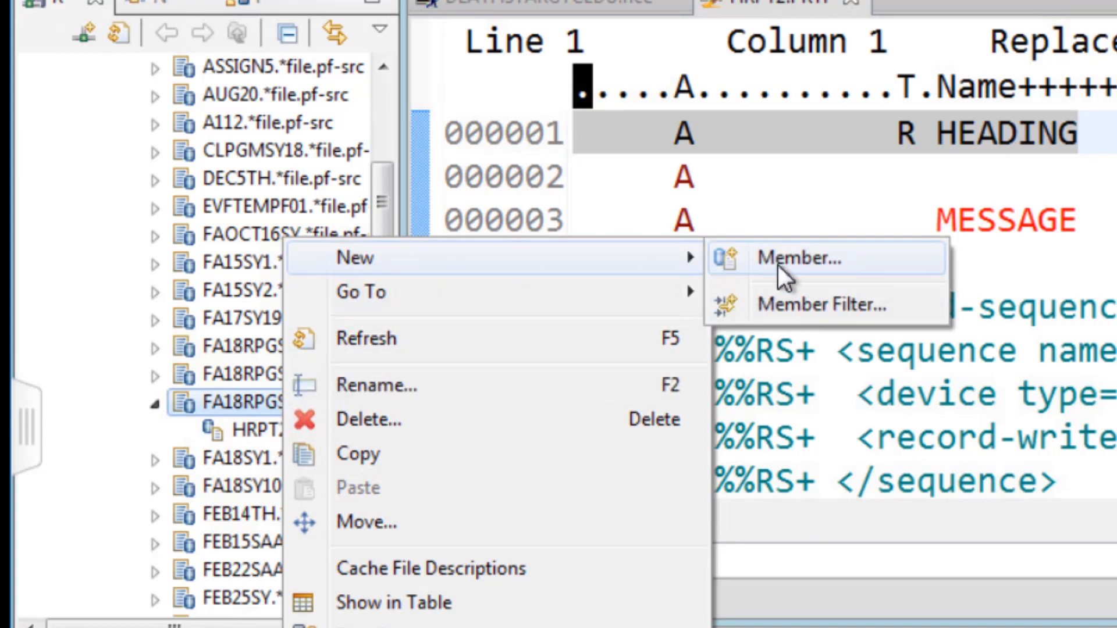
pyautogui.click(801, 258)
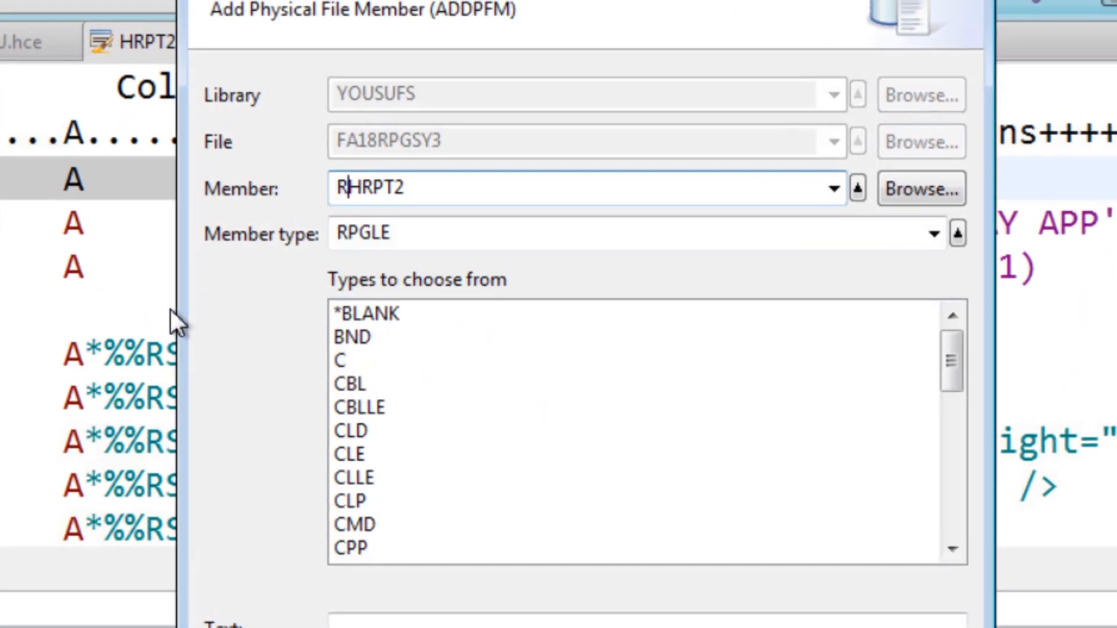
pyautogui.write('PG')
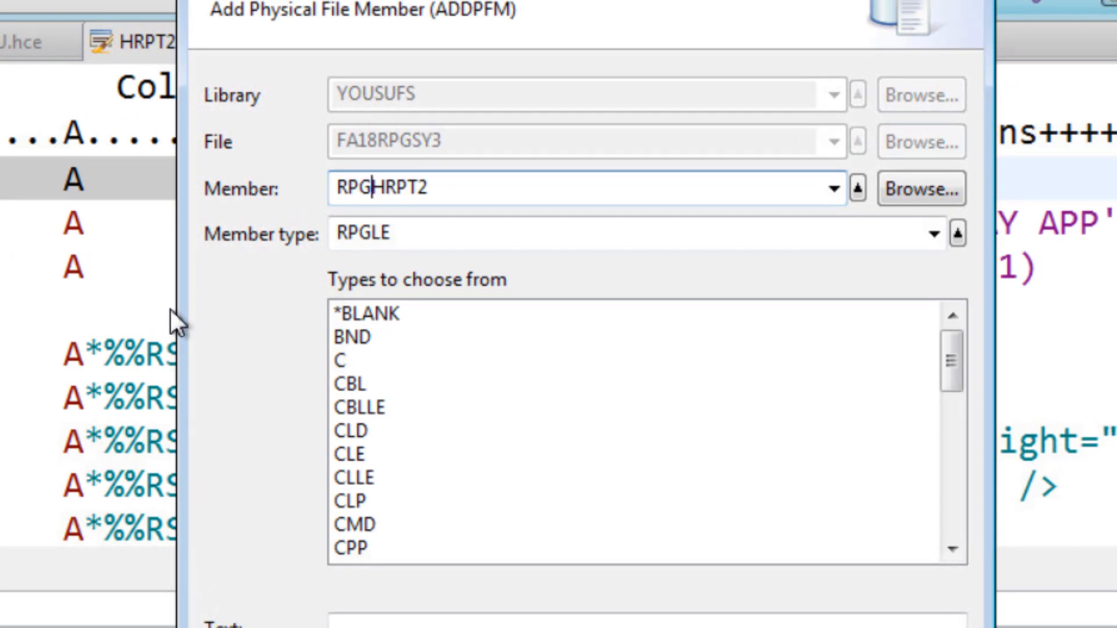
pyautogui.doubleClick(398, 187)
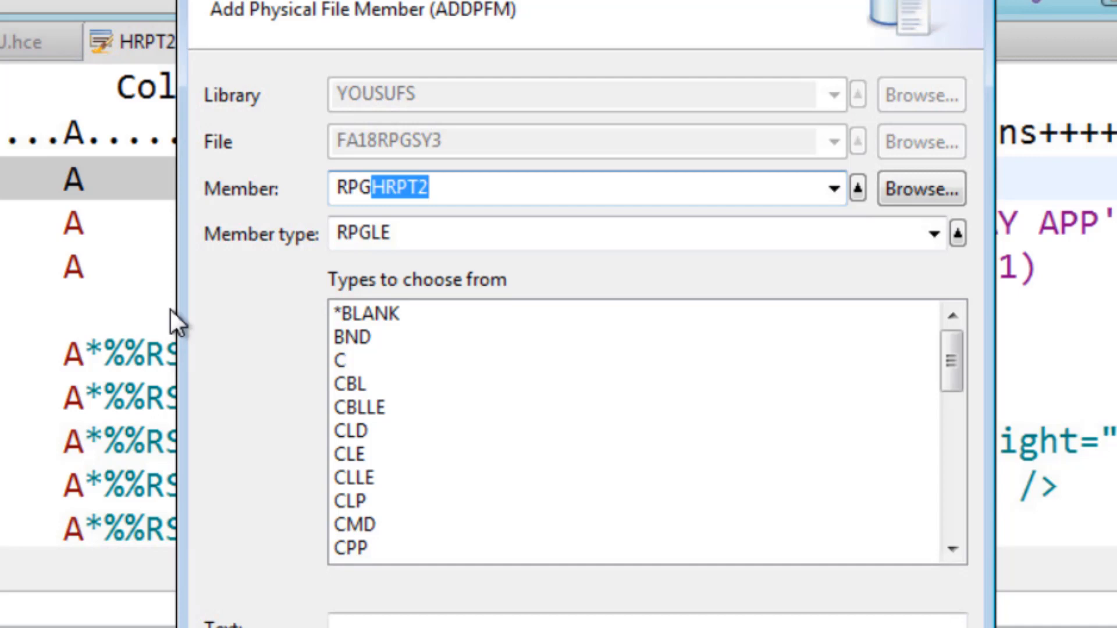
pyautogui.click(470, 188)
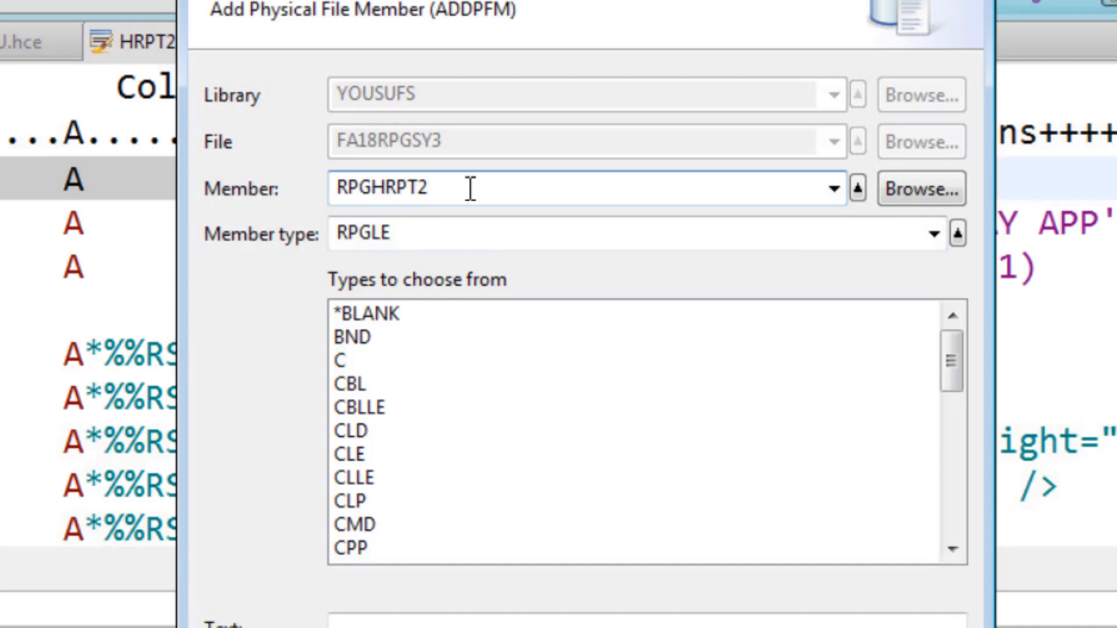
pyautogui.moveTo(319, 319)
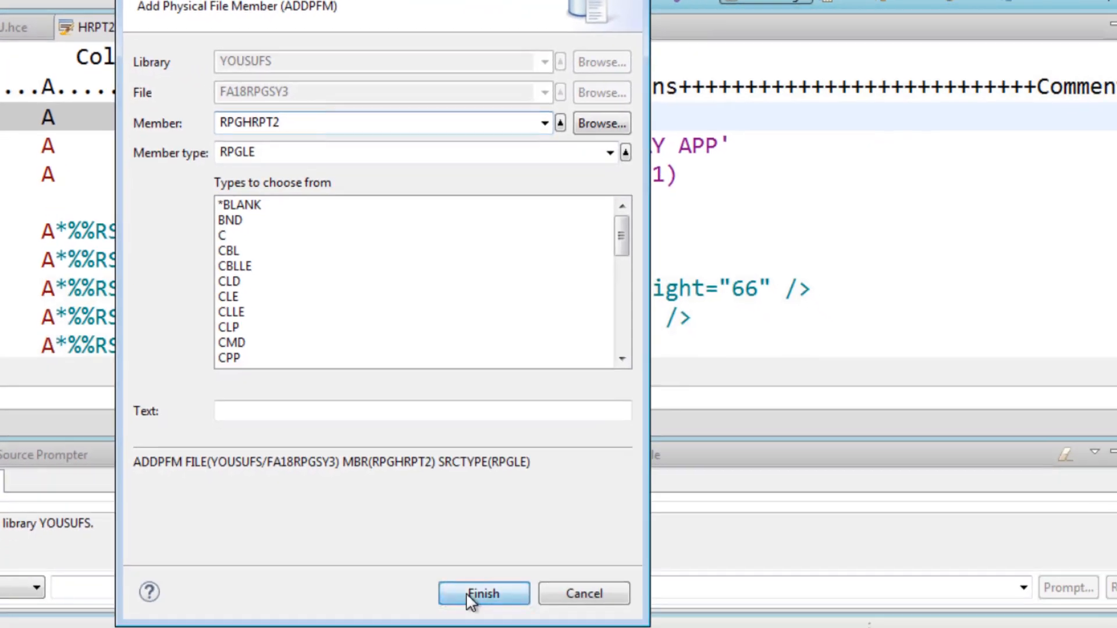
pyautogui.click(483, 592)
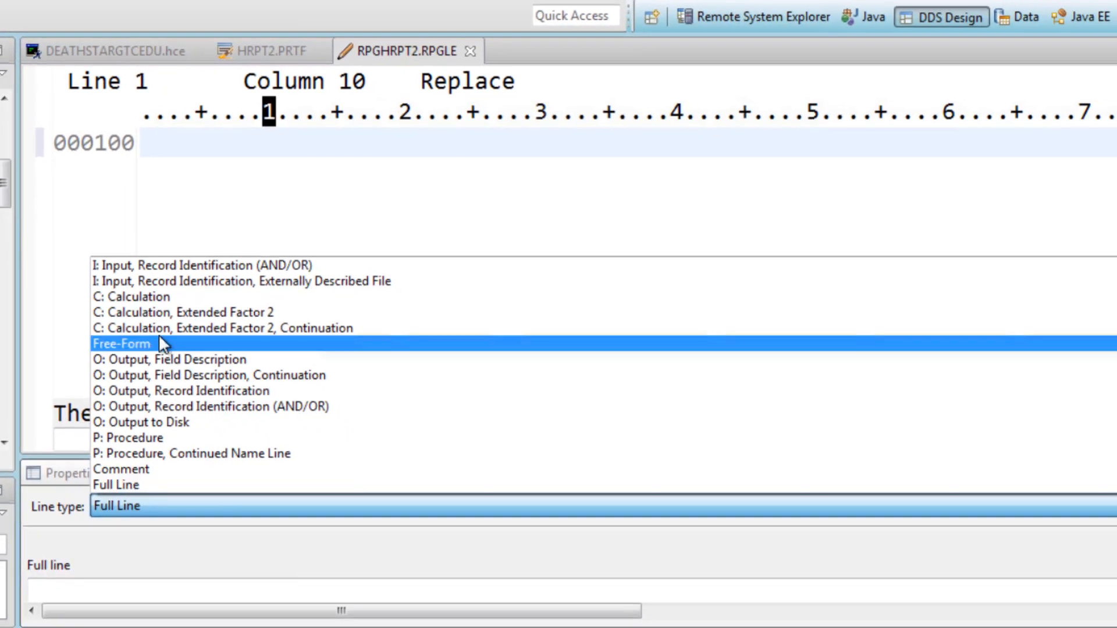
# Set the first line of RPGHRPT2.RPGLE to Free-Form line type
pyautogui.click(121, 343)
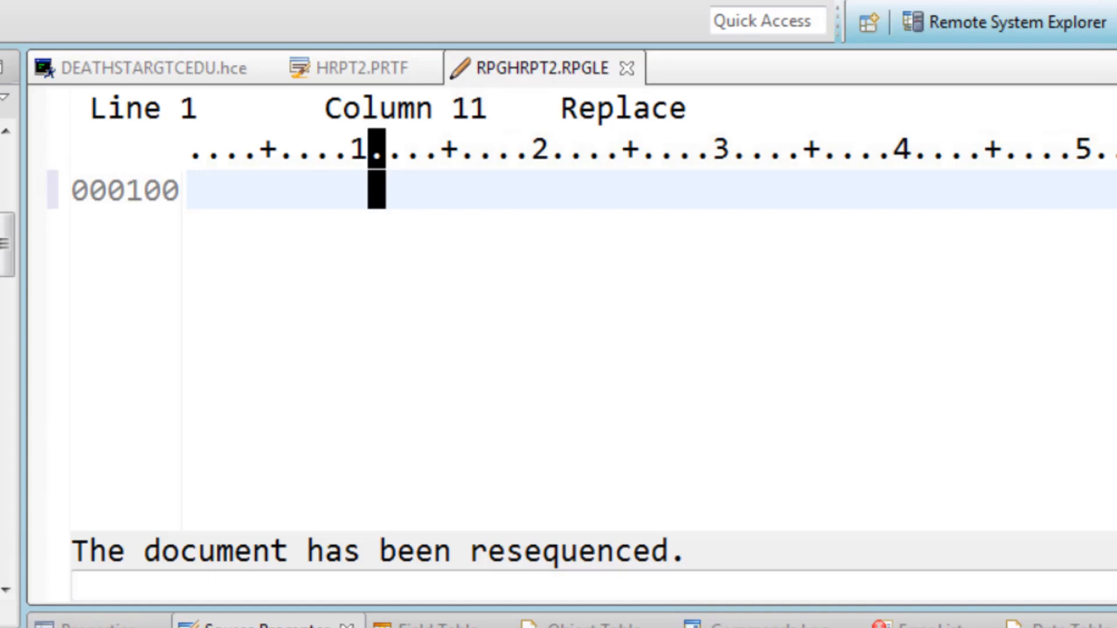
# Declare printer file HRPT2 with OFLIND(ENDOFPAGE), redoing a partly typed first attempt
pyautogui.write('DCL-F')
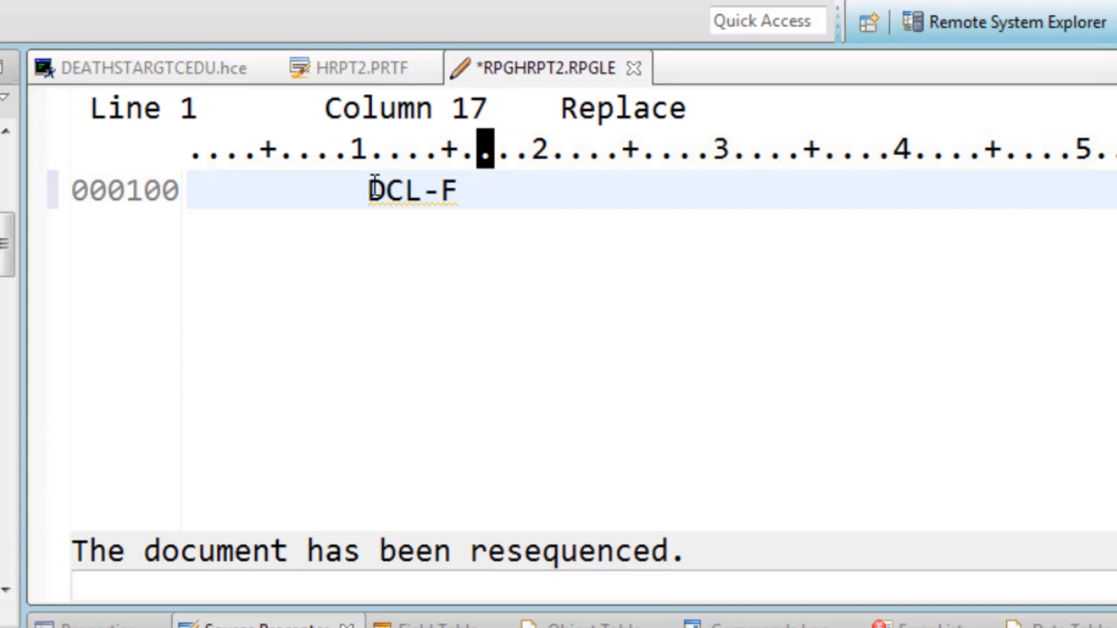
pyautogui.write('HRPT2')
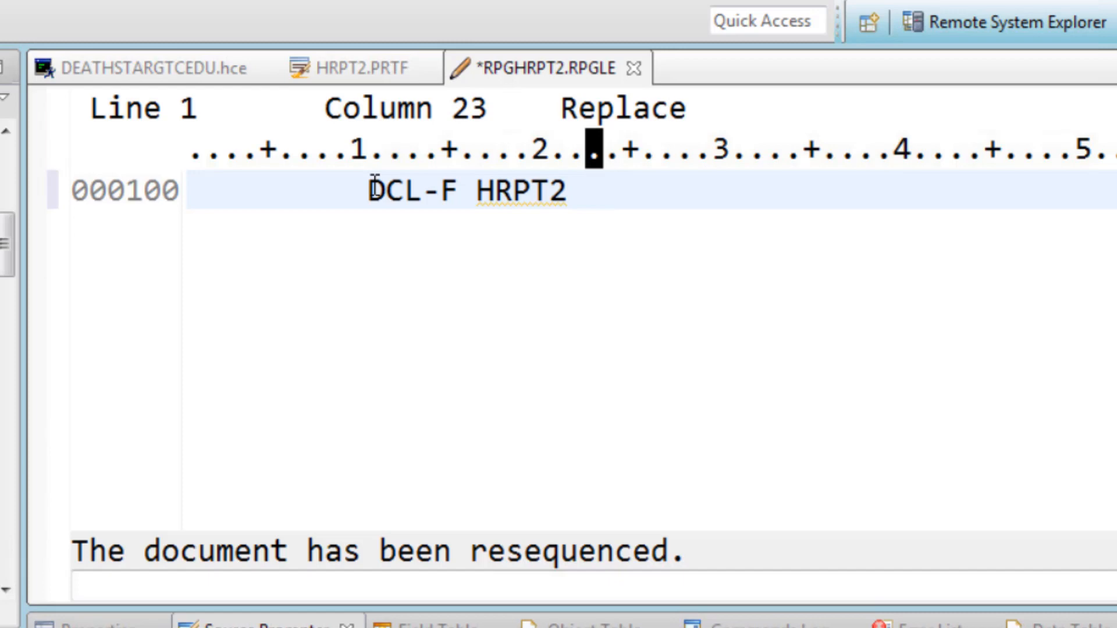
pyautogui.press('ctrl+z')
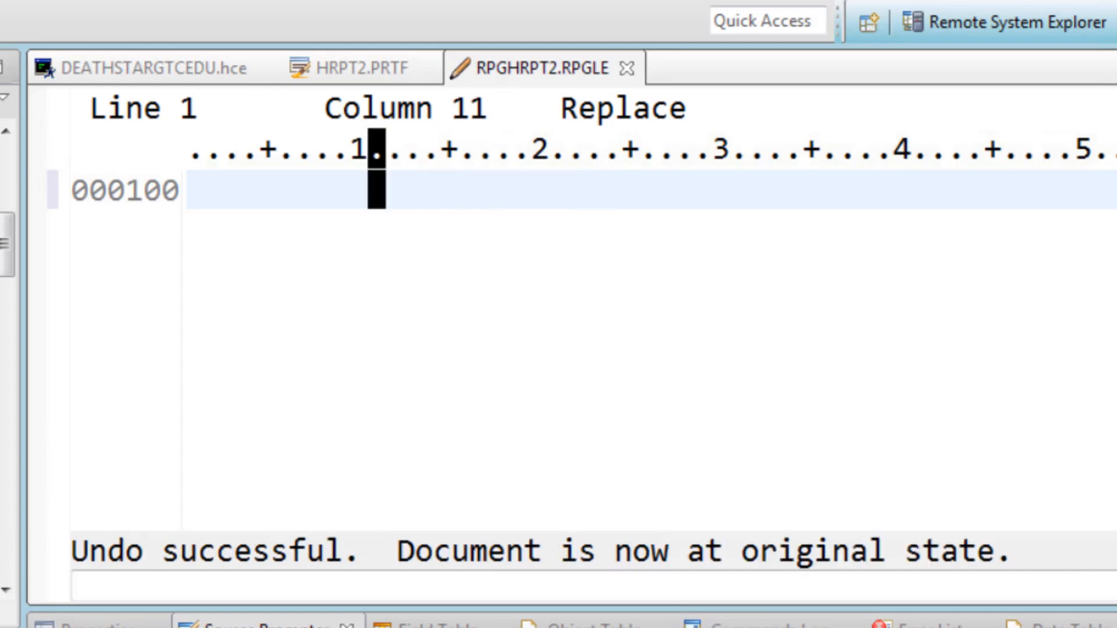
pyautogui.write('DCL-F')
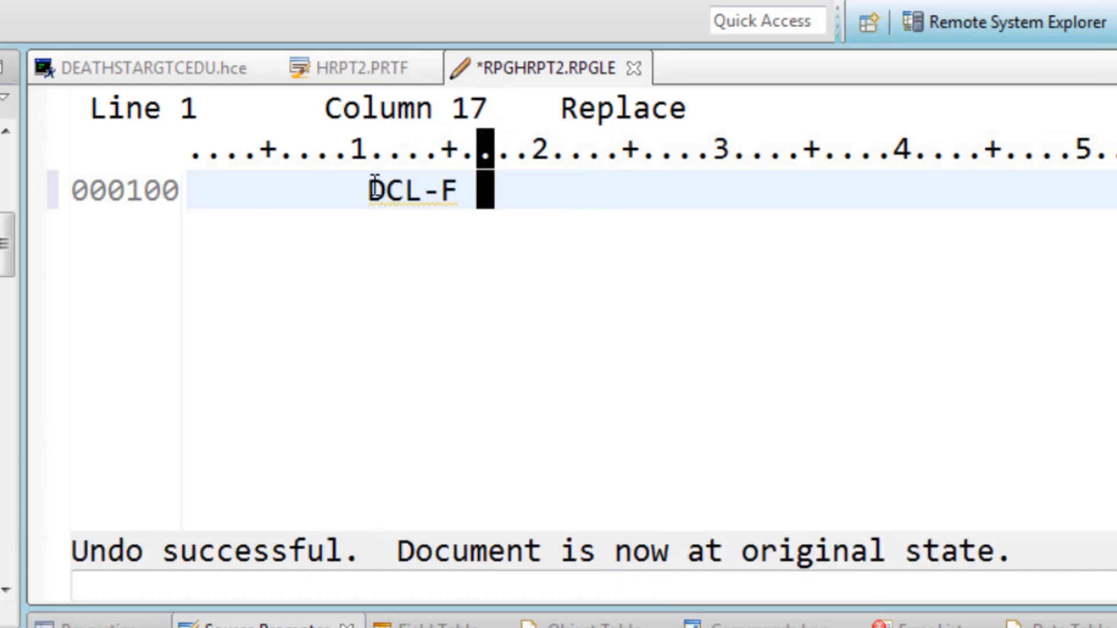
pyautogui.write('HRPT2 PRINTER OF')
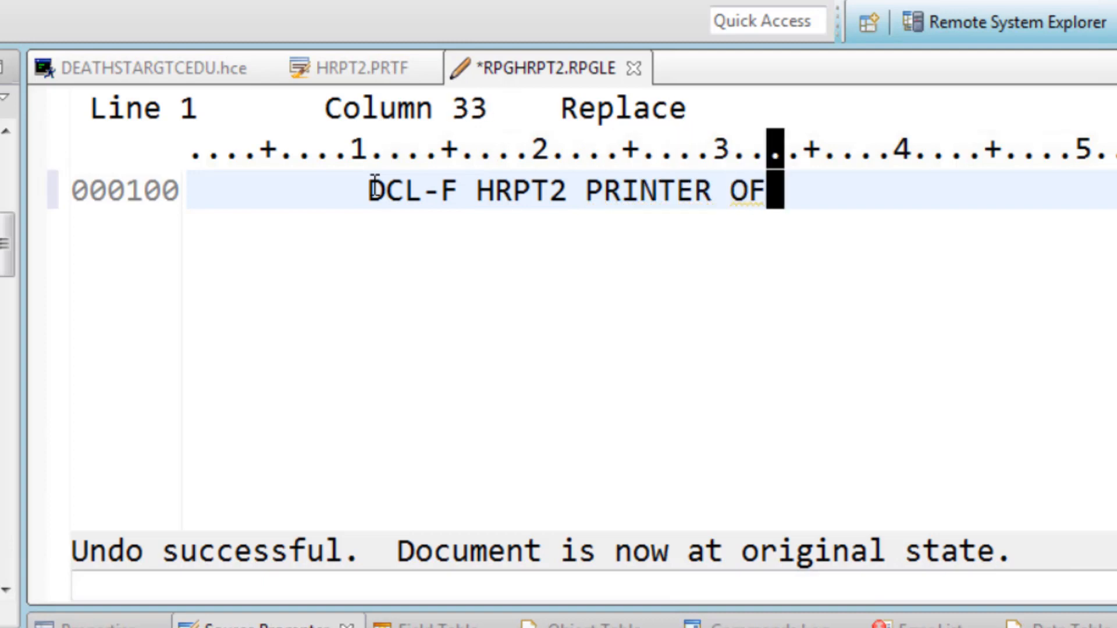
pyautogui.write('LIND(ENDOFPAGE)')
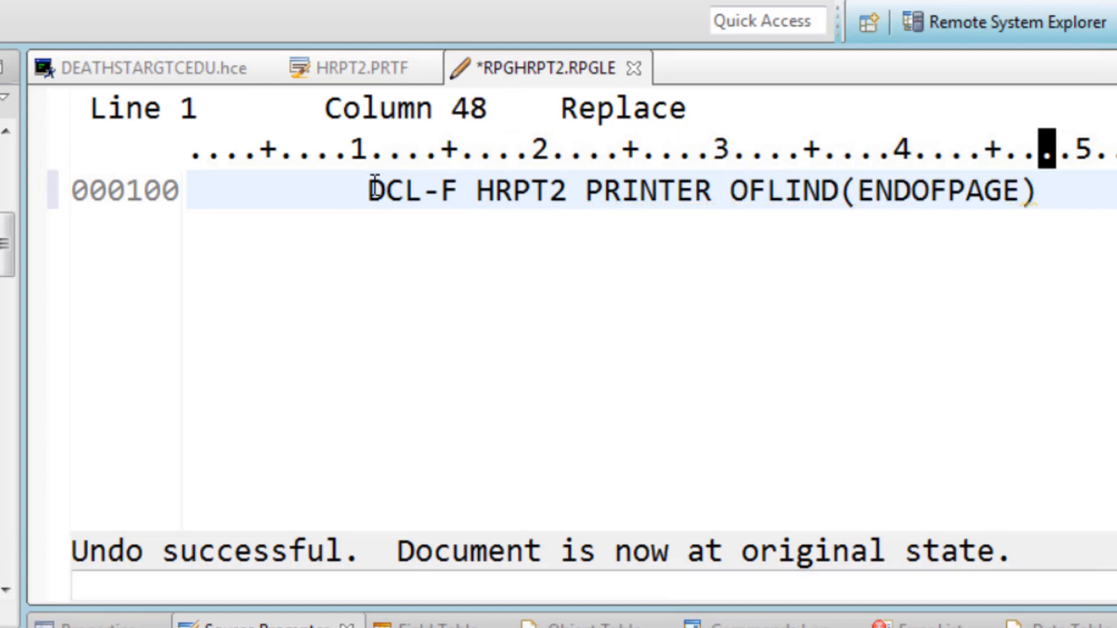
# Declare ENDOFPAGE as an indicator with INZ(*ON) and start a new line in insert mode
pyautogui.write('DCL-')
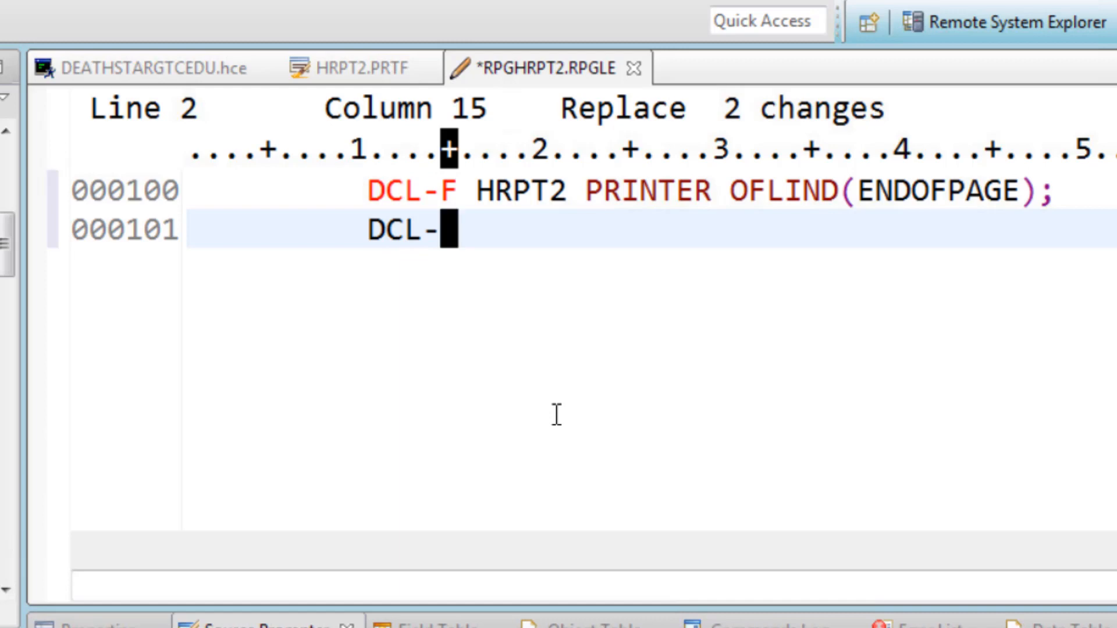
pyautogui.write('S ENDOF')
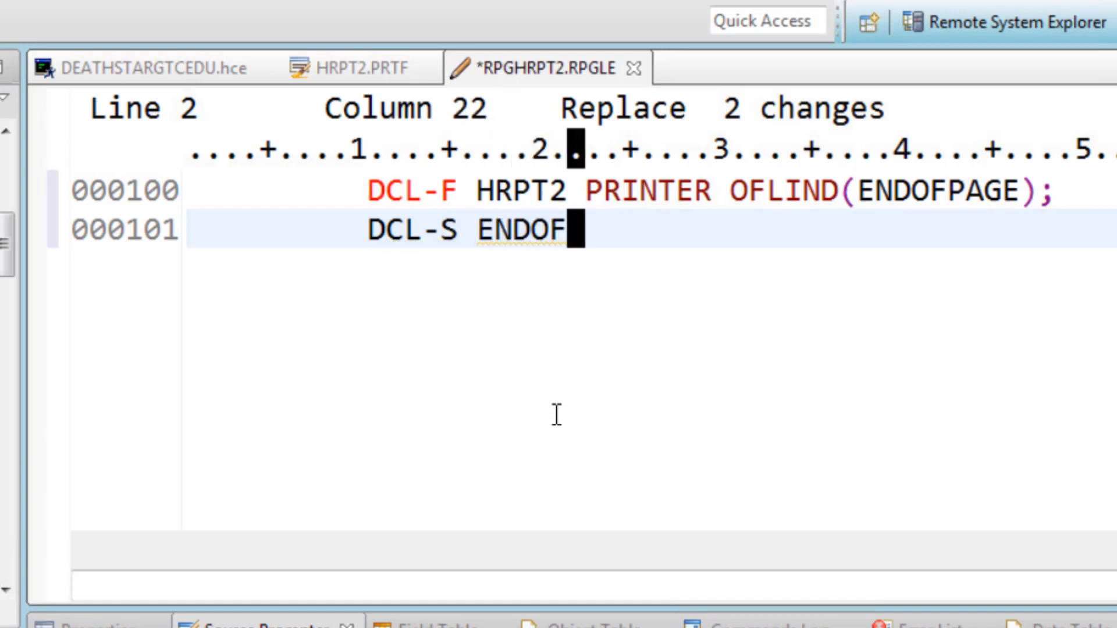
pyautogui.write('PAGE')
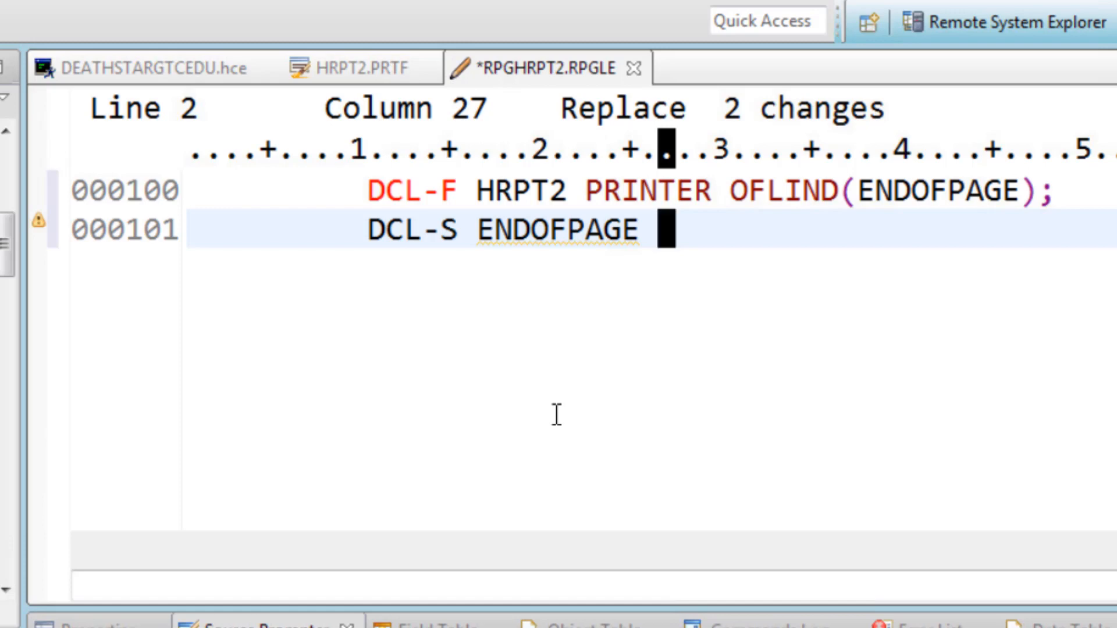
pyautogui.write('IND')
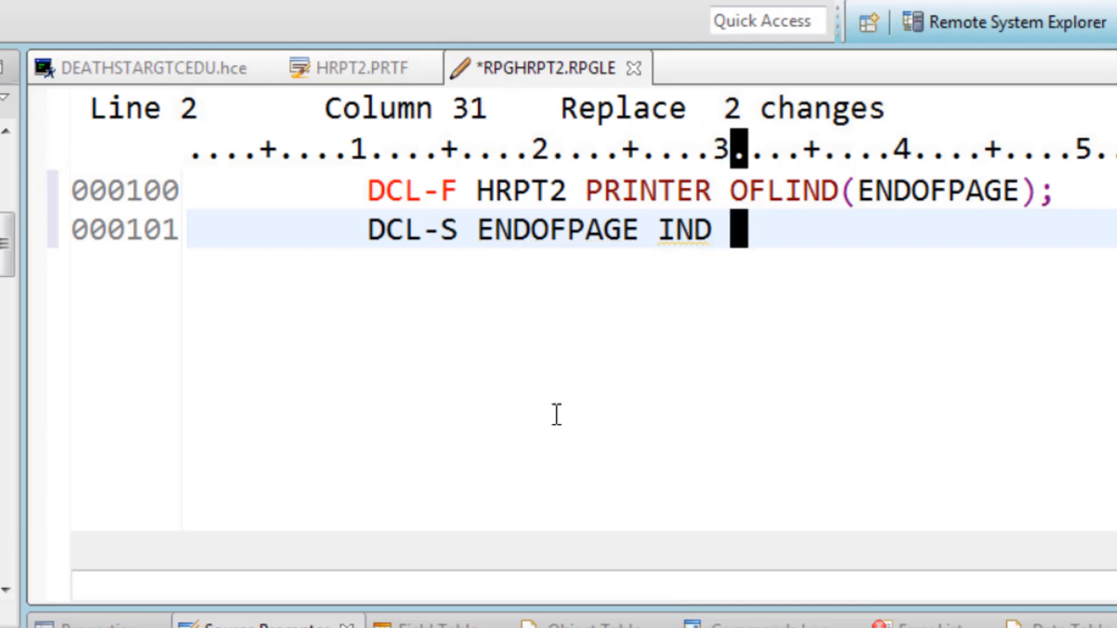
pyautogui.write('INZ')
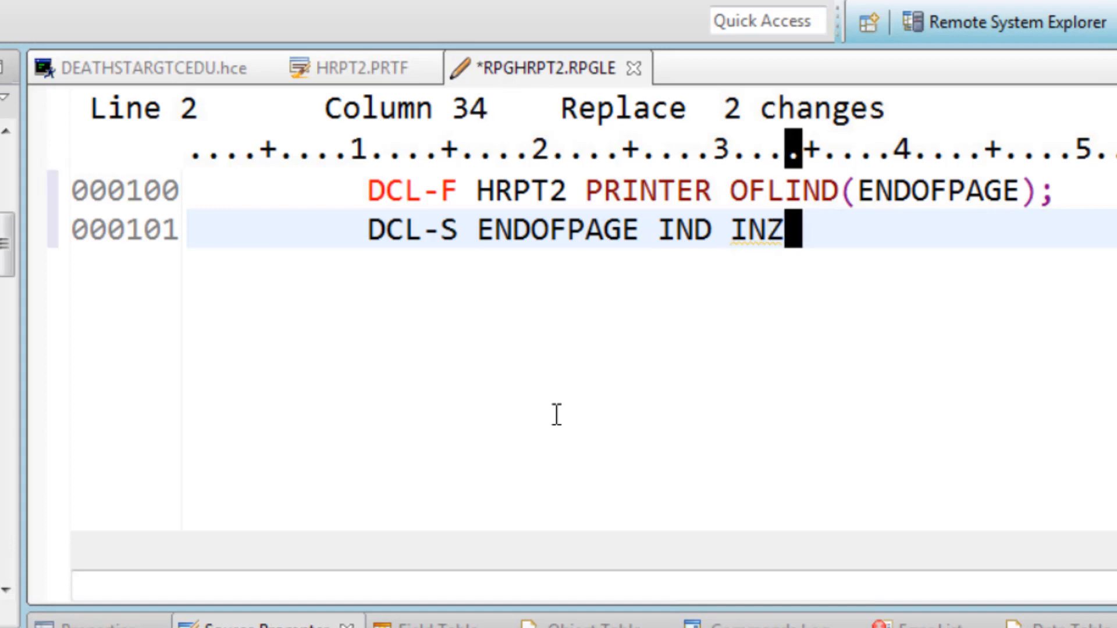
pyautogui.write('(*ON')
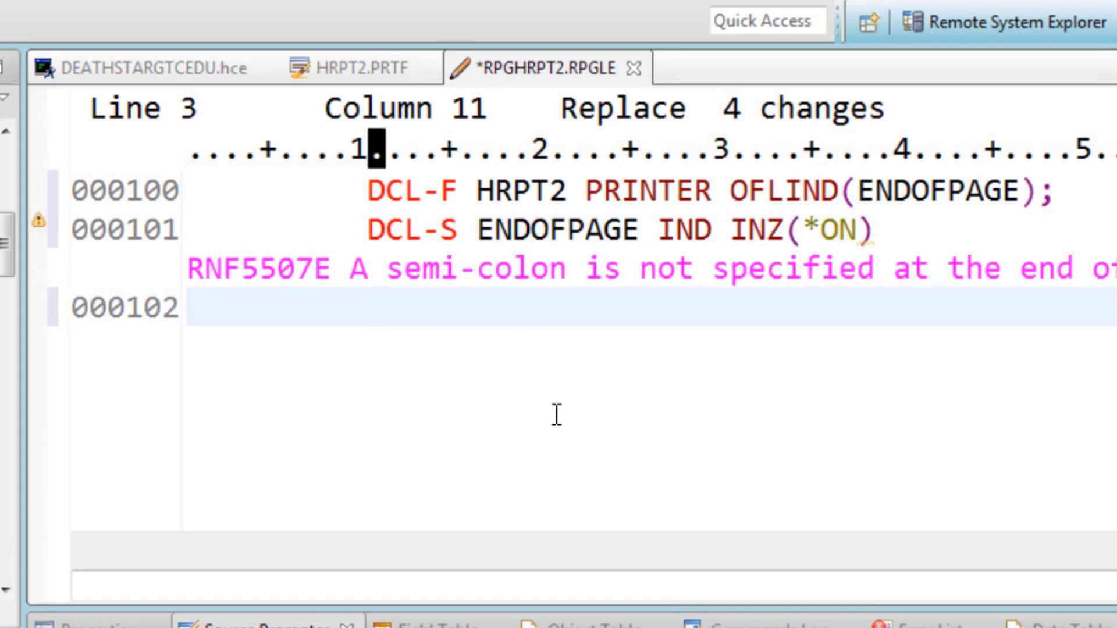
pyautogui.click(897, 229)
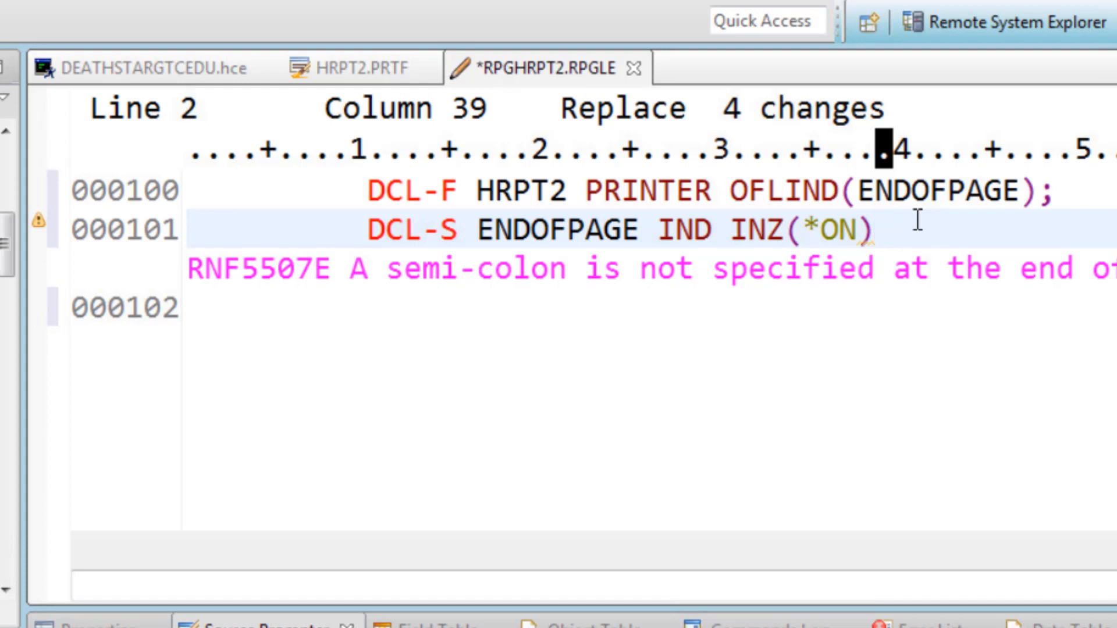
pyautogui.write(';')
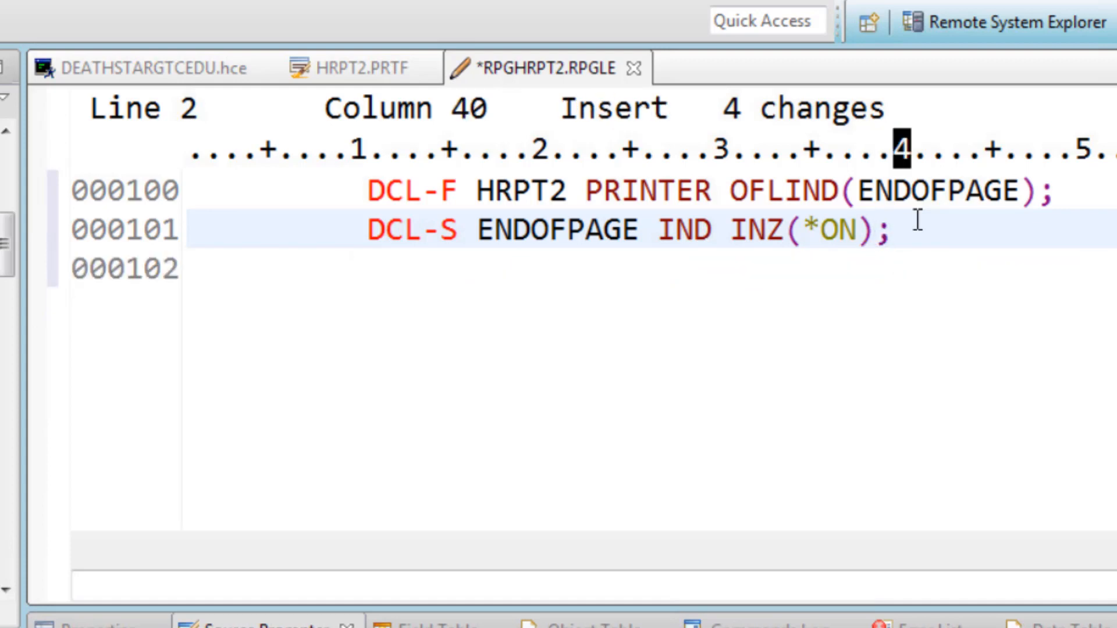
pyautogui.press('Enter')
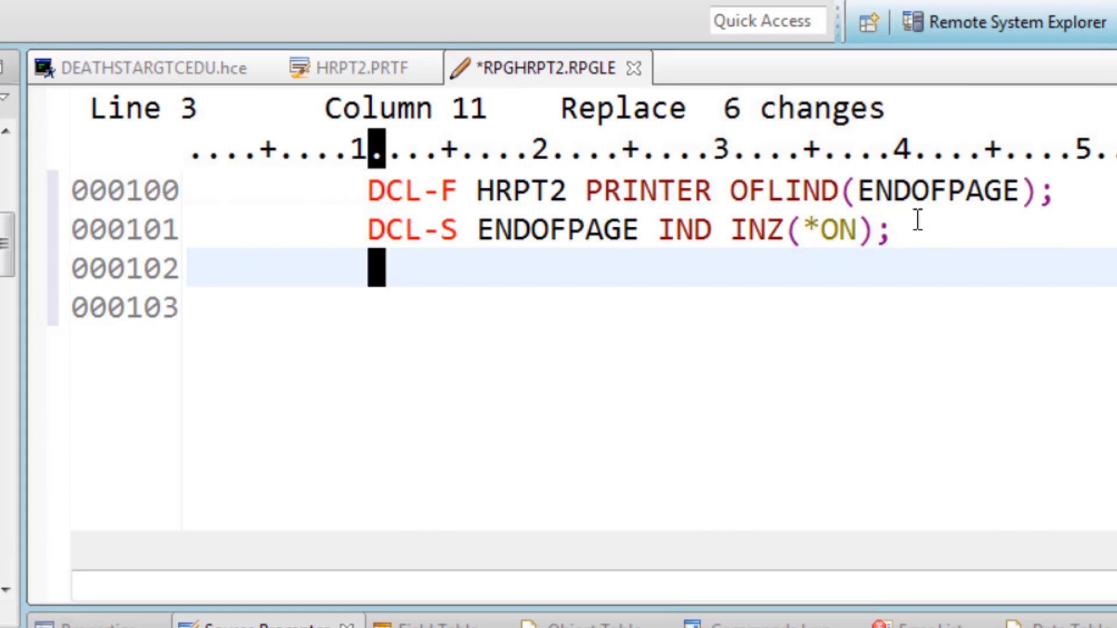
pyautogui.press('Insert')
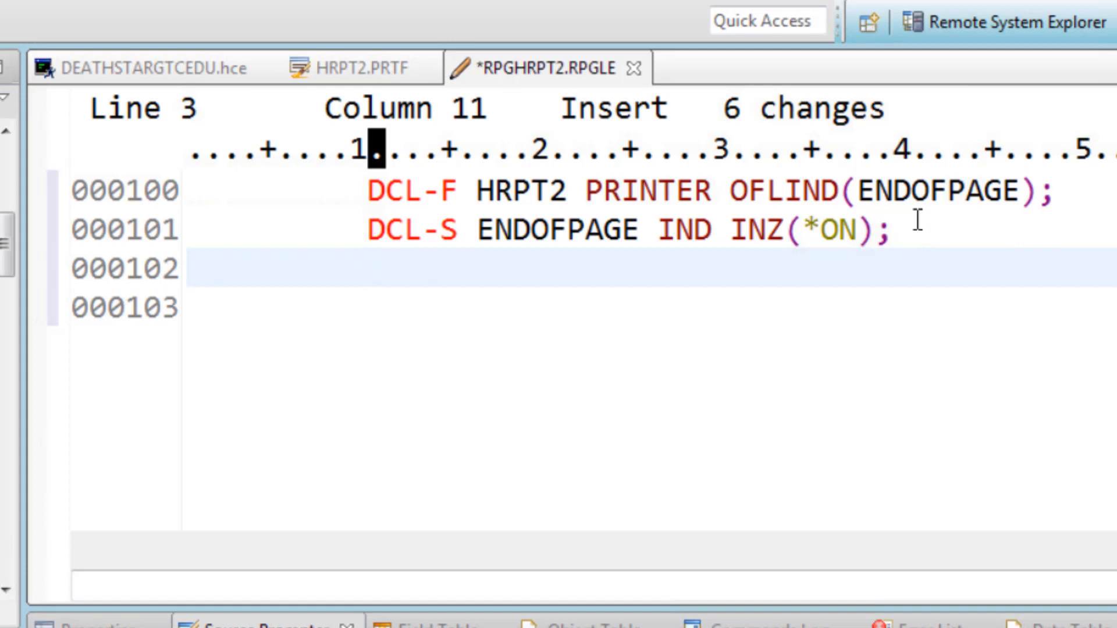
pyautogui.moveTo(402, 93)
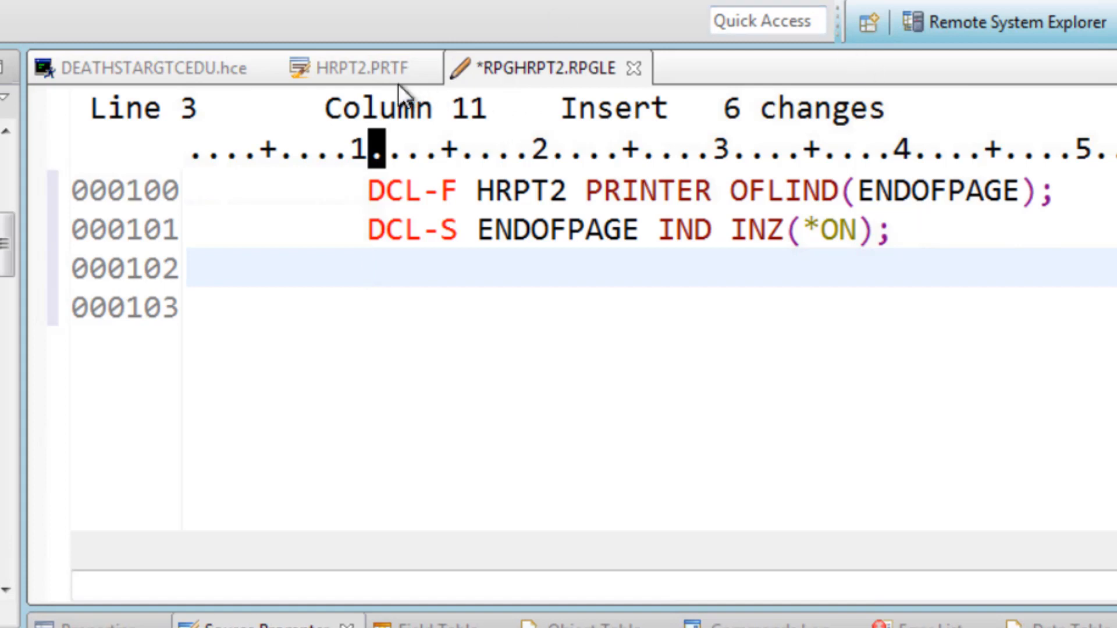
pyautogui.moveTo(548, 423)
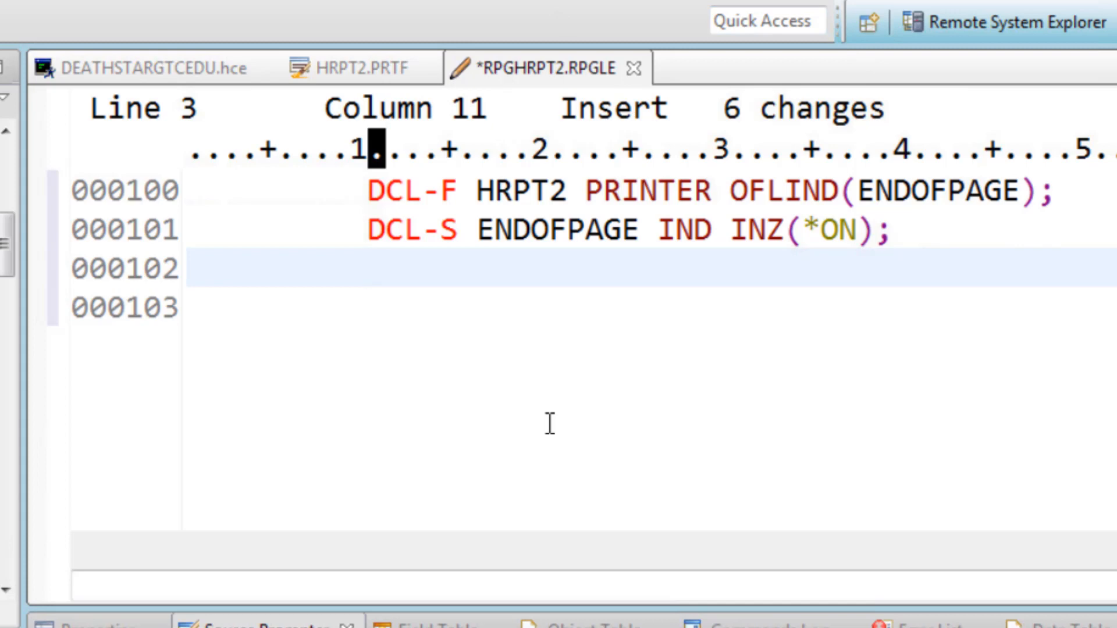
# Add the declaration DCL-S V_MSG LIKE(MESSAGE); on line 3 and start a new line
pyautogui.write('DCL')
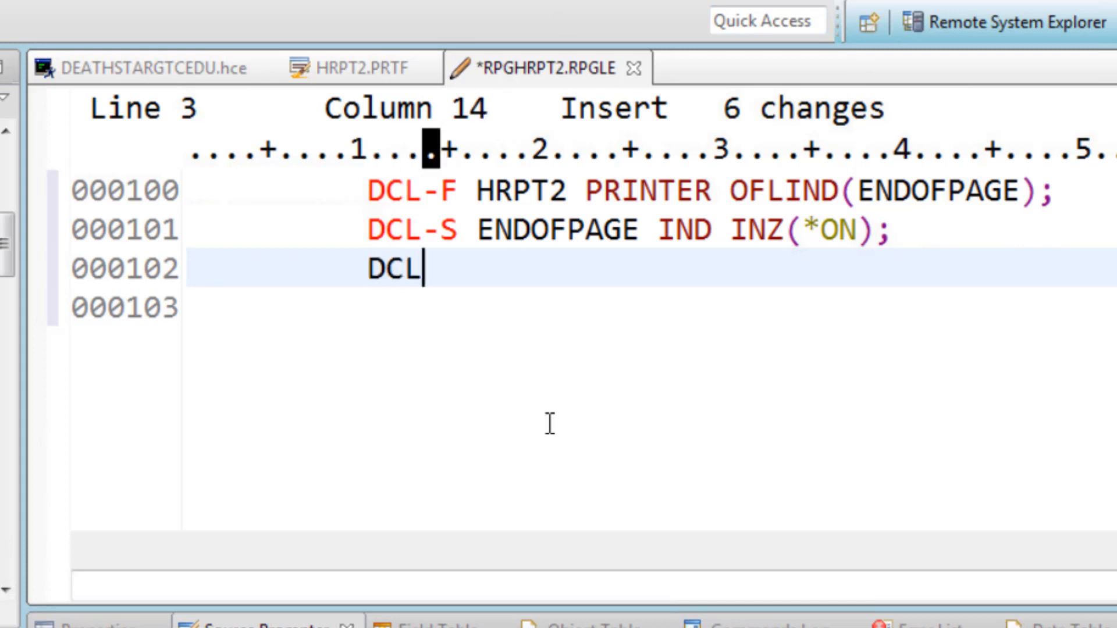
pyautogui.write('-S')
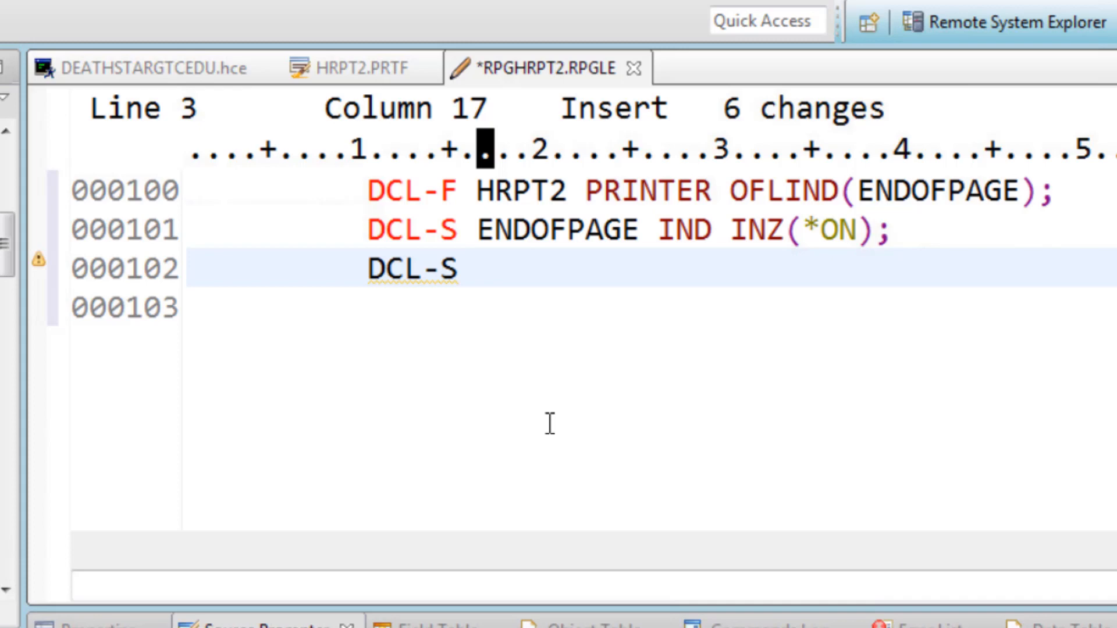
pyautogui.write('V')
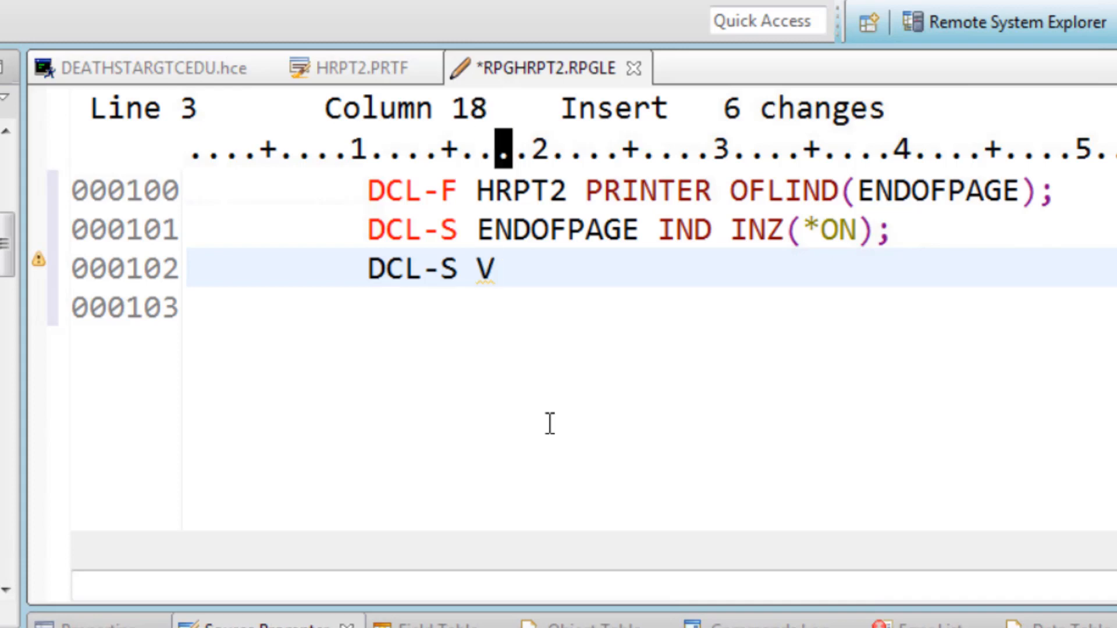
pyautogui.write('_MSG')
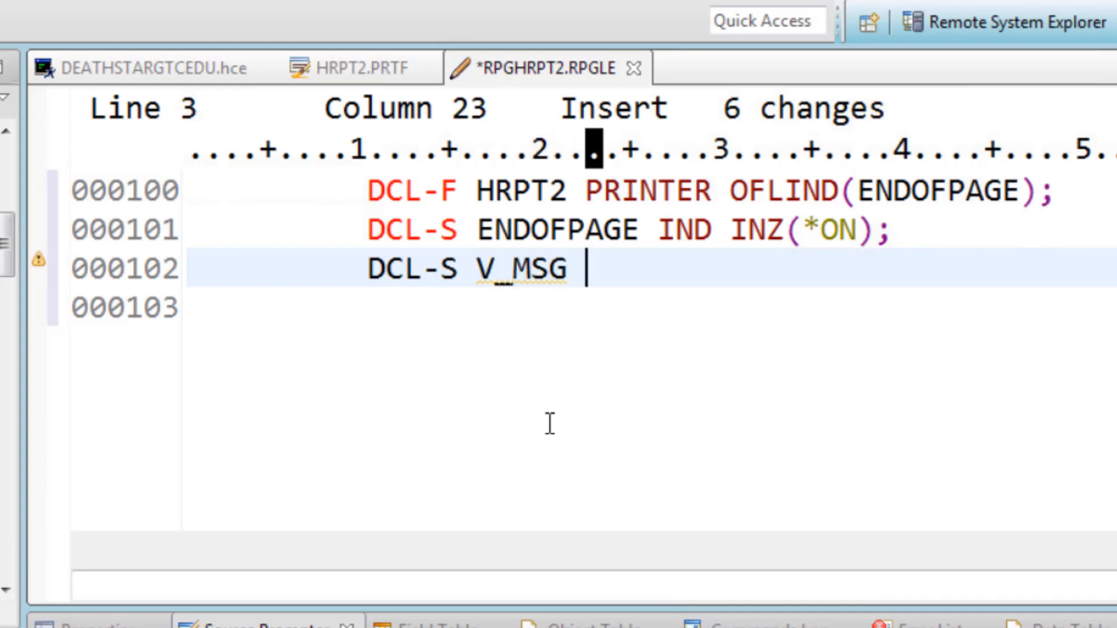
pyautogui.write('LIKE')
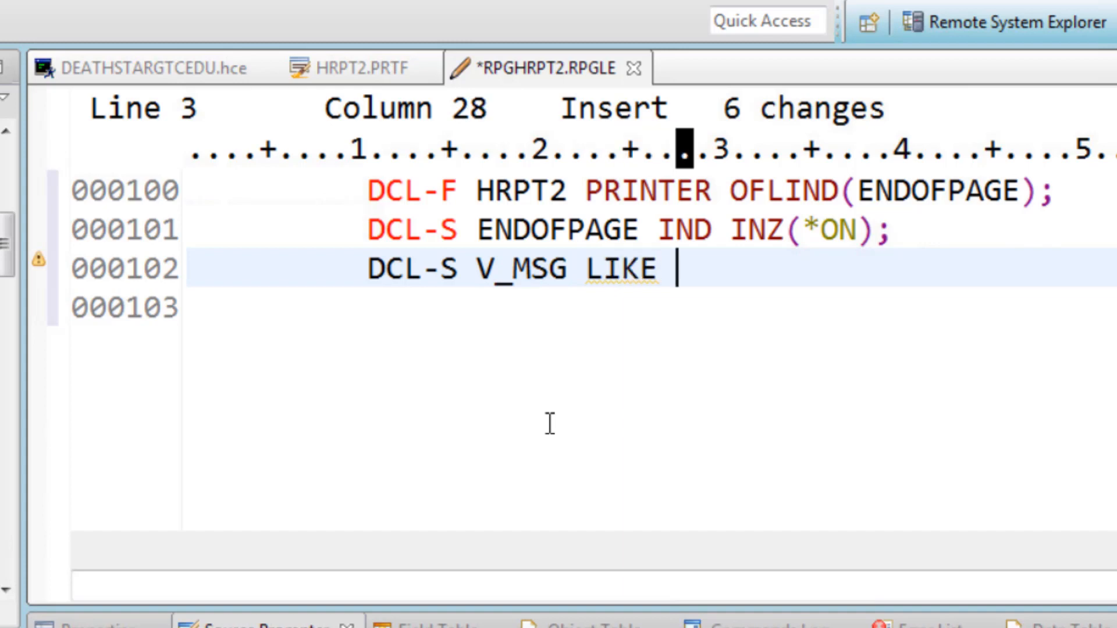
pyautogui.write('(MESSAGE')
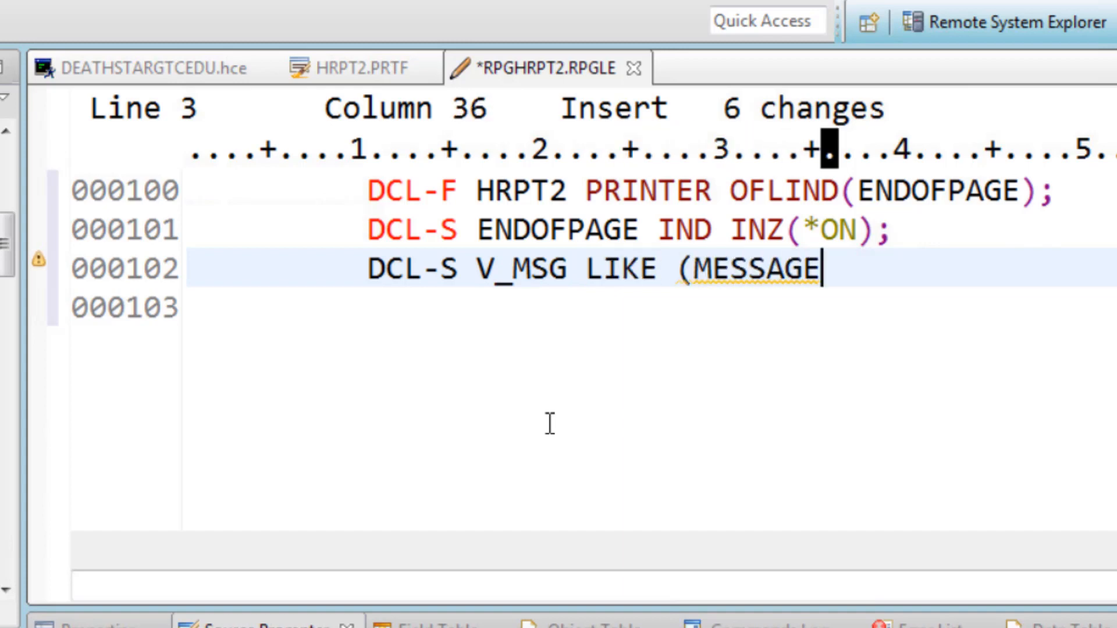
pyautogui.write(');')
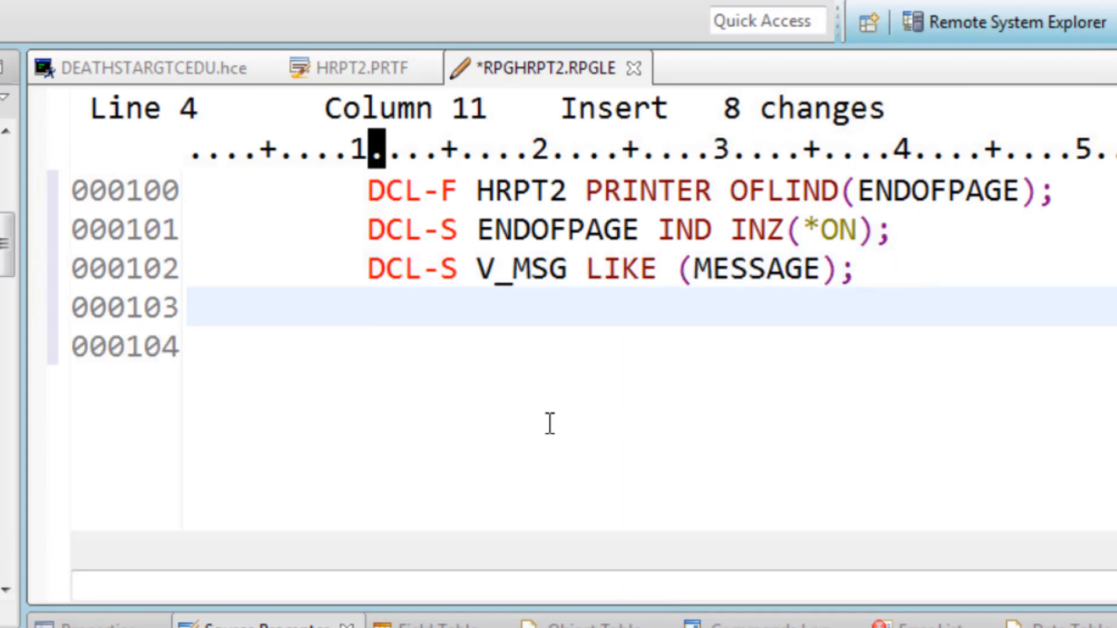
pyautogui.press('Return')
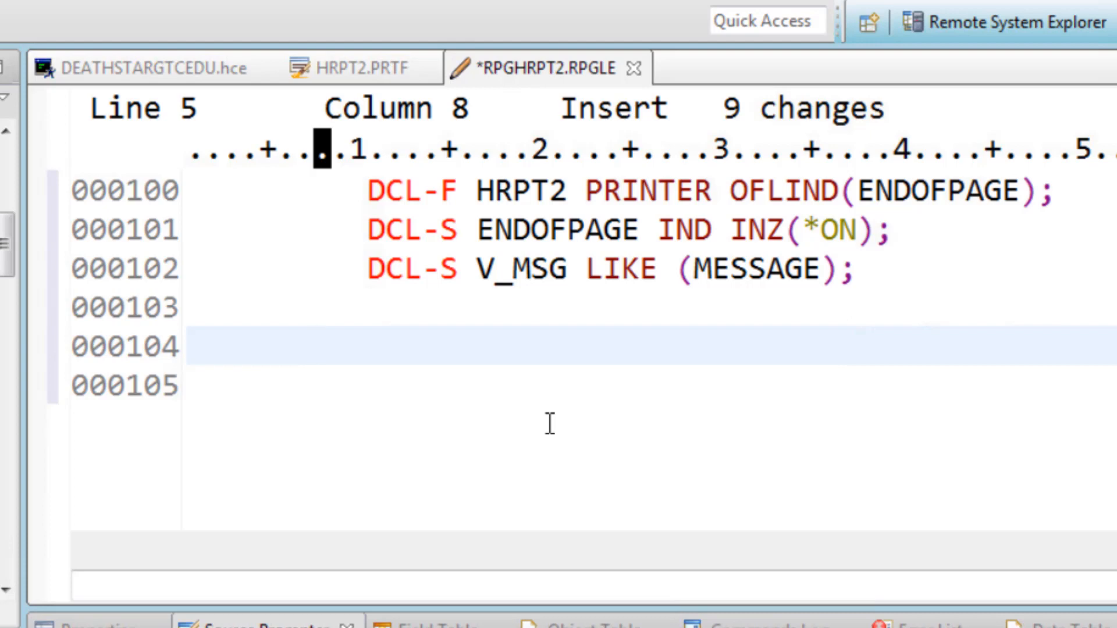
# Assign 'WELCOME TO RPG' to V_MSG and leave a blank line below it
pyautogui.write('V')
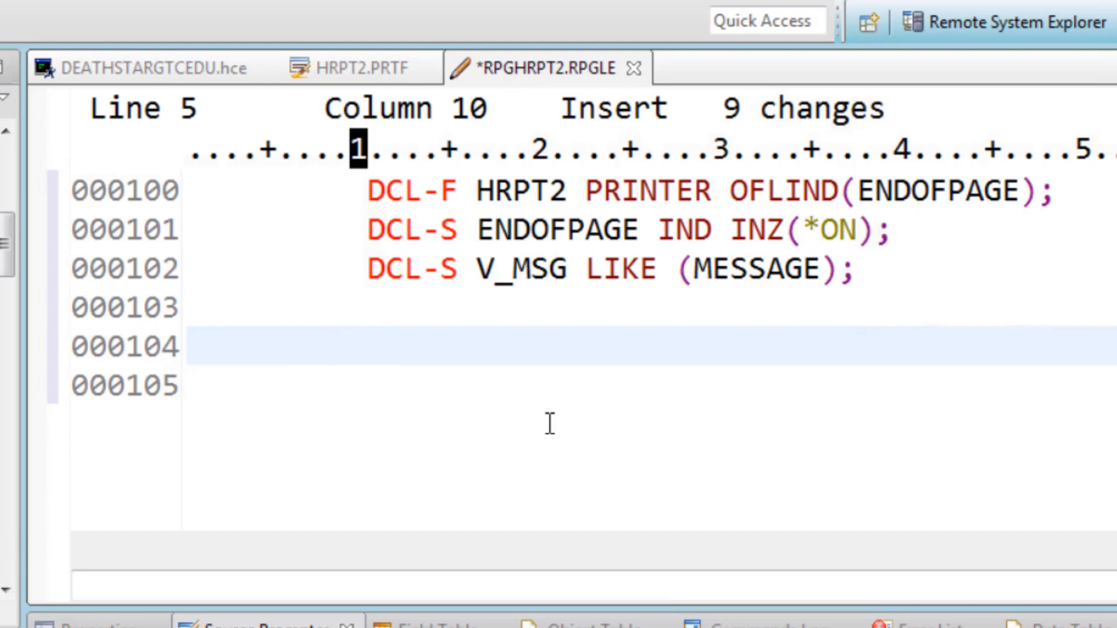
pyautogui.write('V')
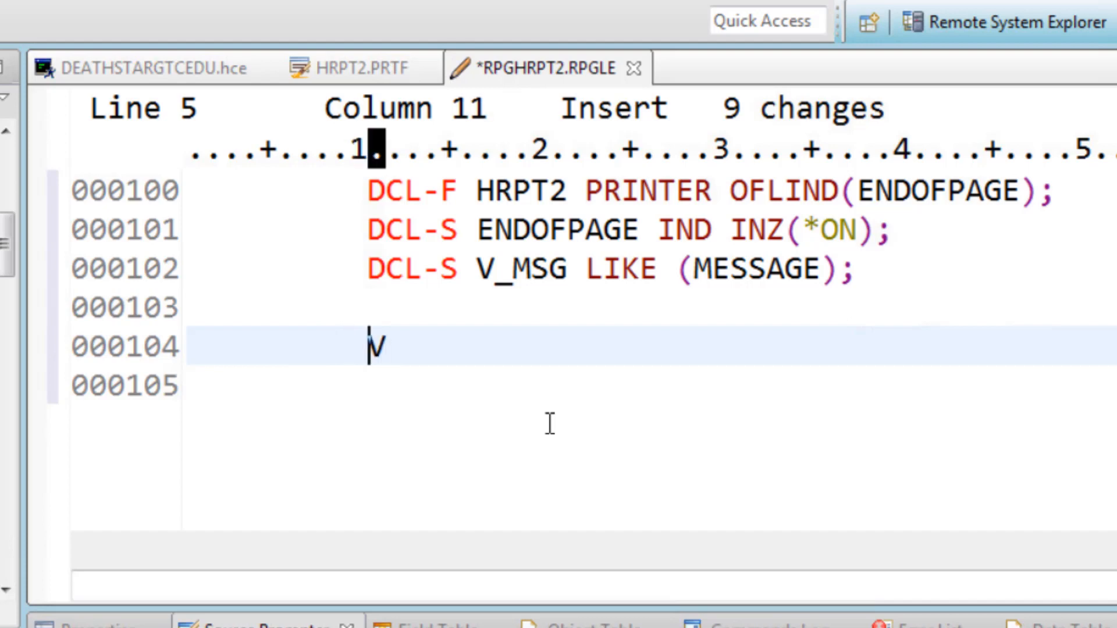
pyautogui.write('_MSG')
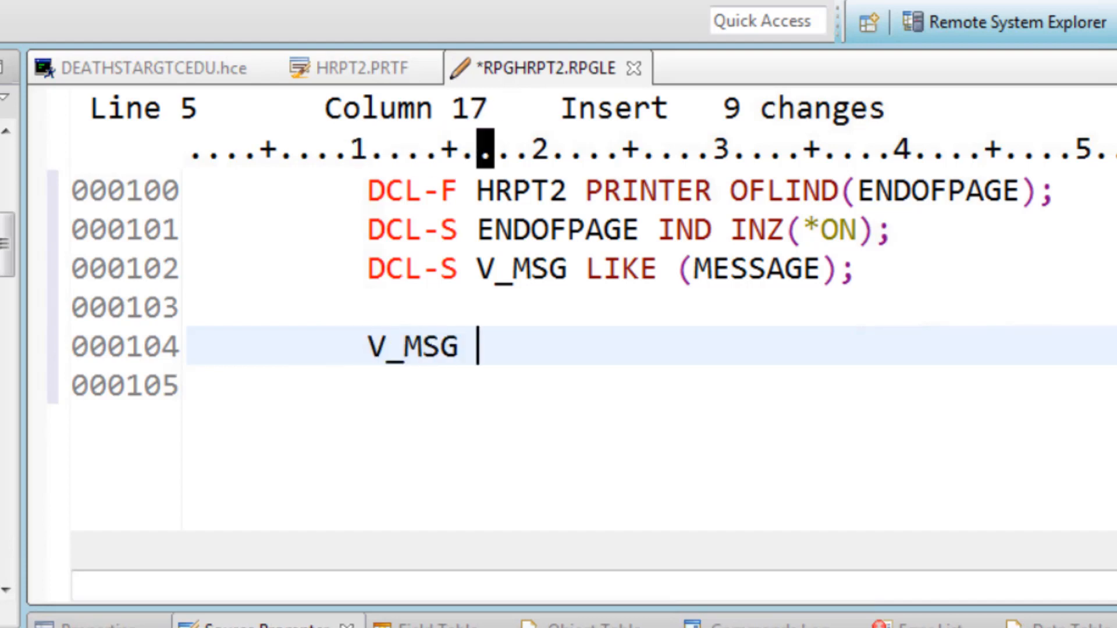
pyautogui.write('=')
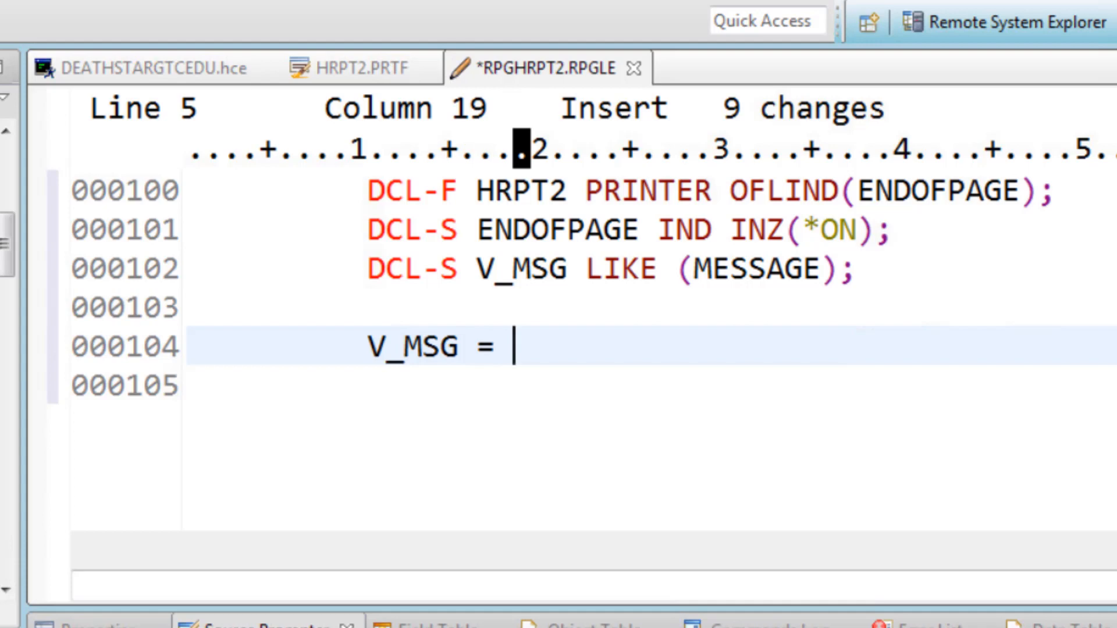
pyautogui.write("'WELCOME")
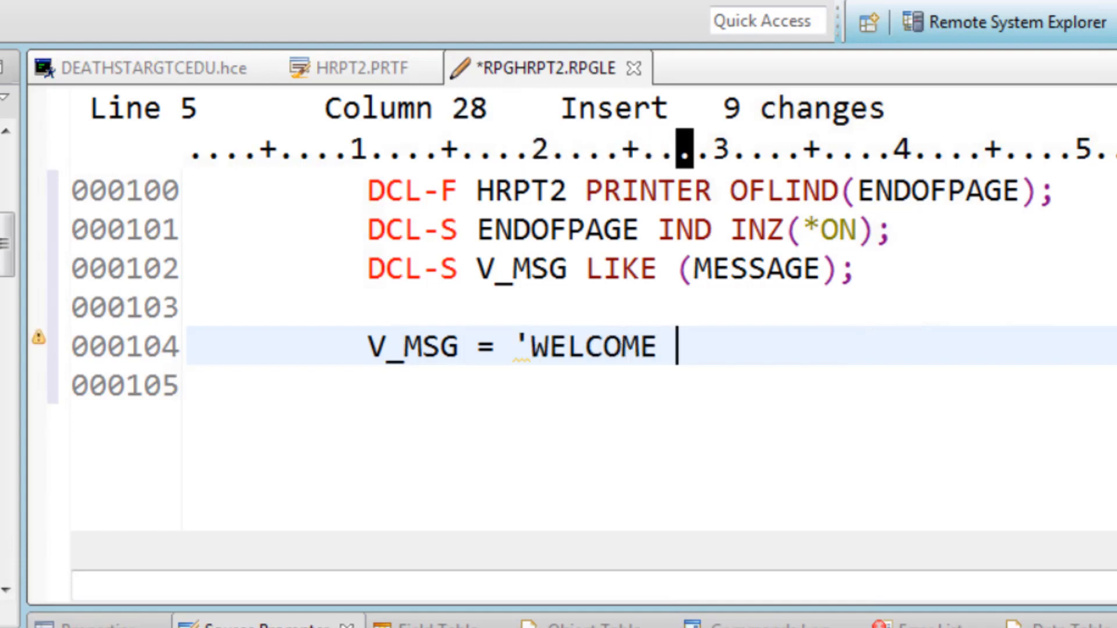
pyautogui.write("TO RPG'")
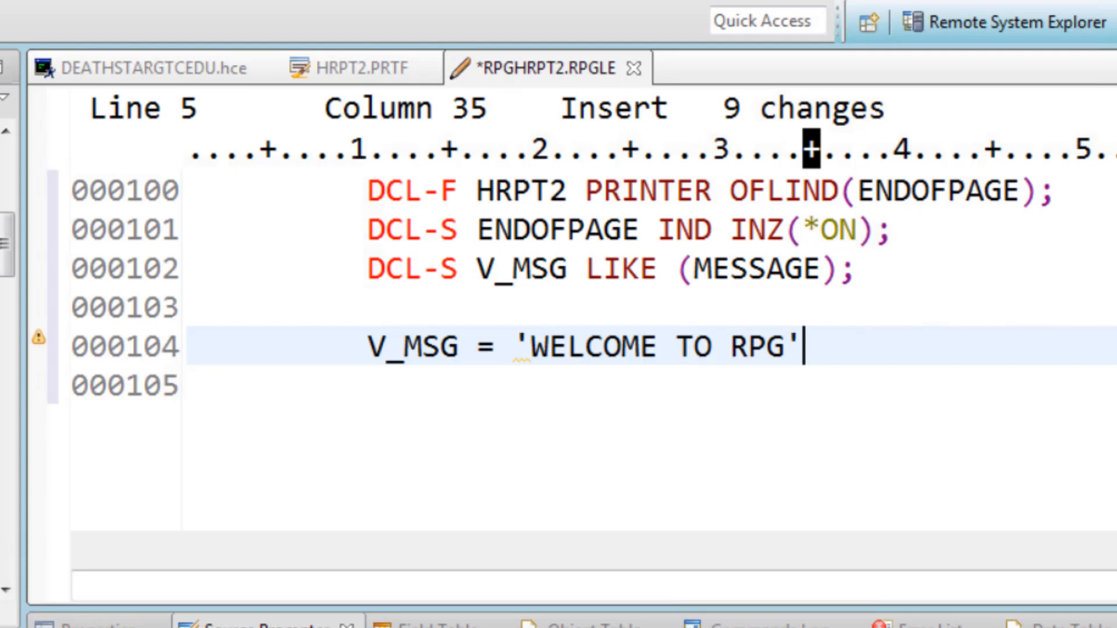
pyautogui.press('Return')
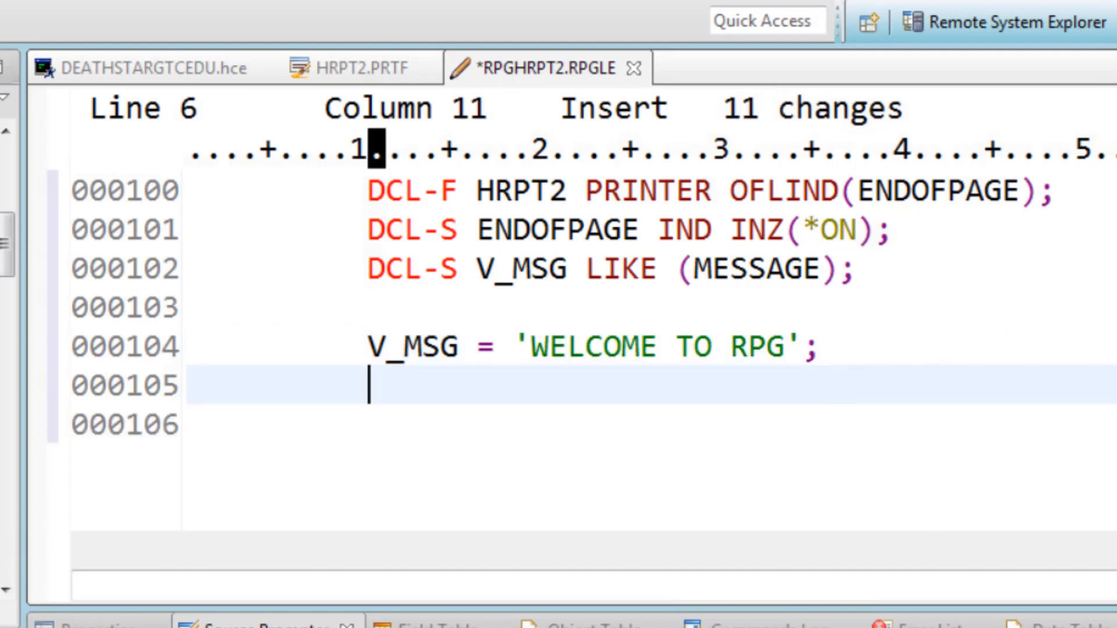
pyautogui.press('Enter')
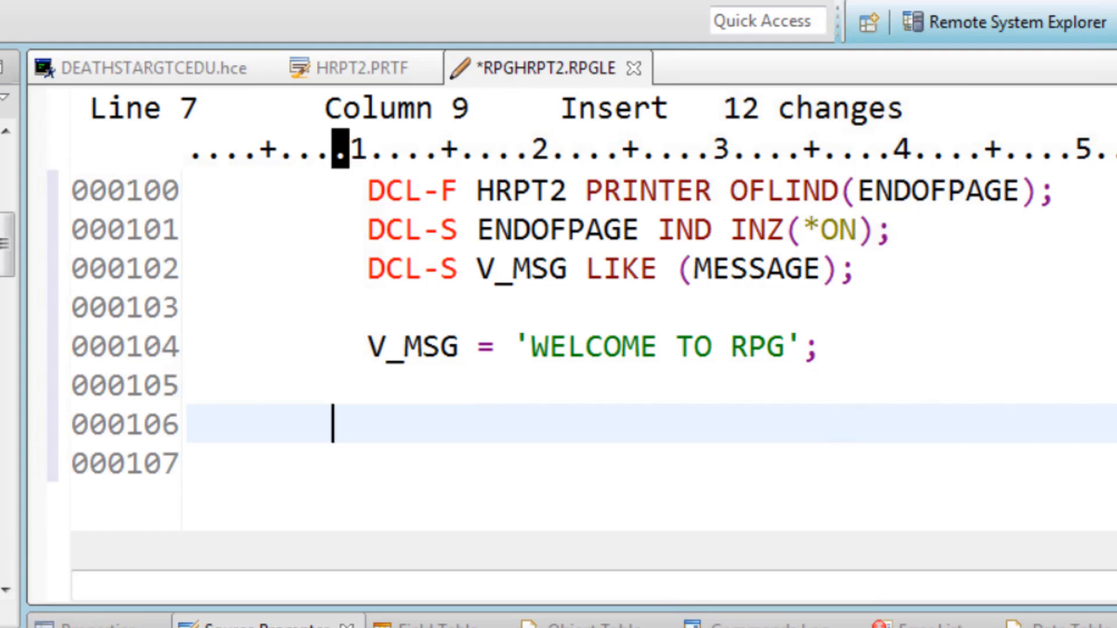
# Write the statement MESSAGE = V_MSG copying the text into the report field
pyautogui.write('MESSAGE')
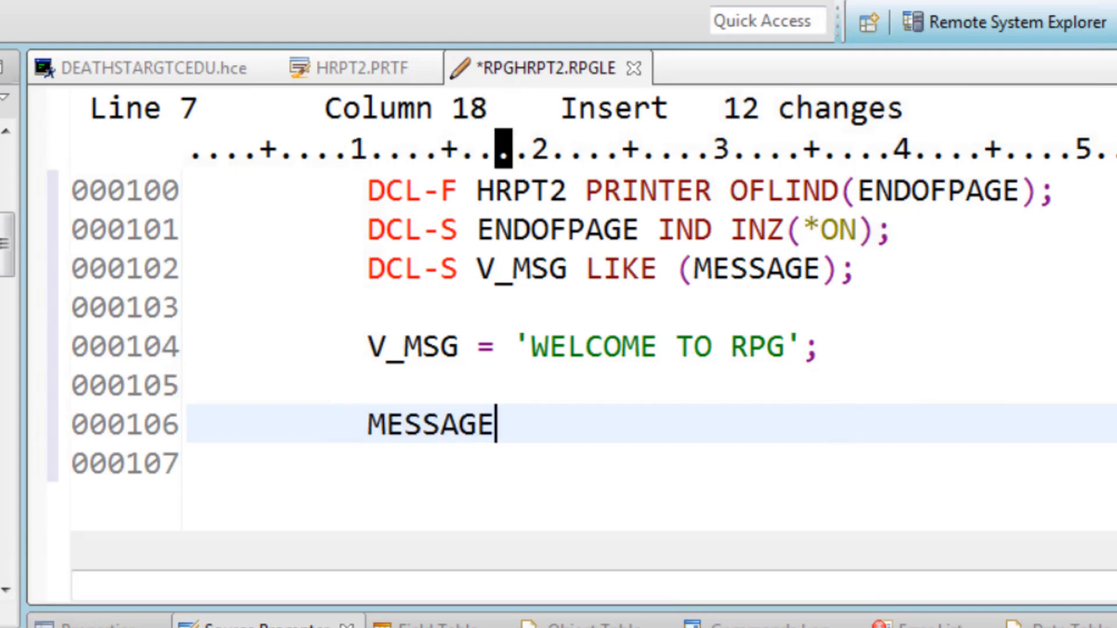
pyautogui.write('= V_')
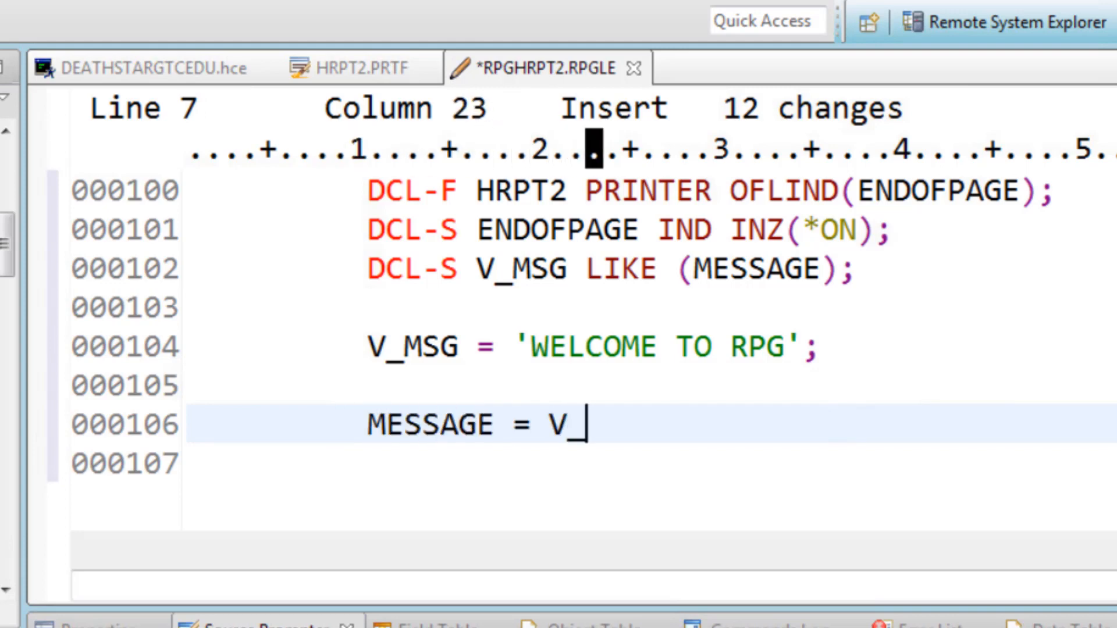
pyautogui.write('MsSG')
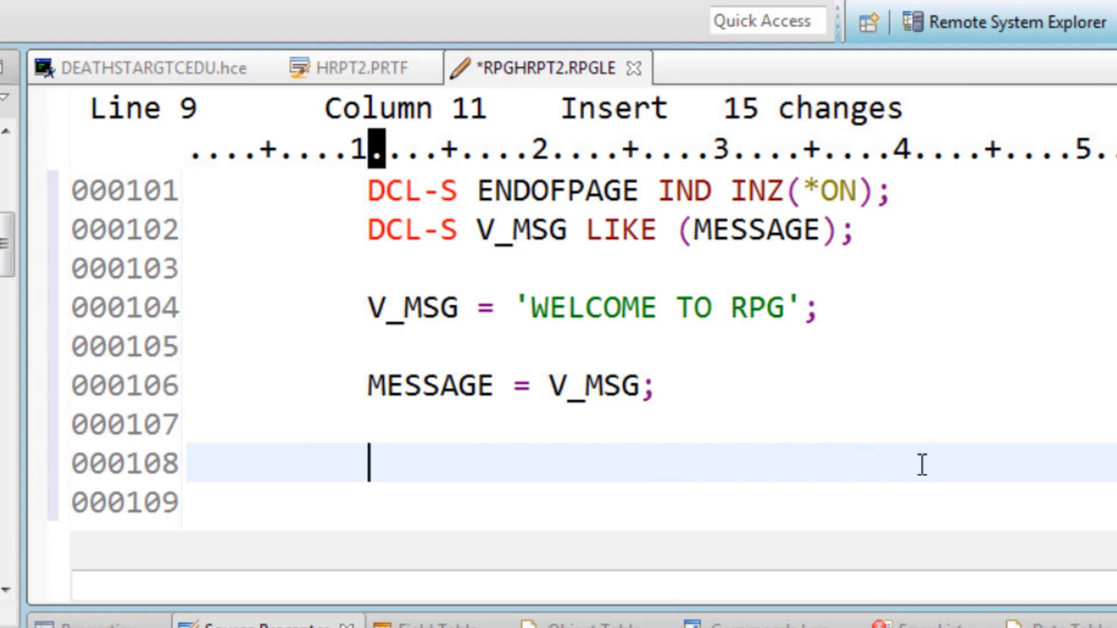
# Add WRITE HEADING; after checking the record format name in HRPT2.PRTF
pyautogui.write('WRITE')
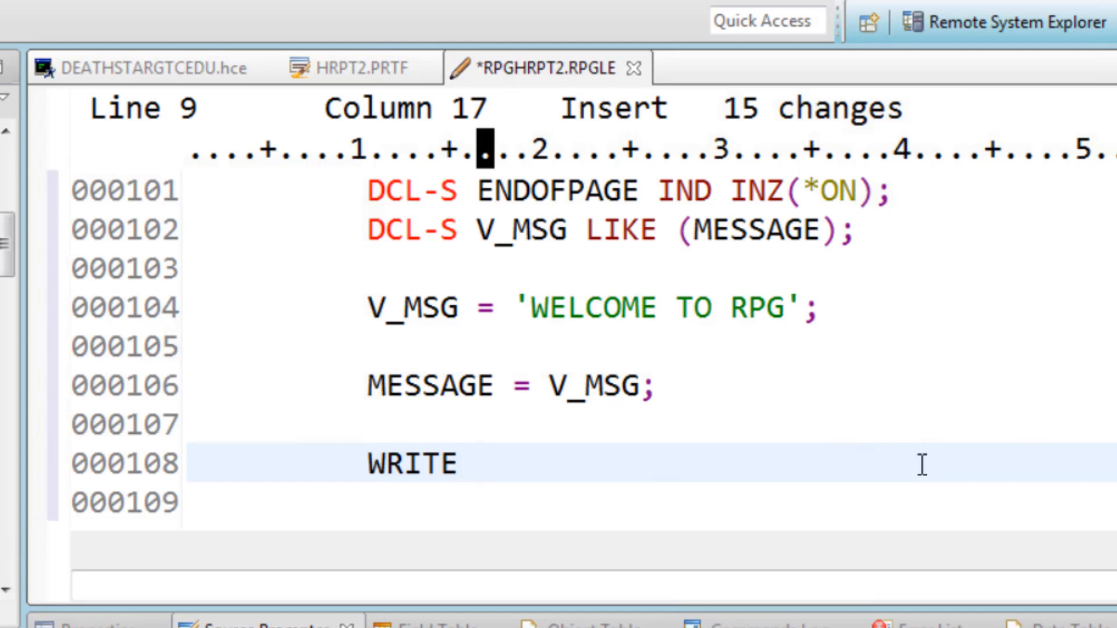
pyautogui.moveTo(382, 85)
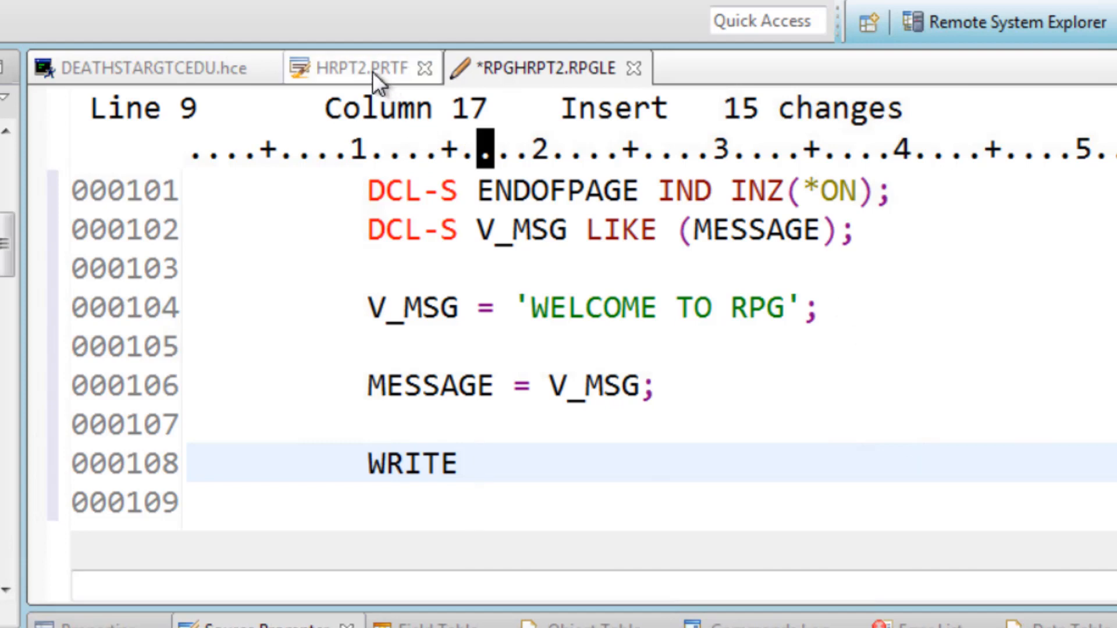
pyautogui.click(354, 68)
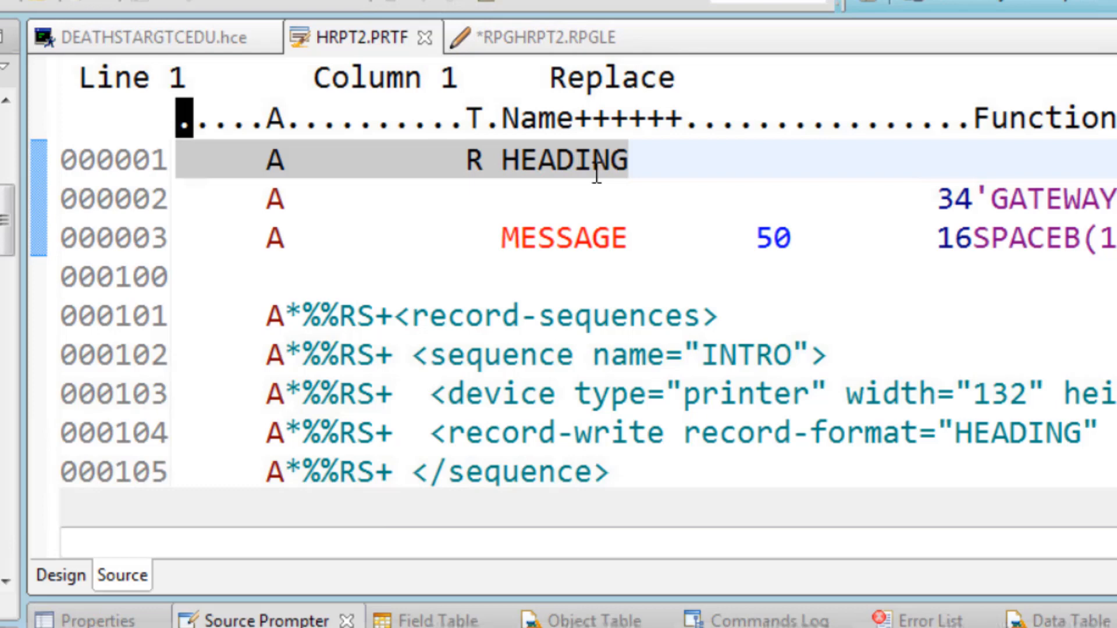
pyautogui.click(548, 38)
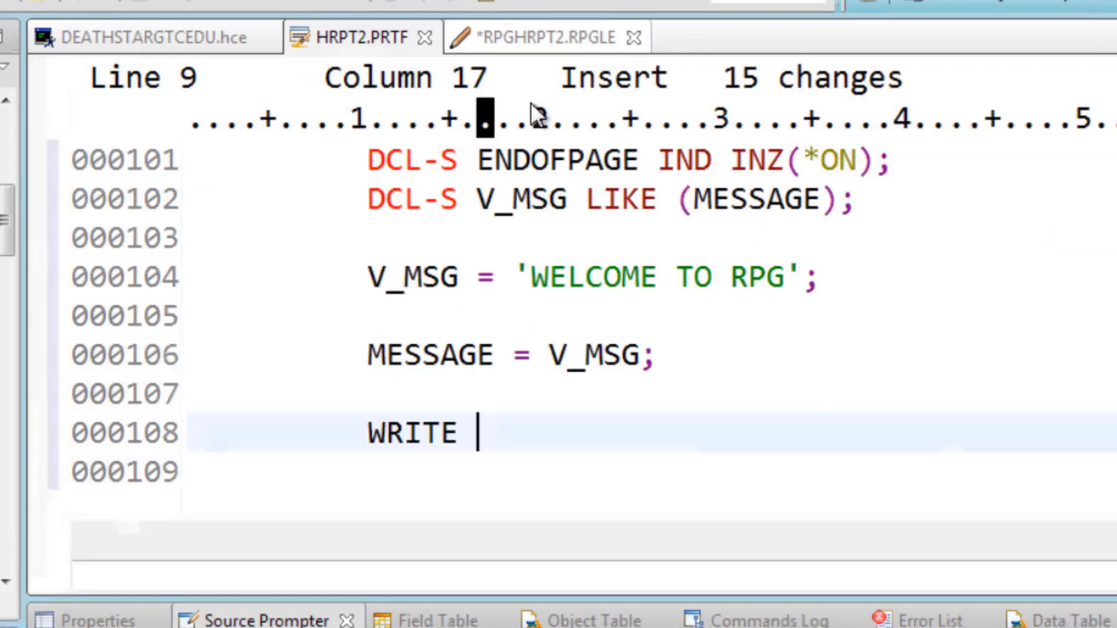
pyautogui.write('HEADIN')
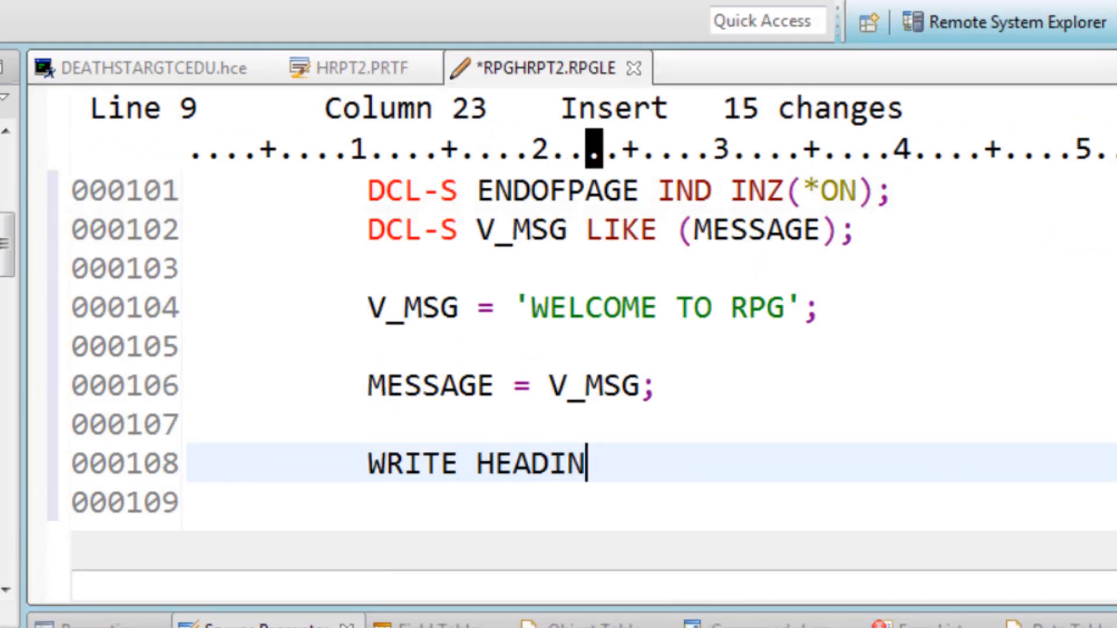
pyautogui.write('G;')
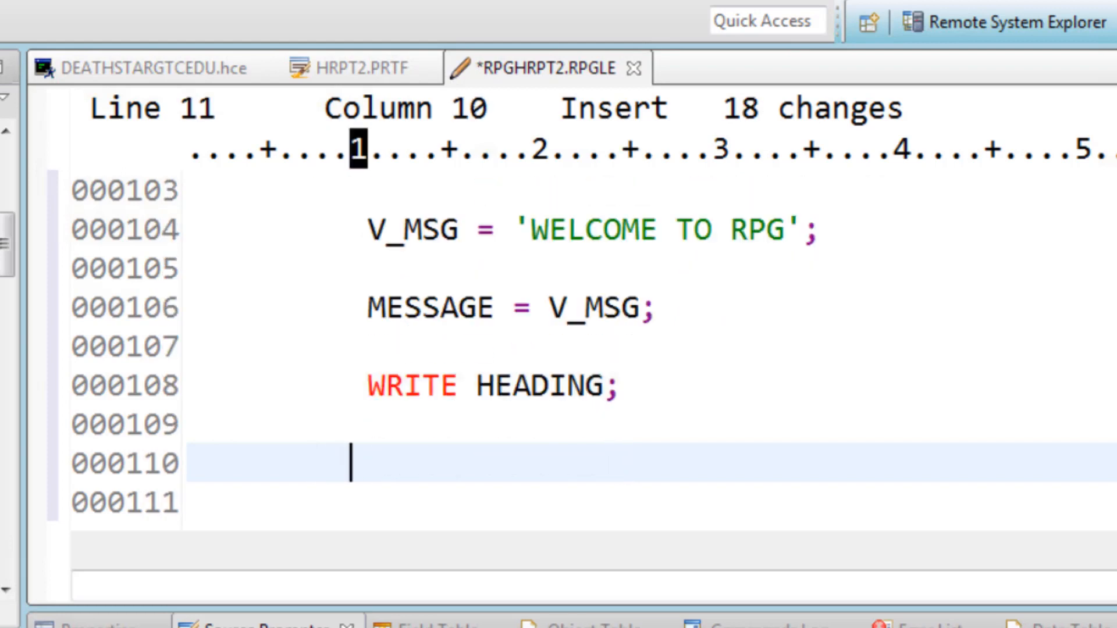
pyautogui.write('*I')
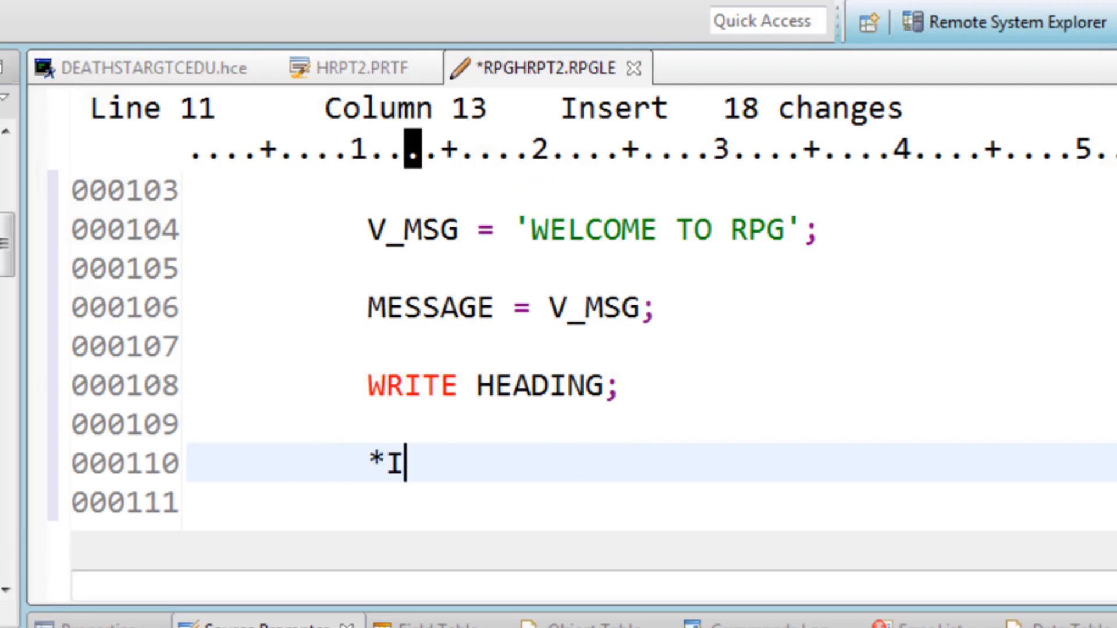
pyautogui.write('NLR')
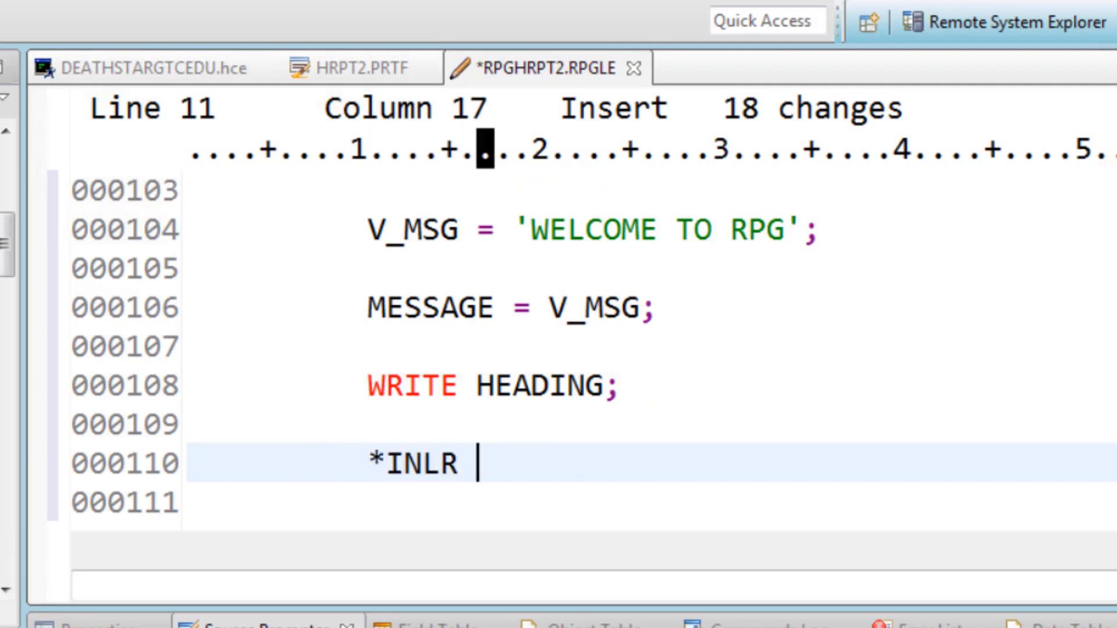
pyautogui.write('= *ON;')
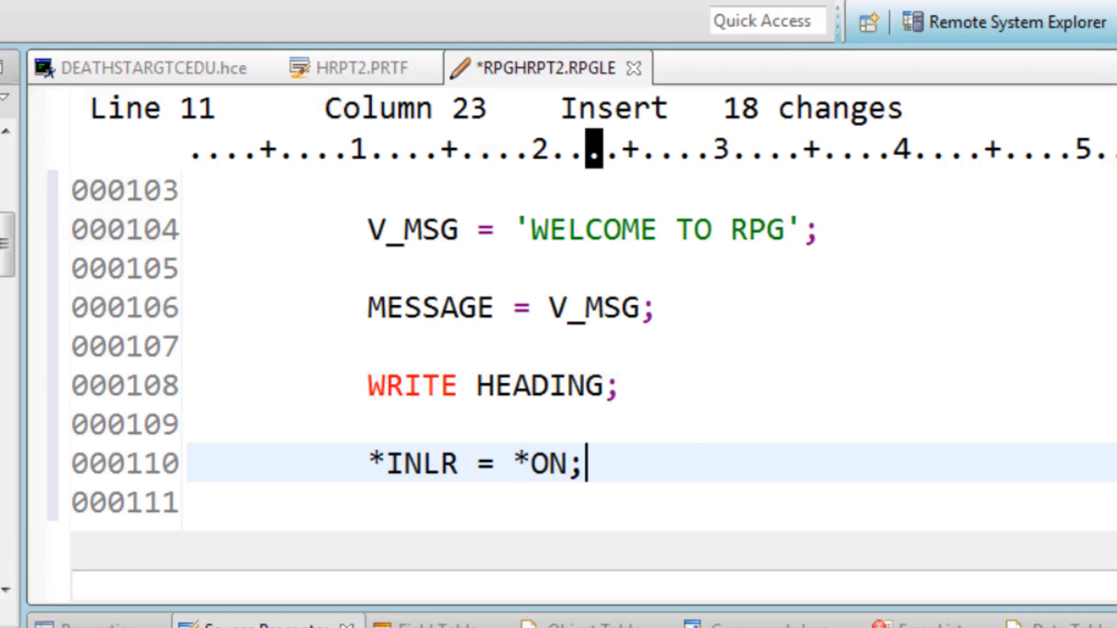
pyautogui.write('RETURN')
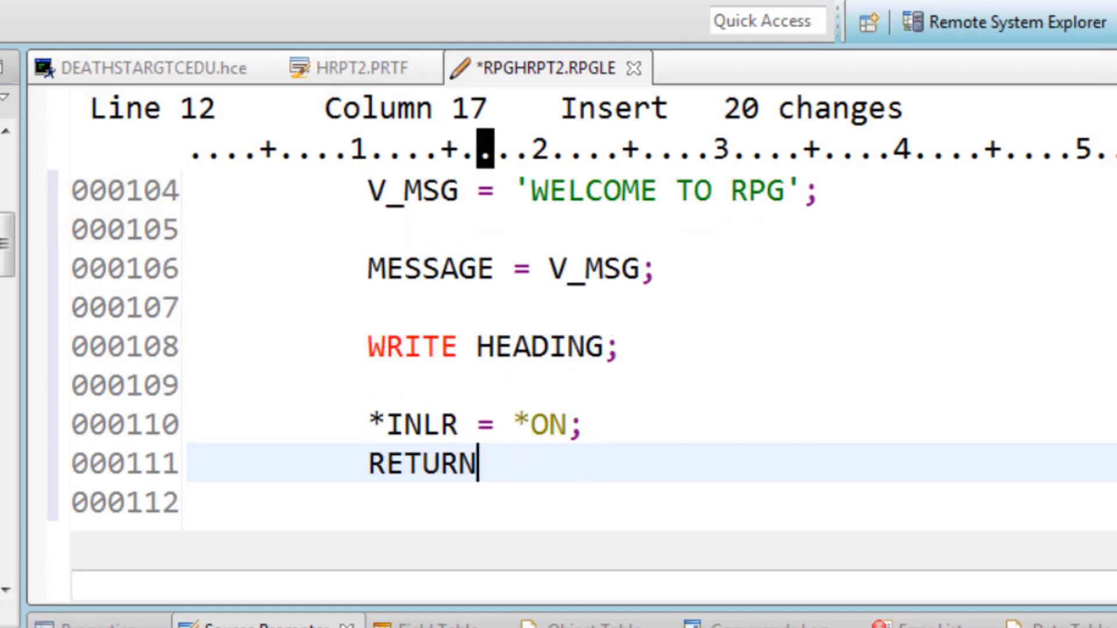
pyautogui.write(';')
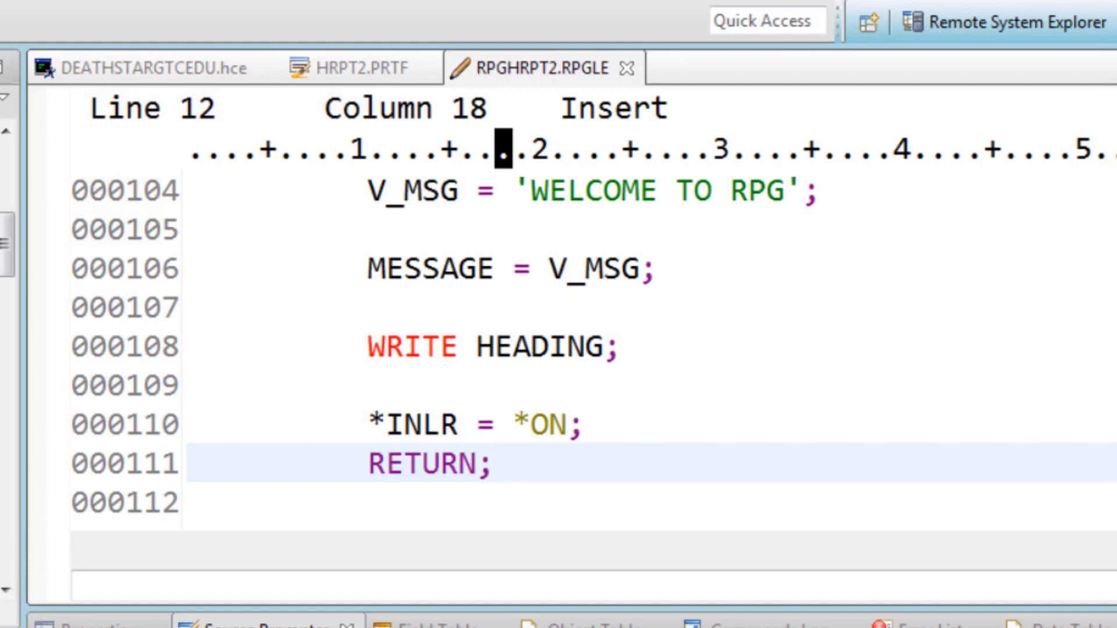
pyautogui.click(494, 464)
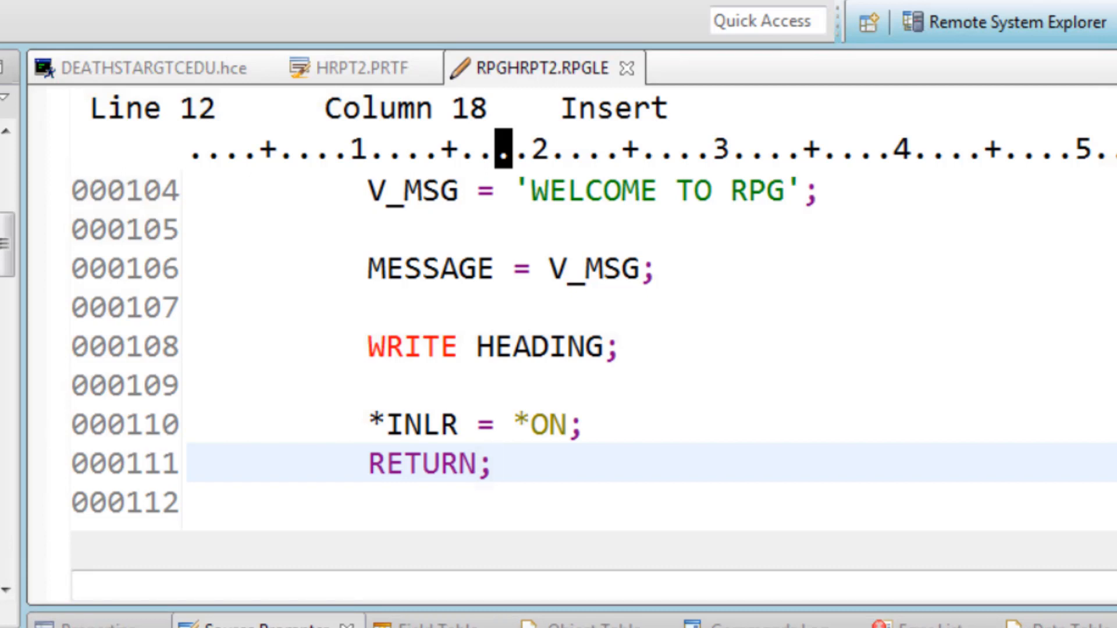
pyautogui.click(926, 347)
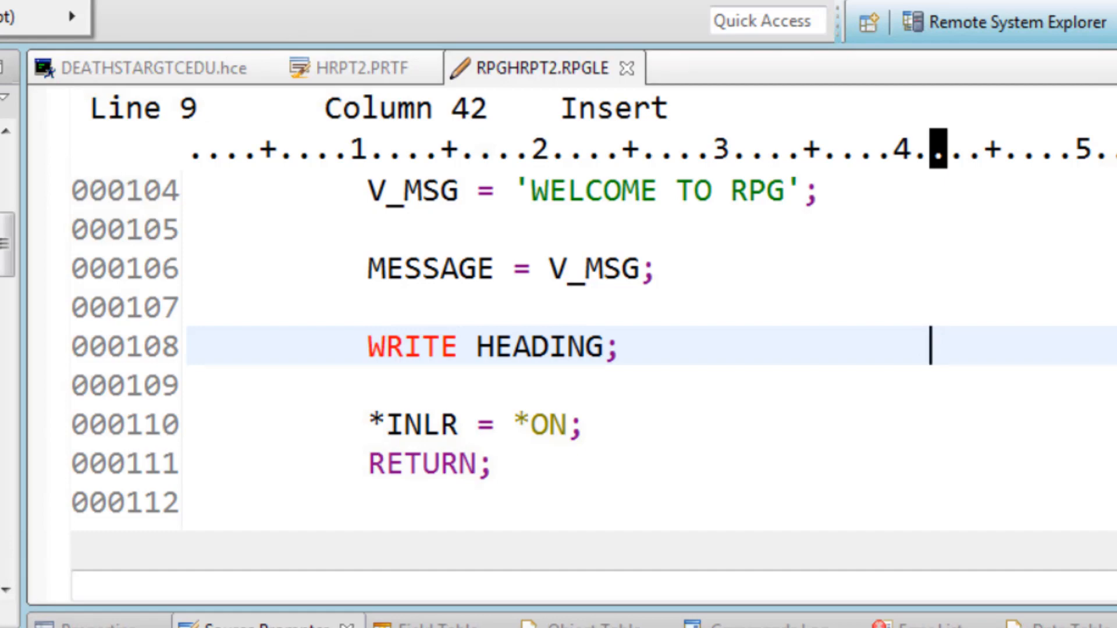
pyautogui.click(114, 93)
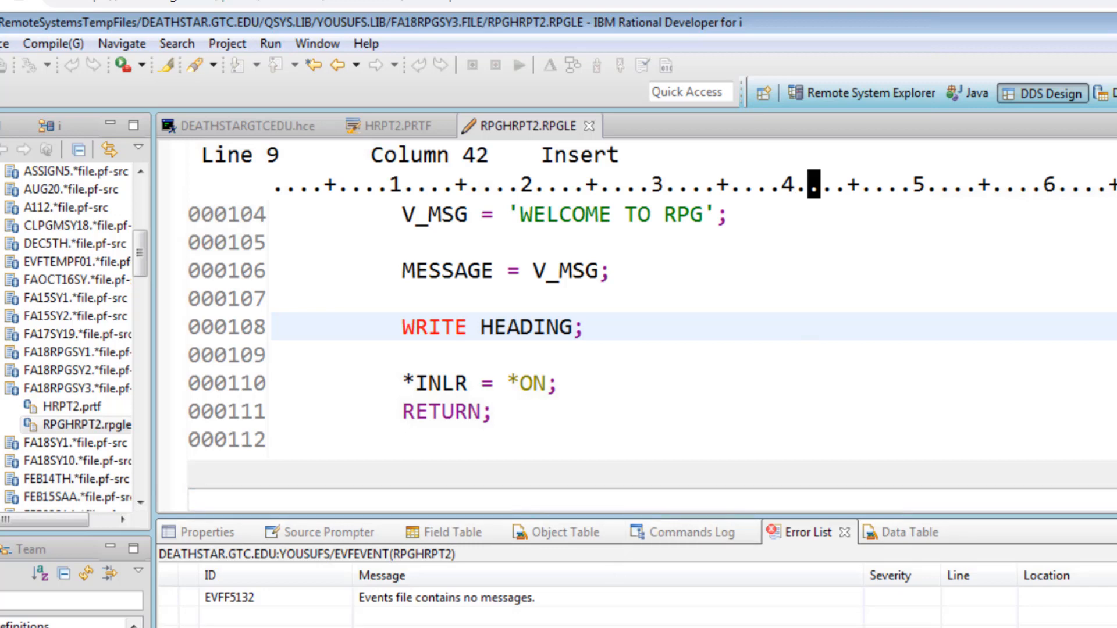
pyautogui.scroll(3)
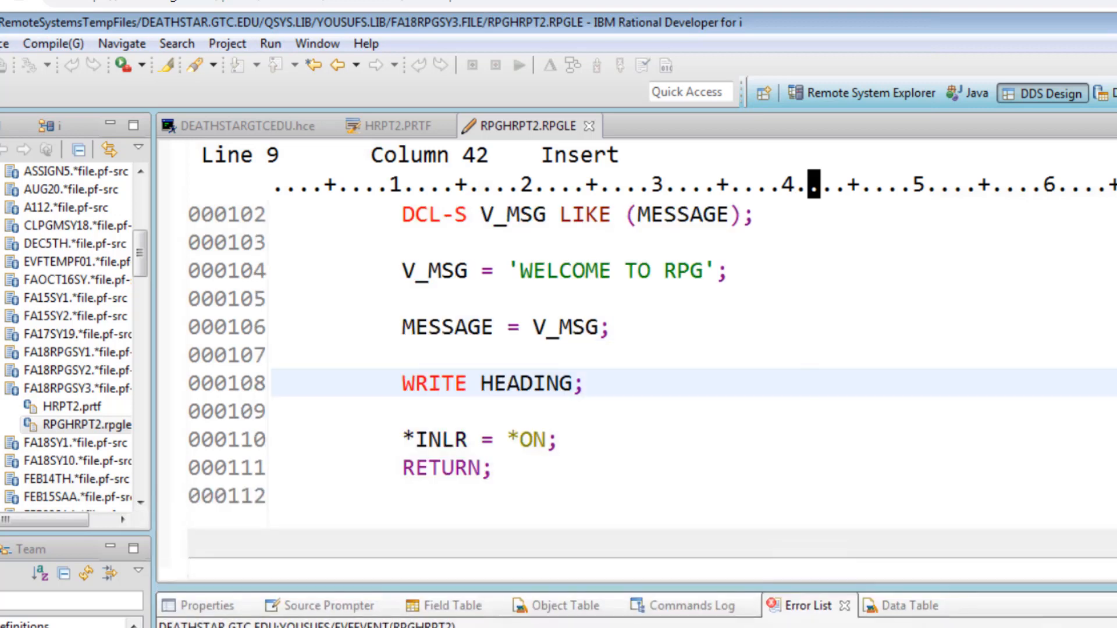
pyautogui.scroll(3)
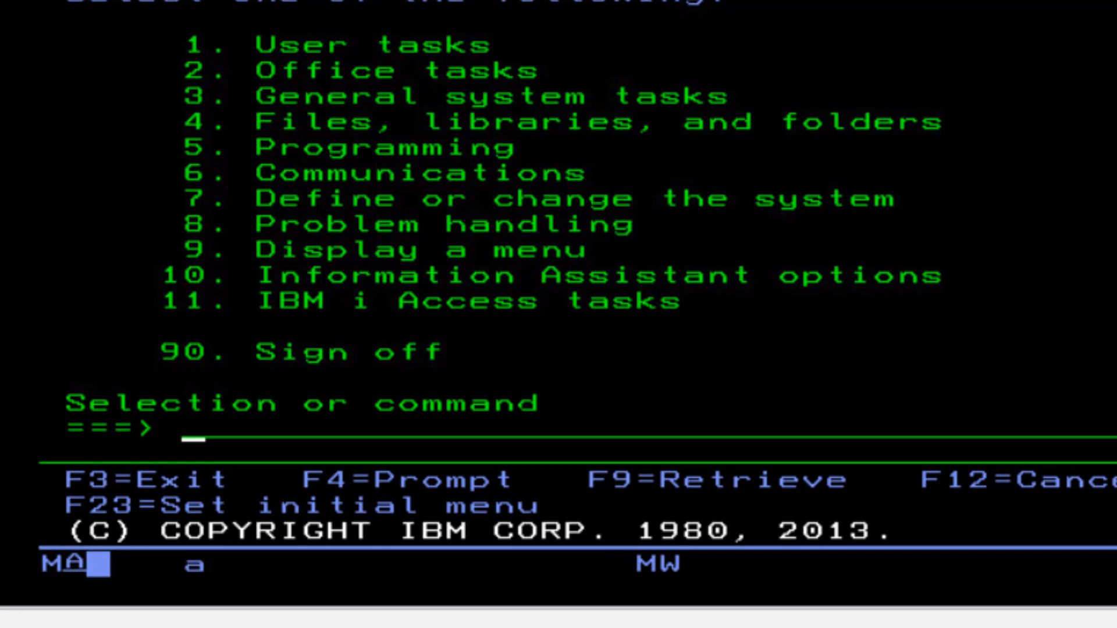
# Run CALL RPGHRPT2 from the host command line and begin the next command with W
pyautogui.write('CALL')
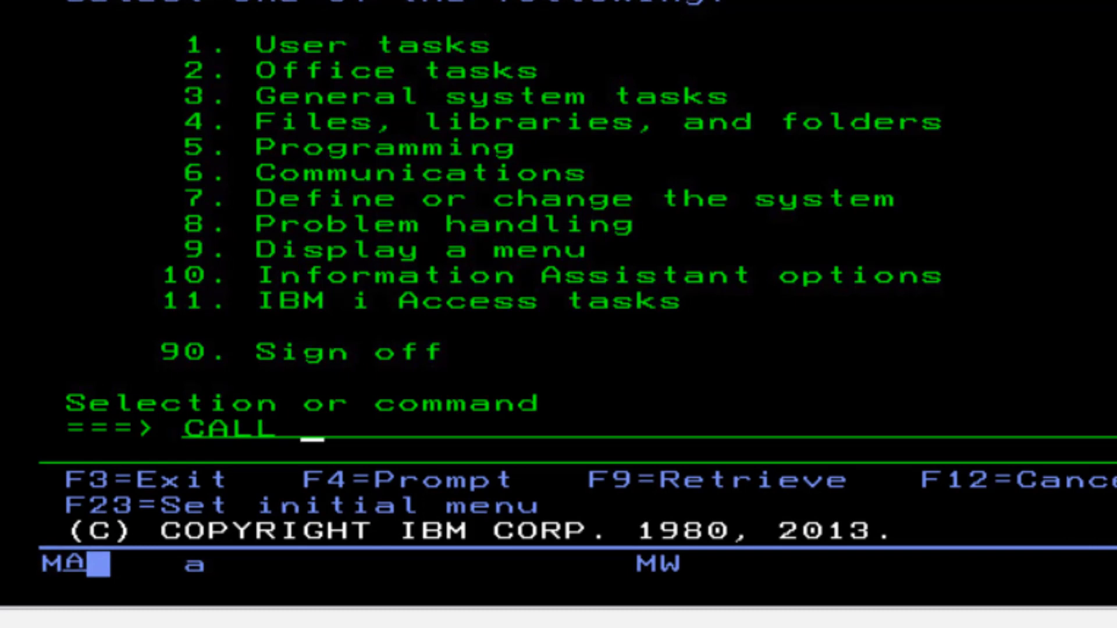
pyautogui.write('RPG')
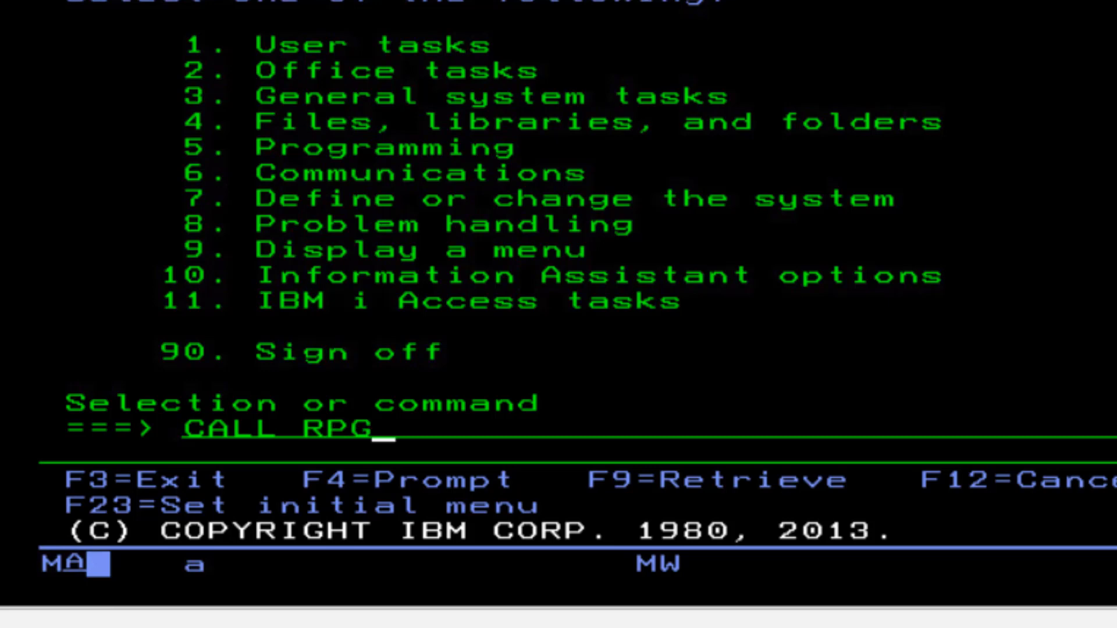
pyautogui.write('HRPT')
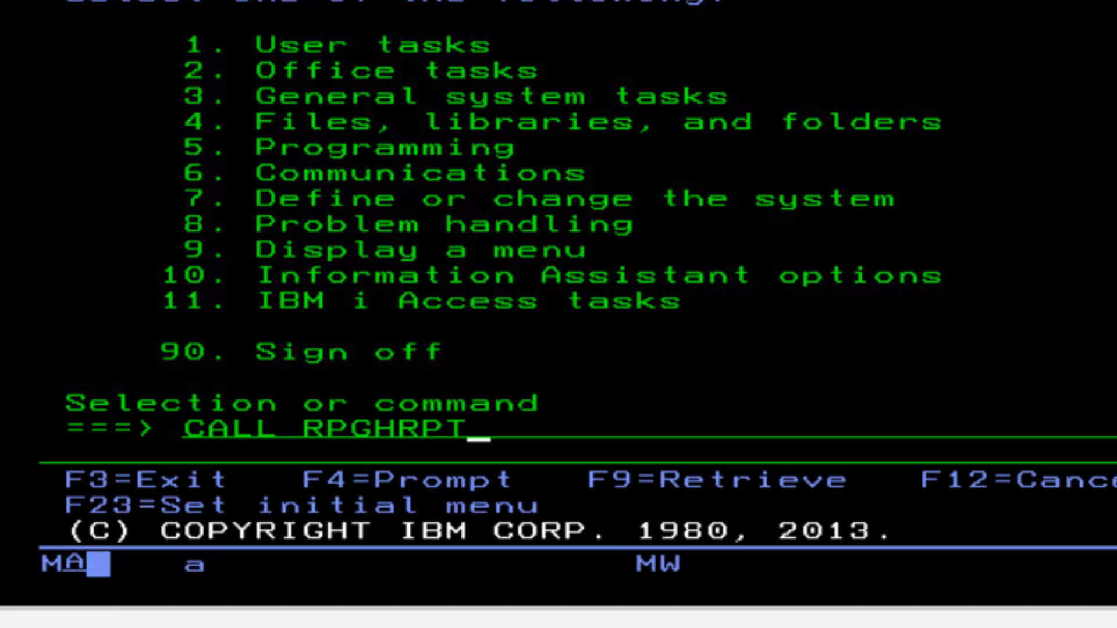
pyautogui.write('2')
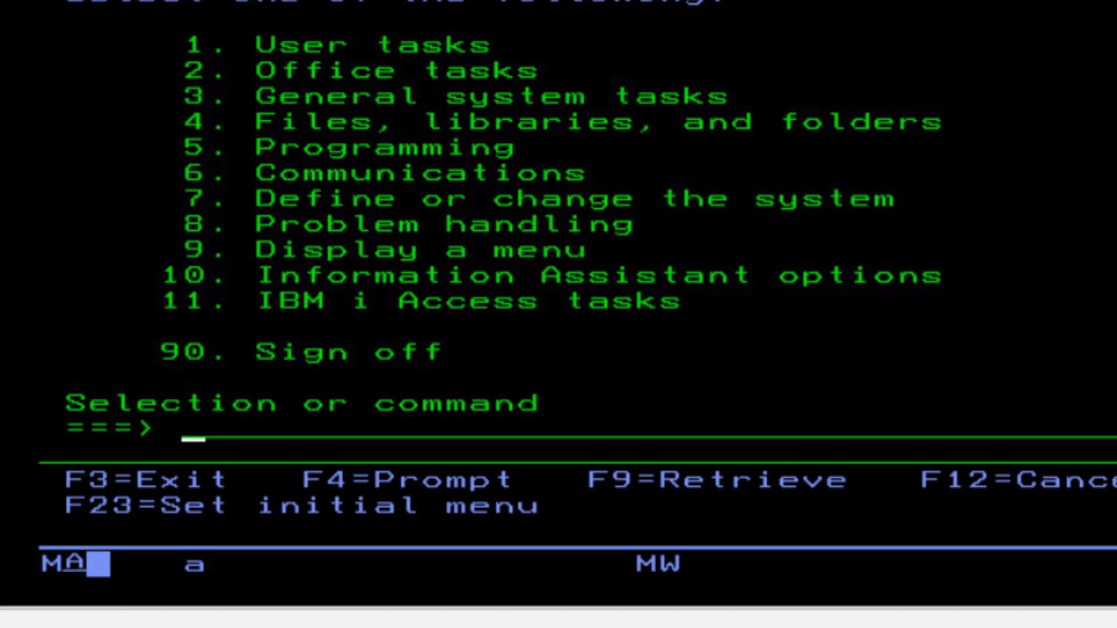
pyautogui.write('W')
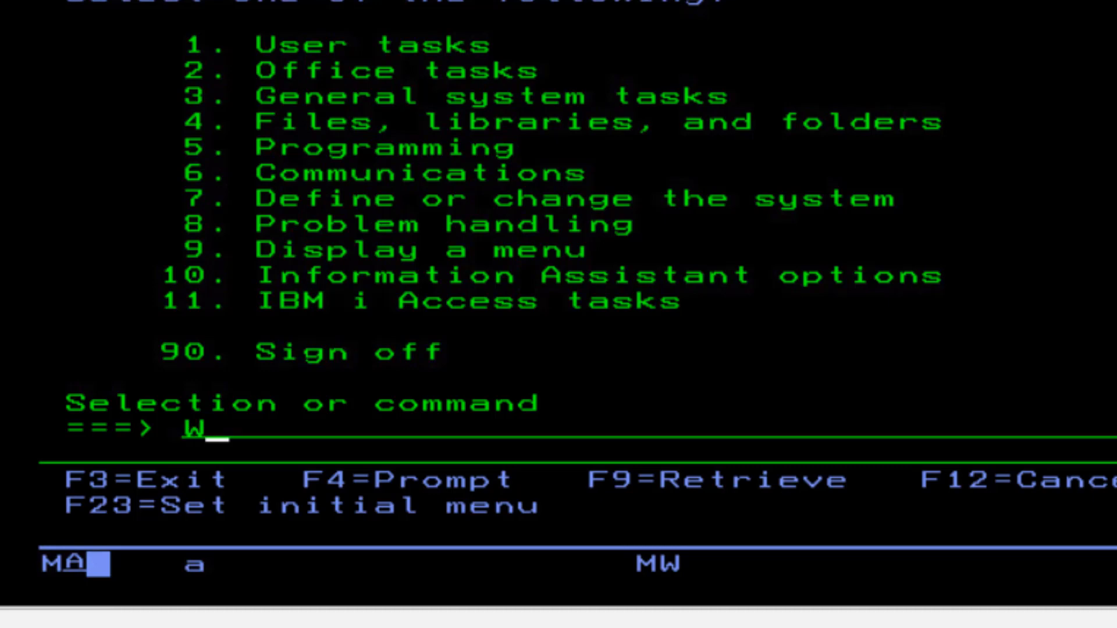
# Run WRKSPLF and jump to the bottom of the spooled file list showing the new HRPT2
pyautogui.write('RKSPLF')
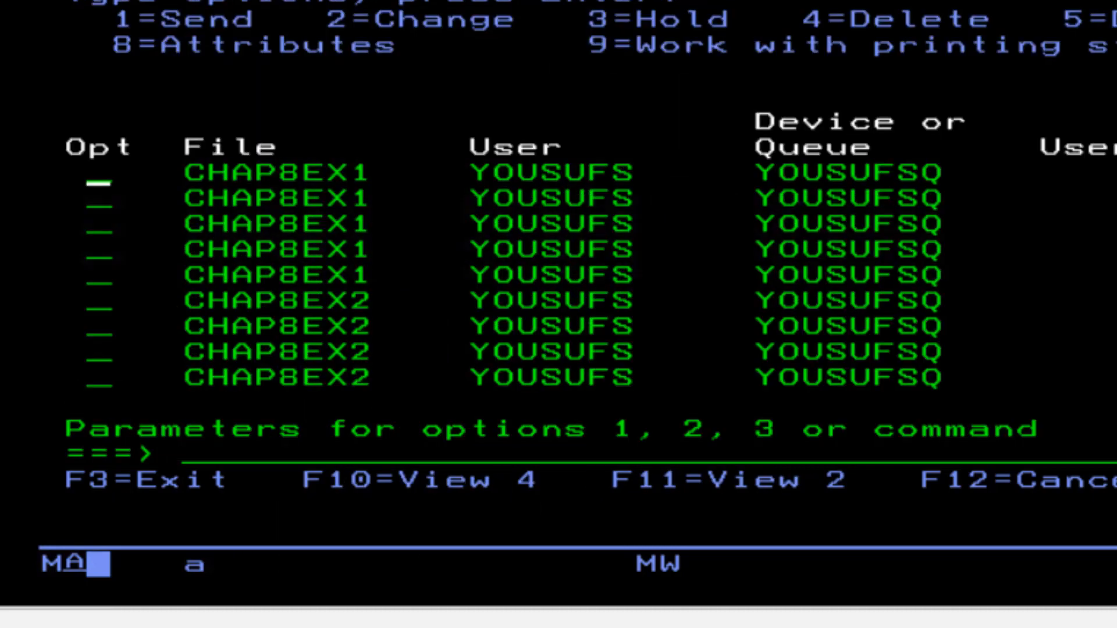
pyautogui.press('shift+F6')
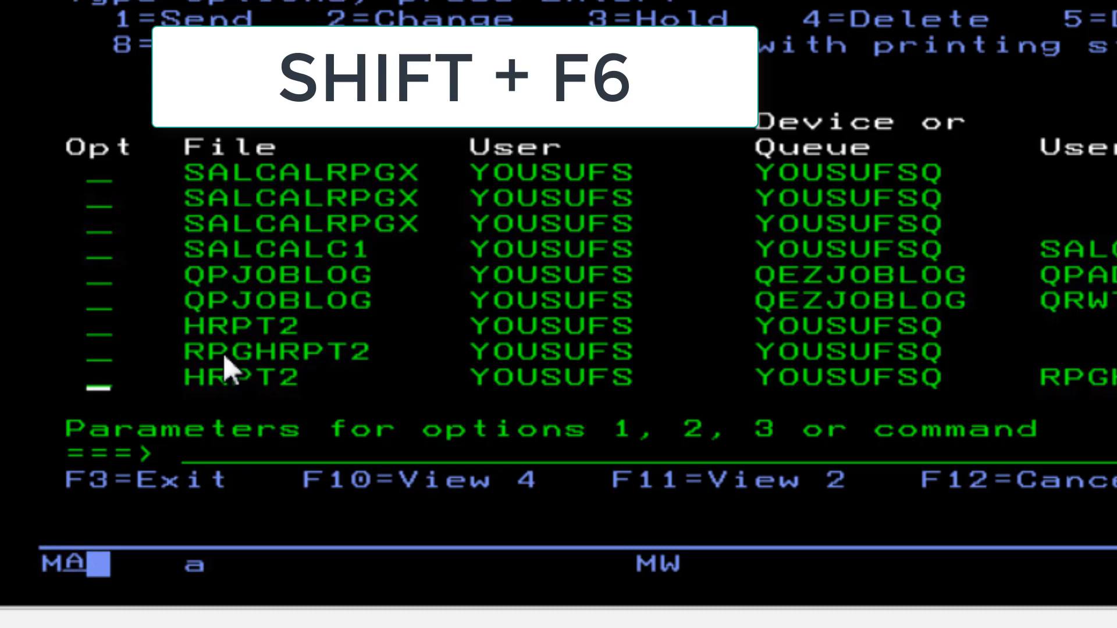
pyautogui.press('shift+F6')
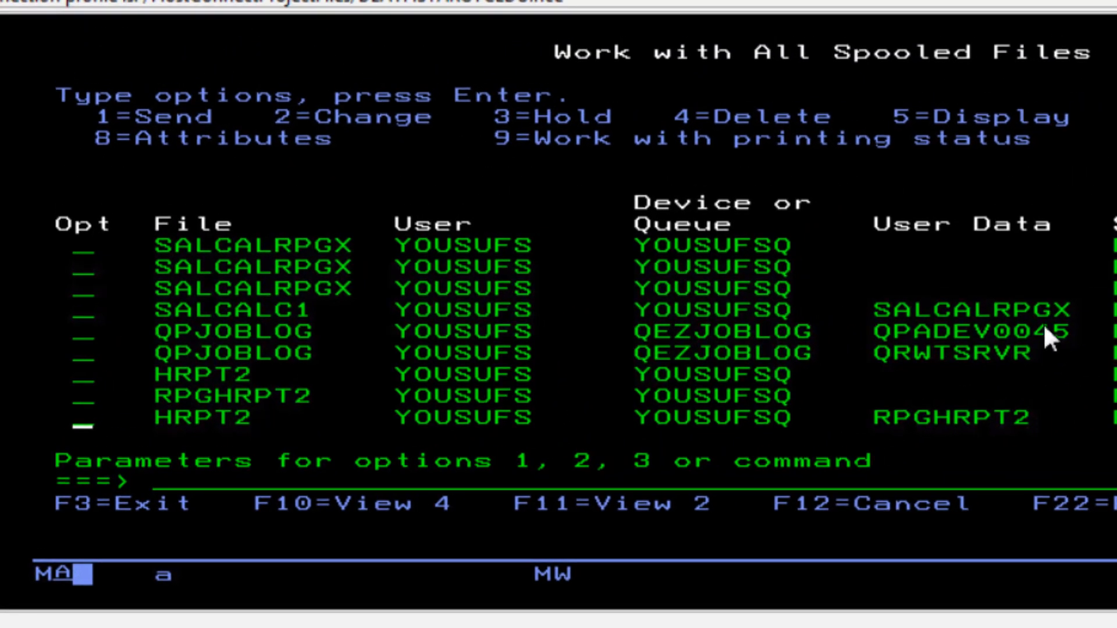
pyautogui.moveTo(909, 445)
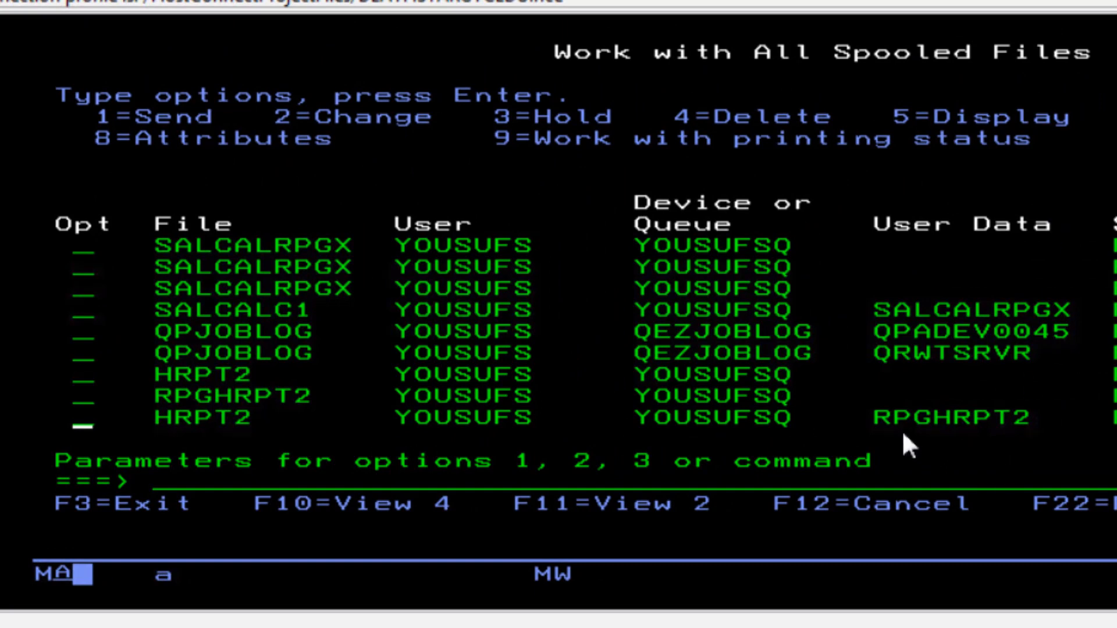
pyautogui.moveTo(1003, 434)
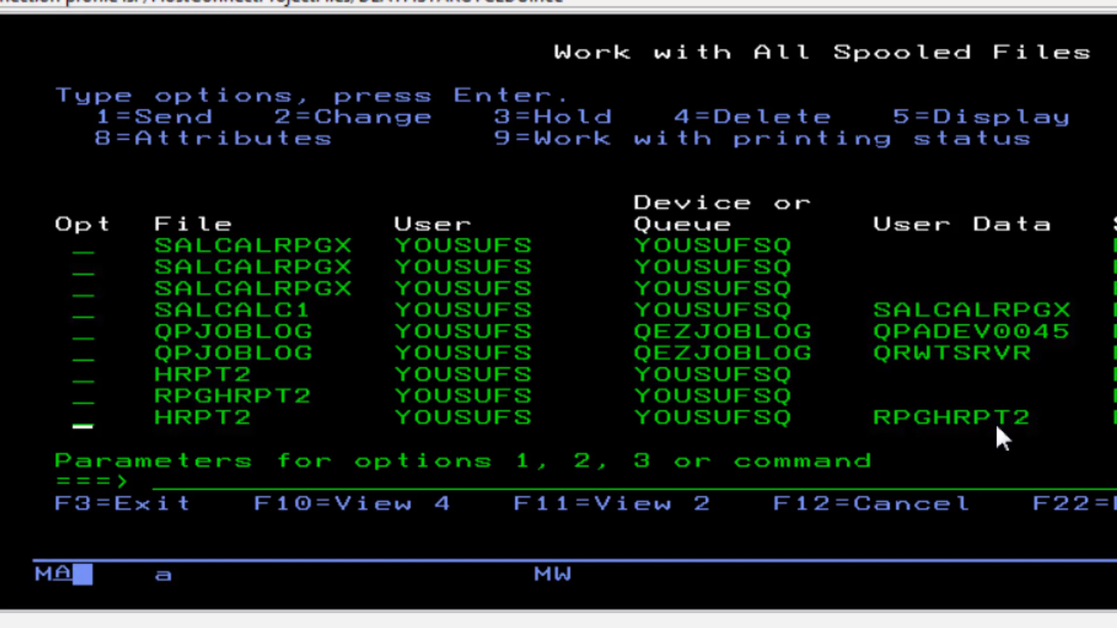
pyautogui.moveTo(1037, 502)
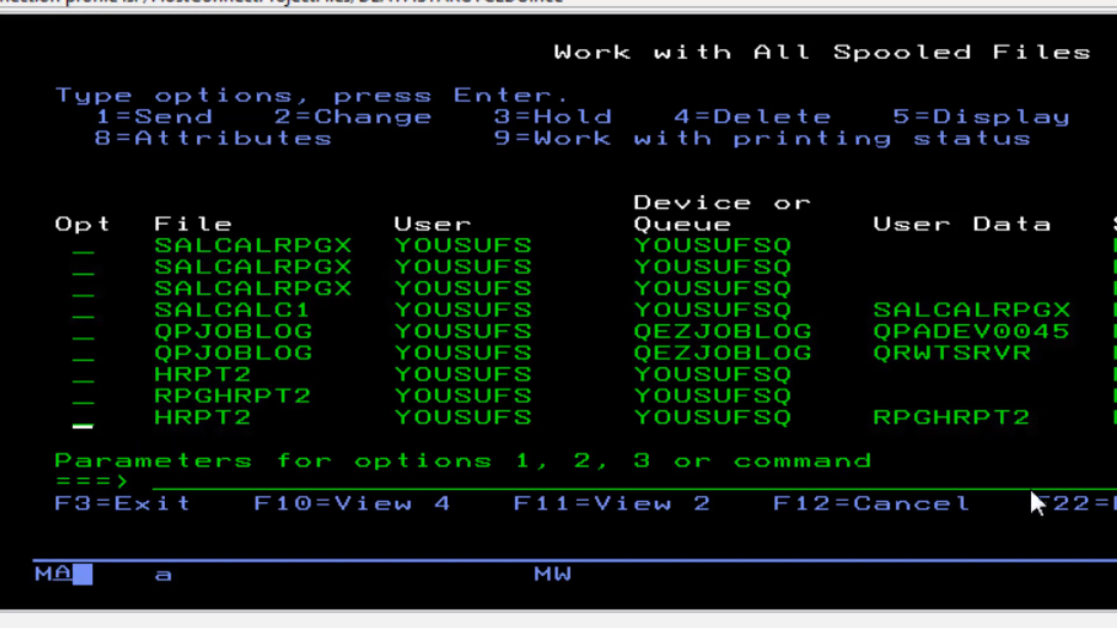
pyautogui.moveTo(1020, 470)
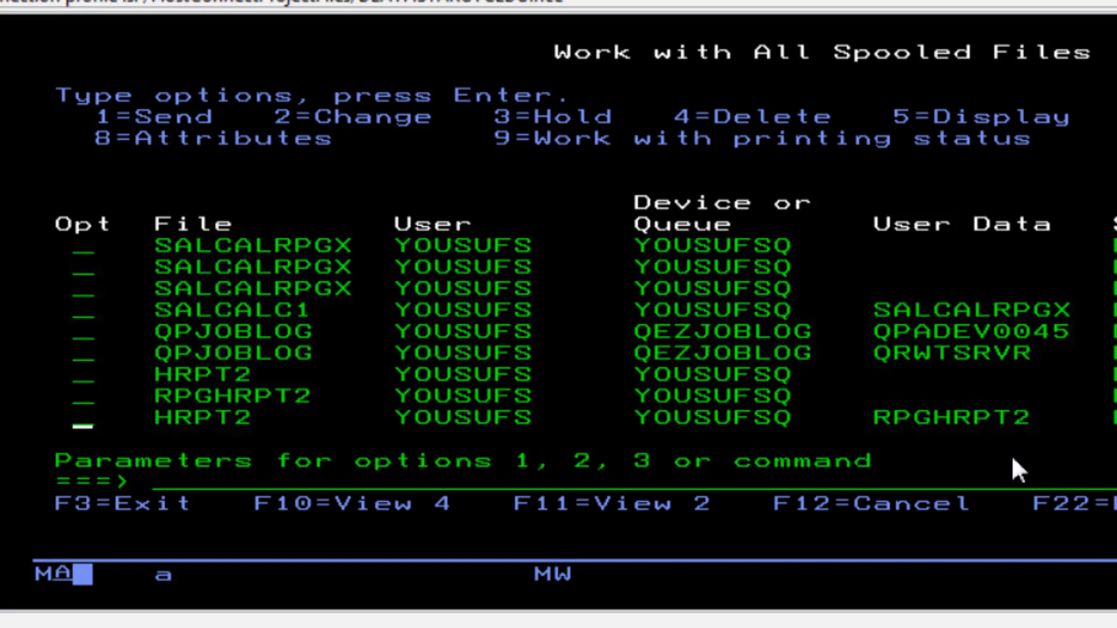
pyautogui.moveTo(249, 426)
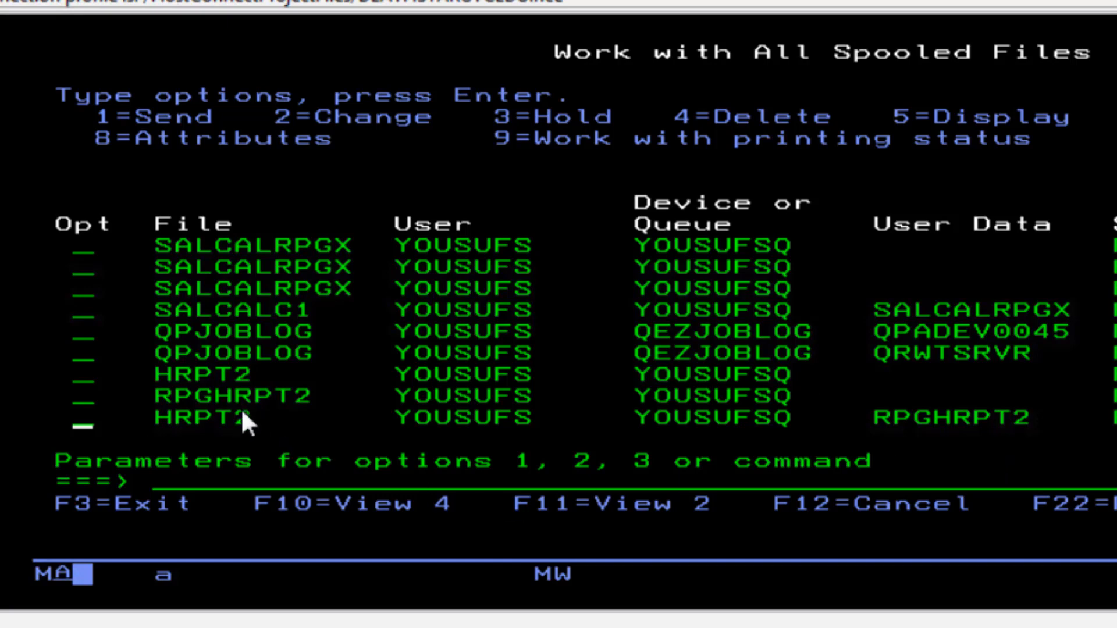
pyautogui.moveTo(423, 445)
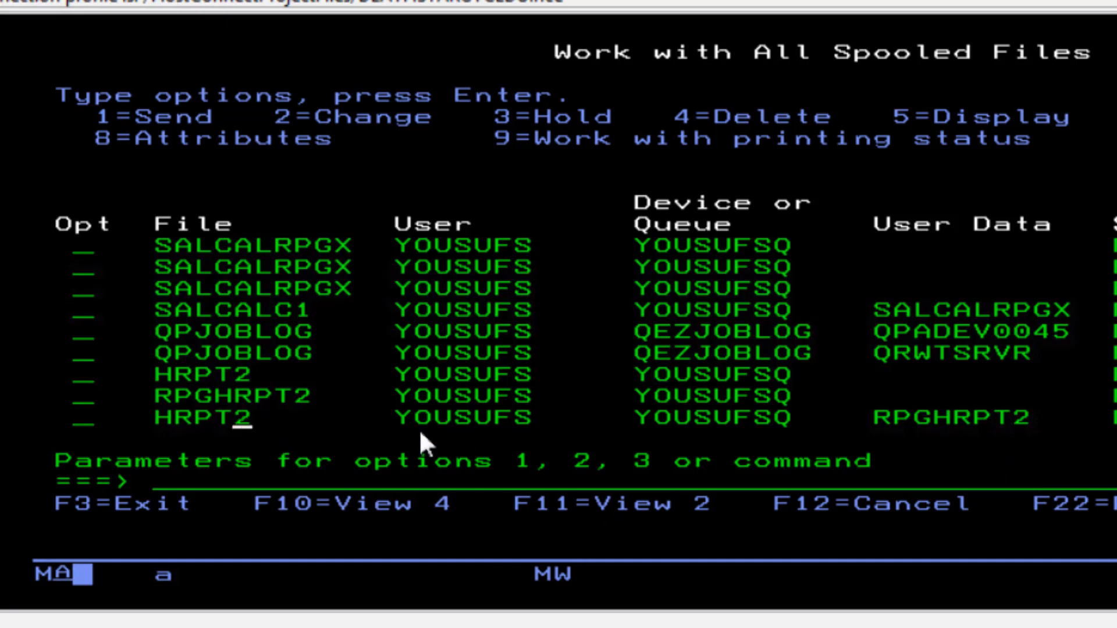
pyautogui.moveTo(580, 406)
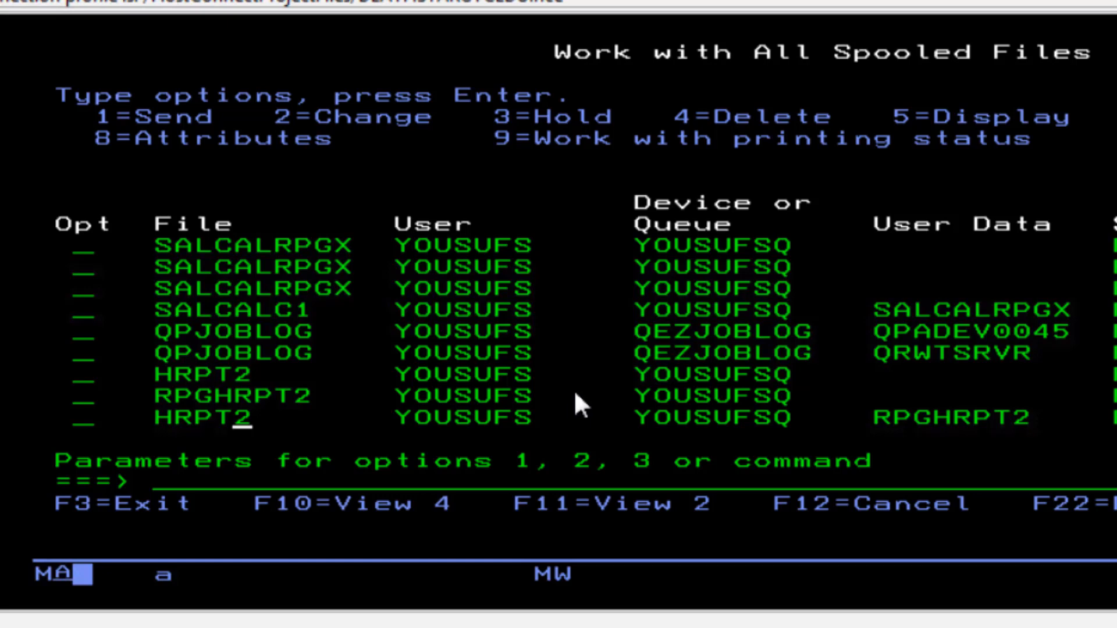
pyautogui.moveTo(748, 434)
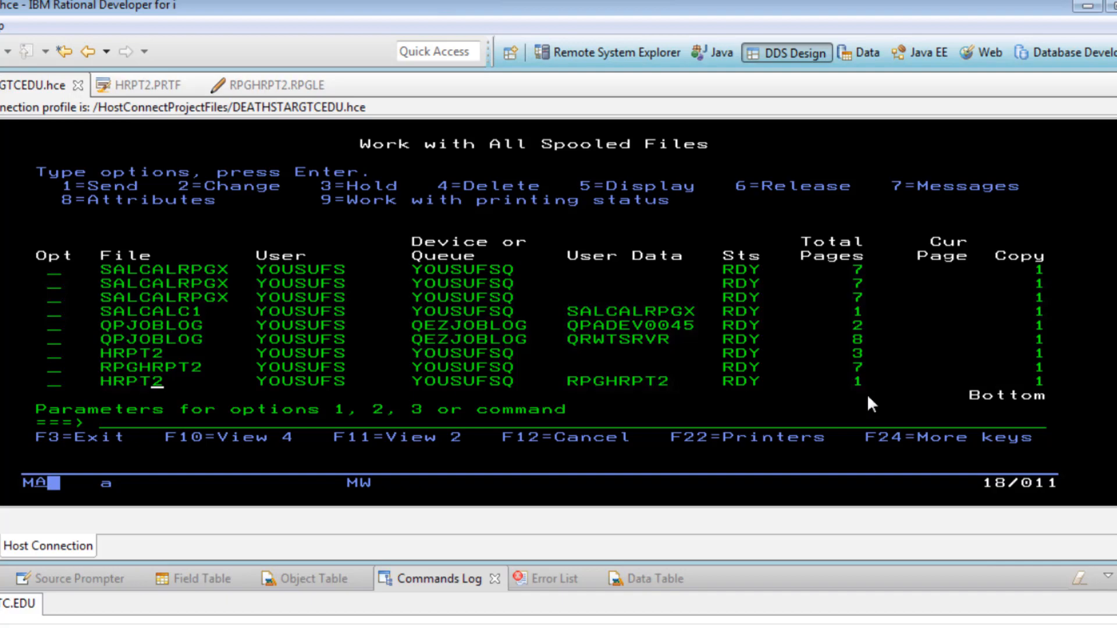
pyautogui.moveTo(1054, 401)
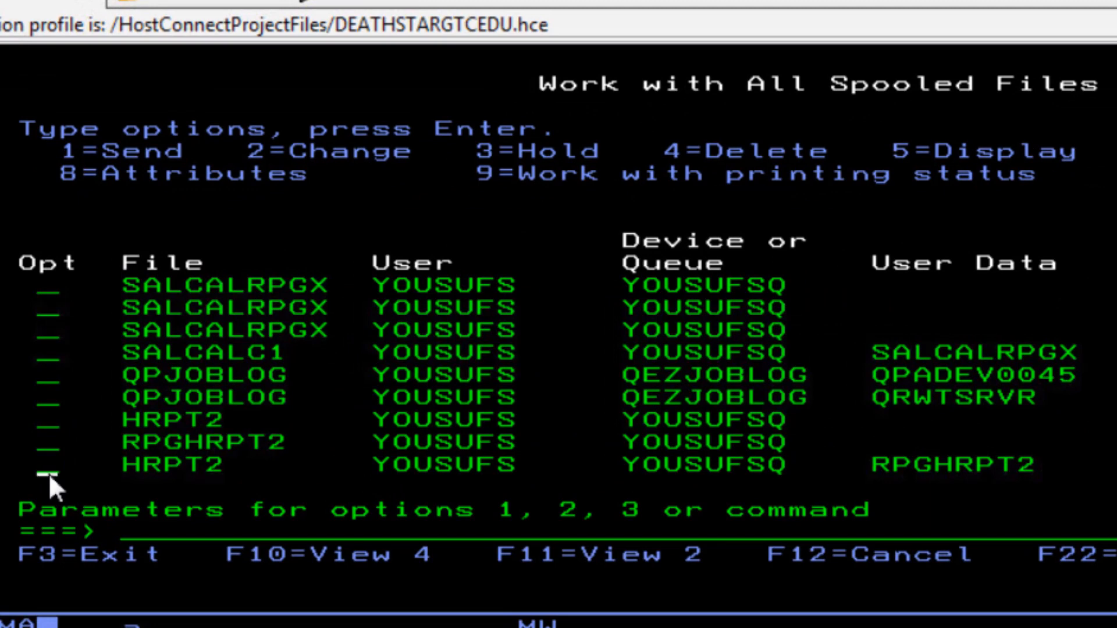
# Enter option 5 beside the newest HRPT2 spooled file to display it
pyautogui.write('5')
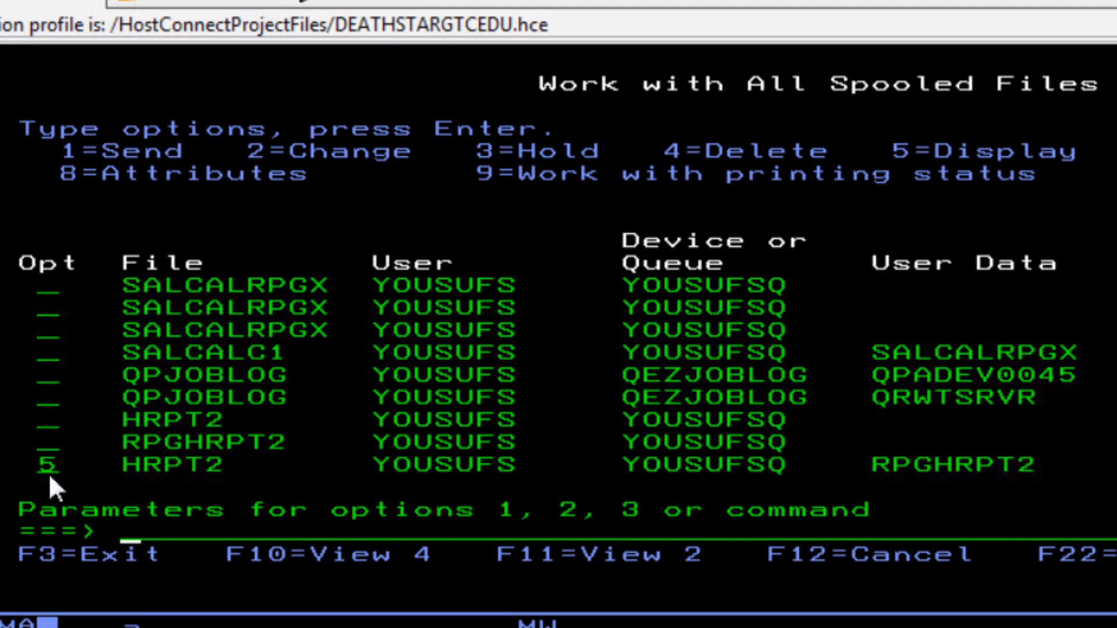
pyautogui.moveTo(1058, 170)
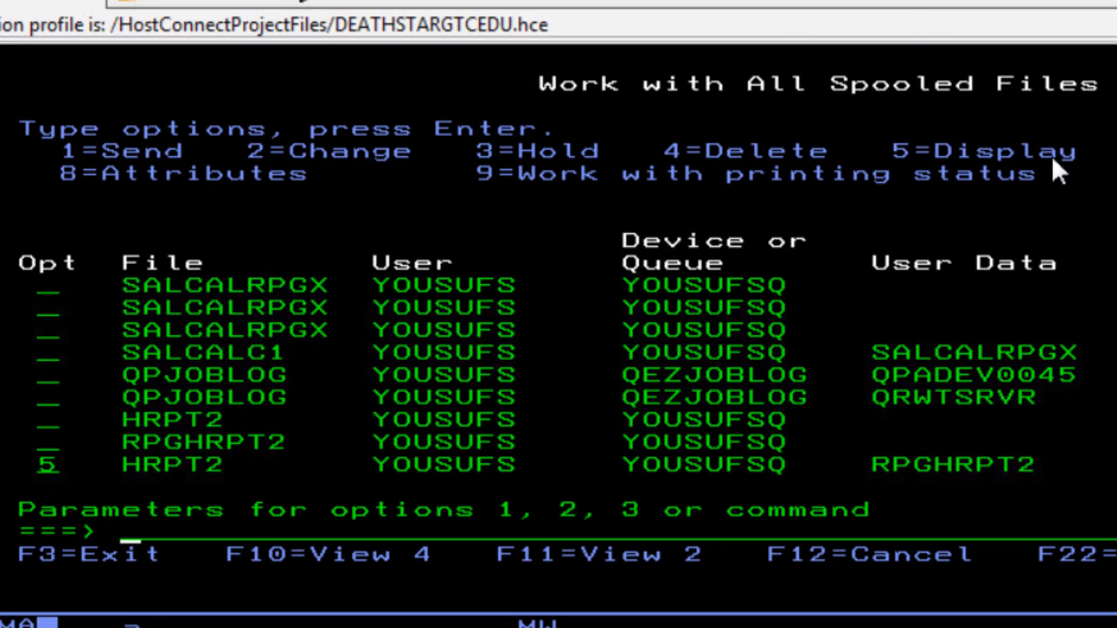
pyautogui.moveTo(53, 488)
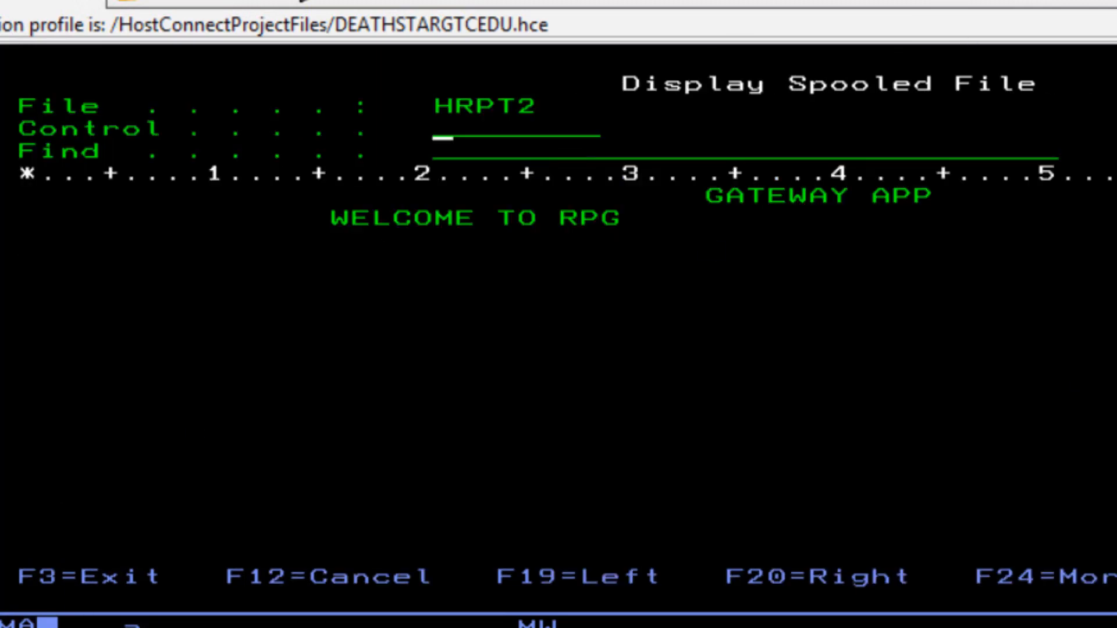
pyautogui.moveTo(718, 292)
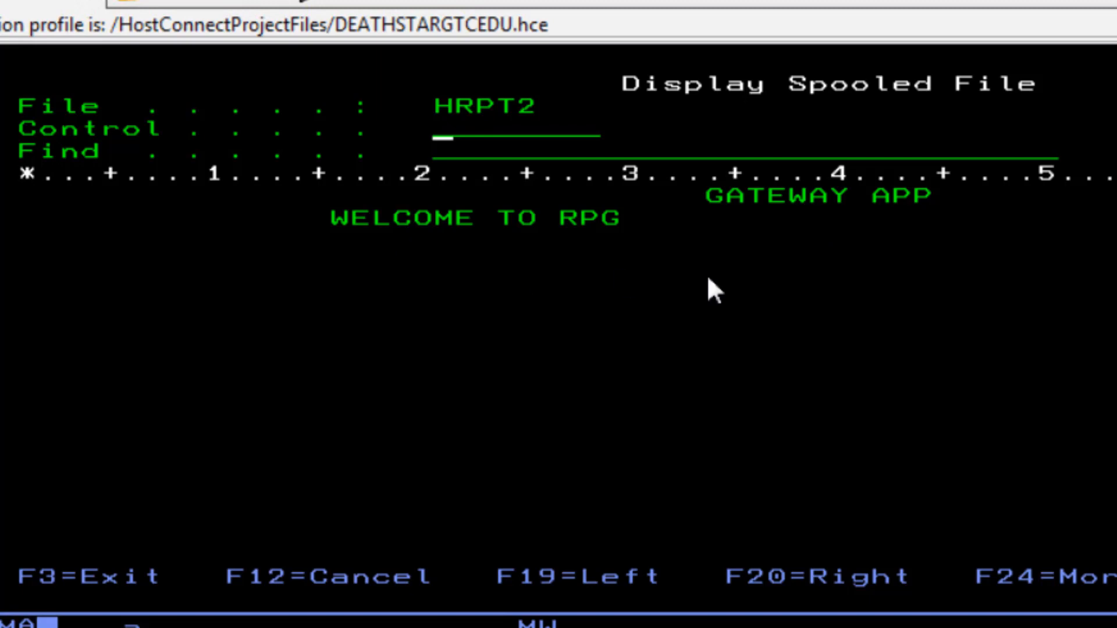